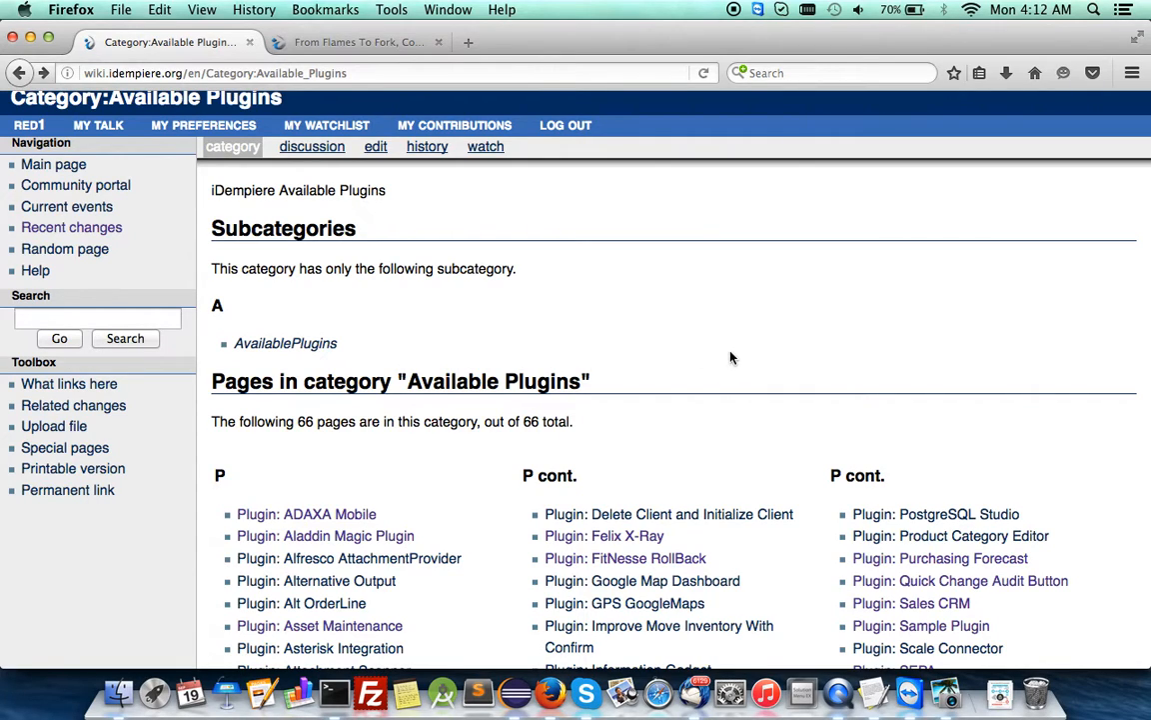
Open the Aladdin Magic Plugin wiki page from Available Plugins and scroll to its Description
scroll("down", 3)
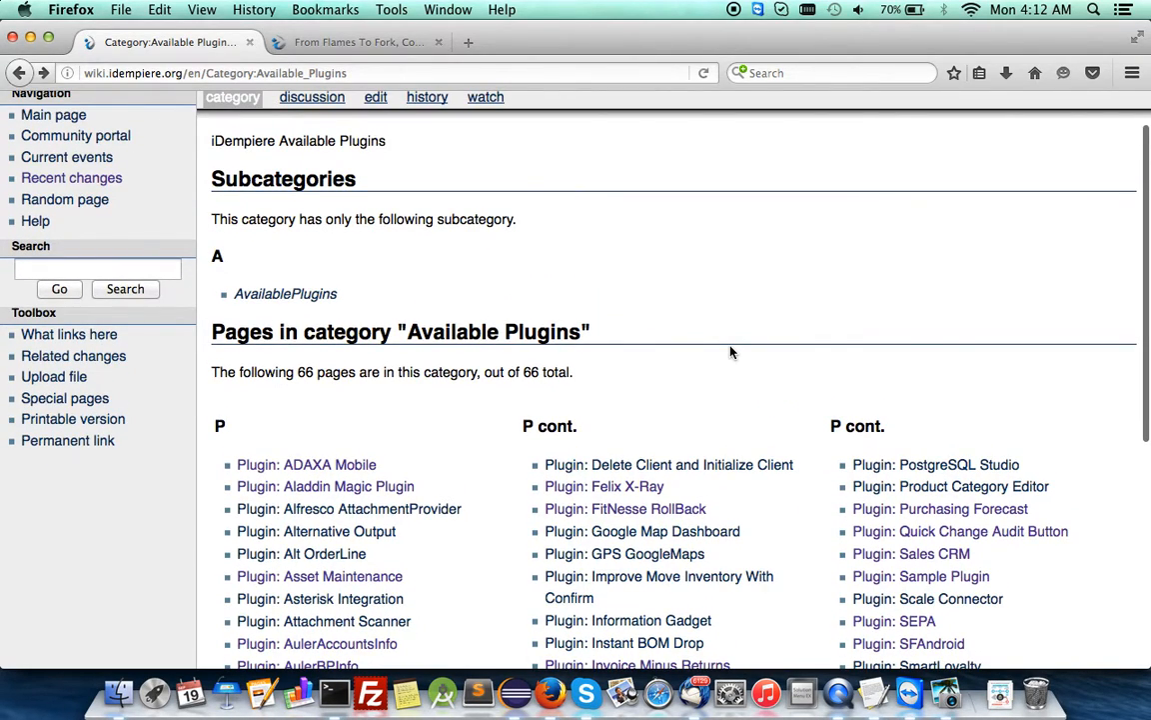
scroll("down", 3)
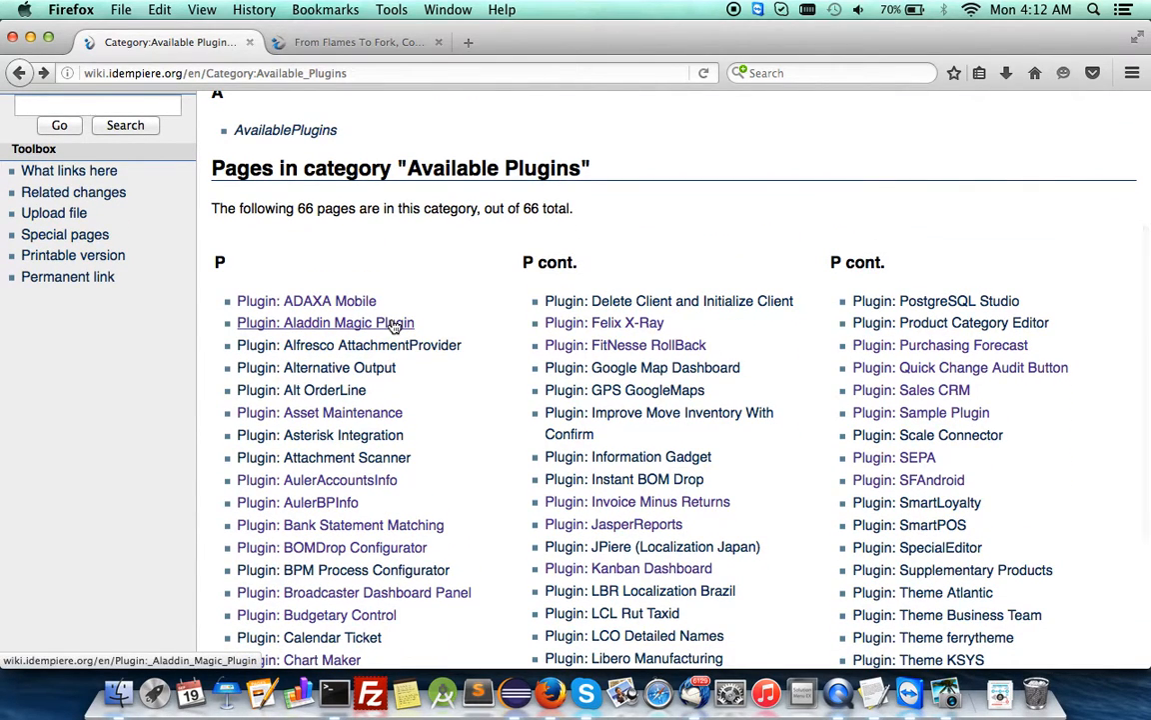
left_click(325, 321)
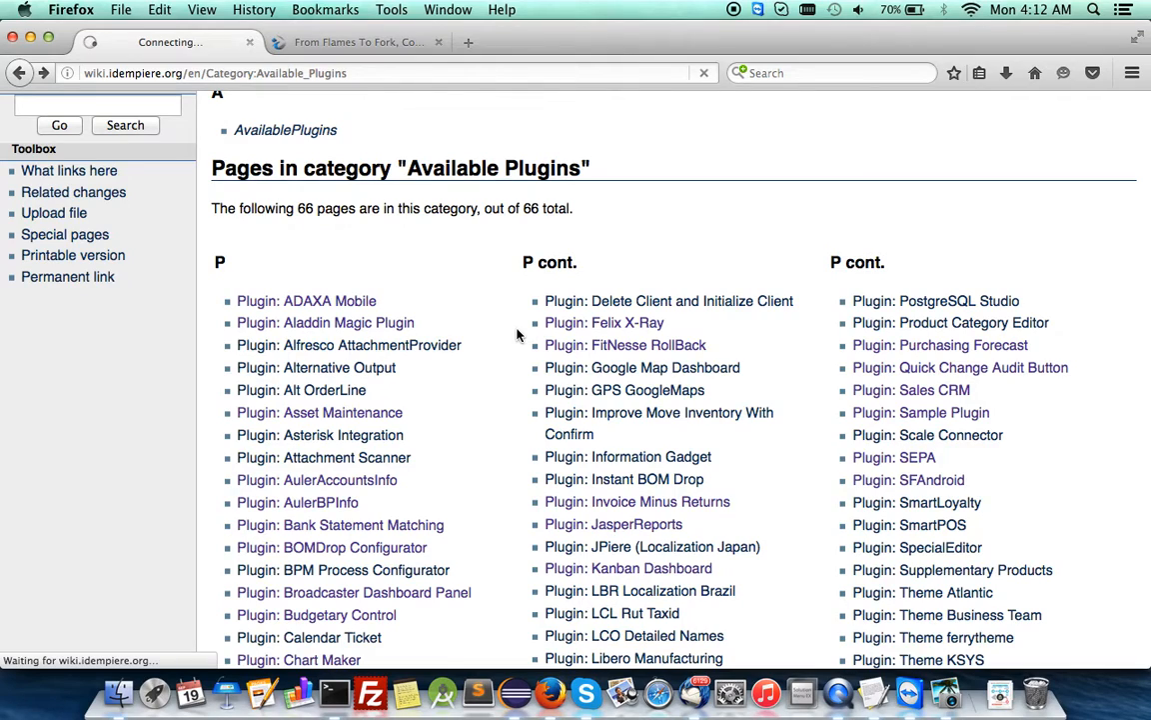
left_click(325, 322)
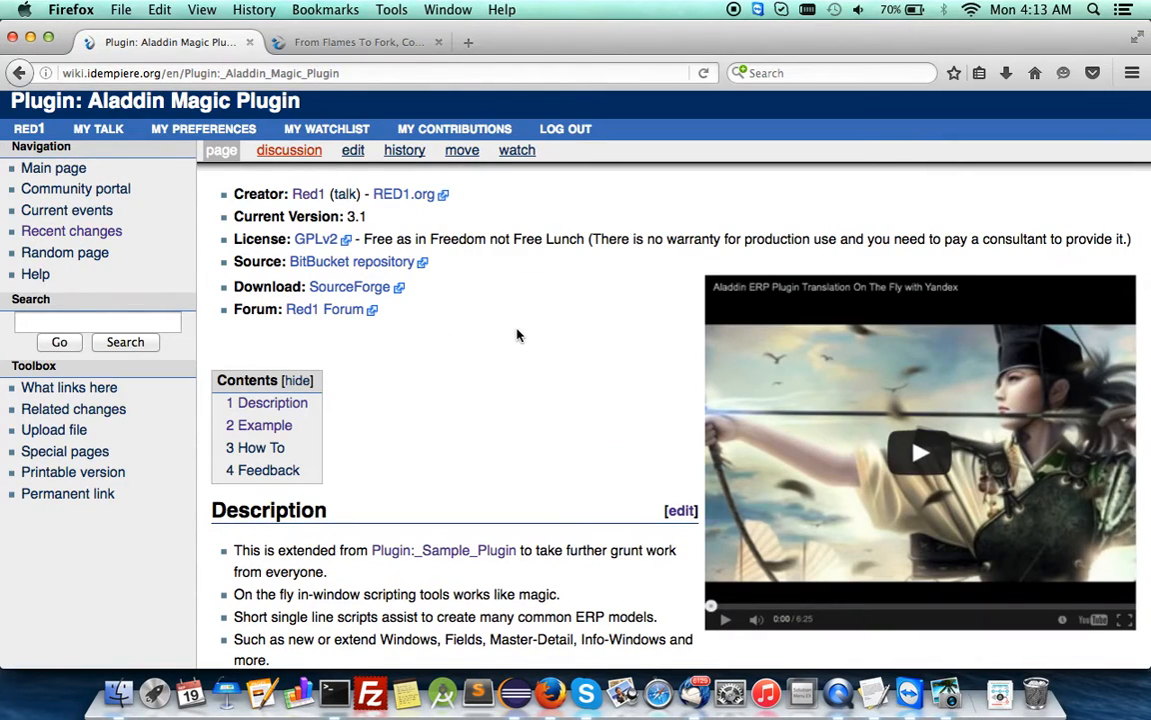
scroll("down", 3)
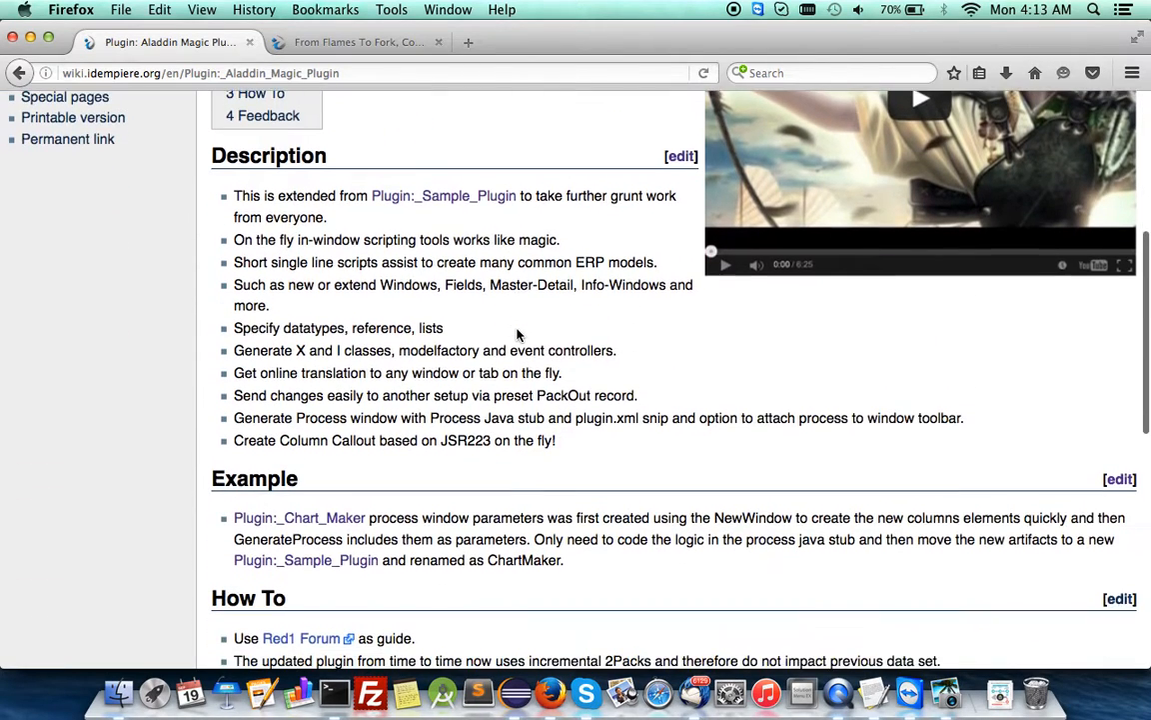
scroll("down", 3)
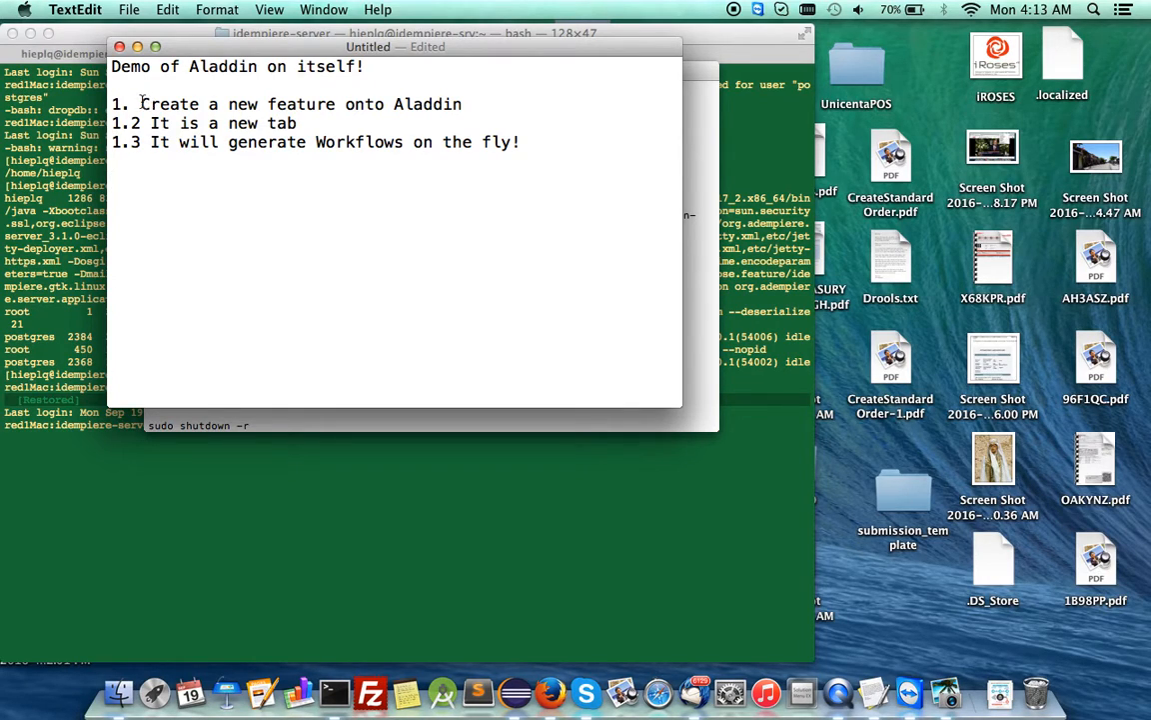
left_click_drag(141, 104, 345, 104)
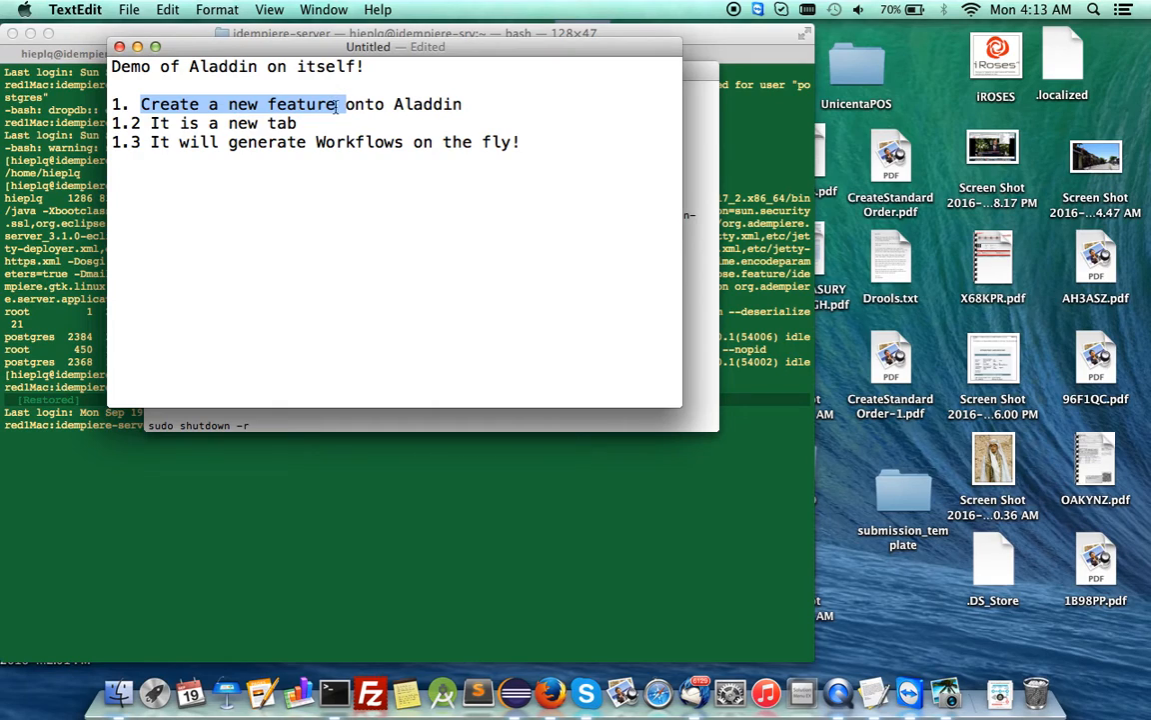
mouse_move(359, 202)
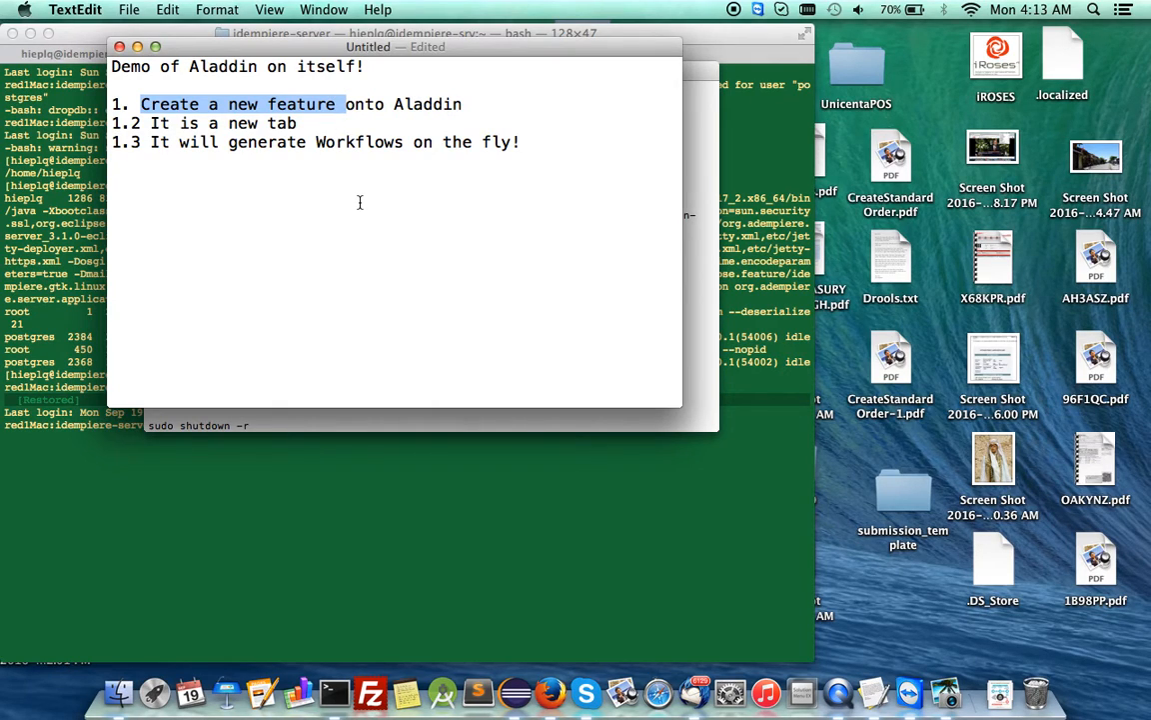
left_click(150, 123)
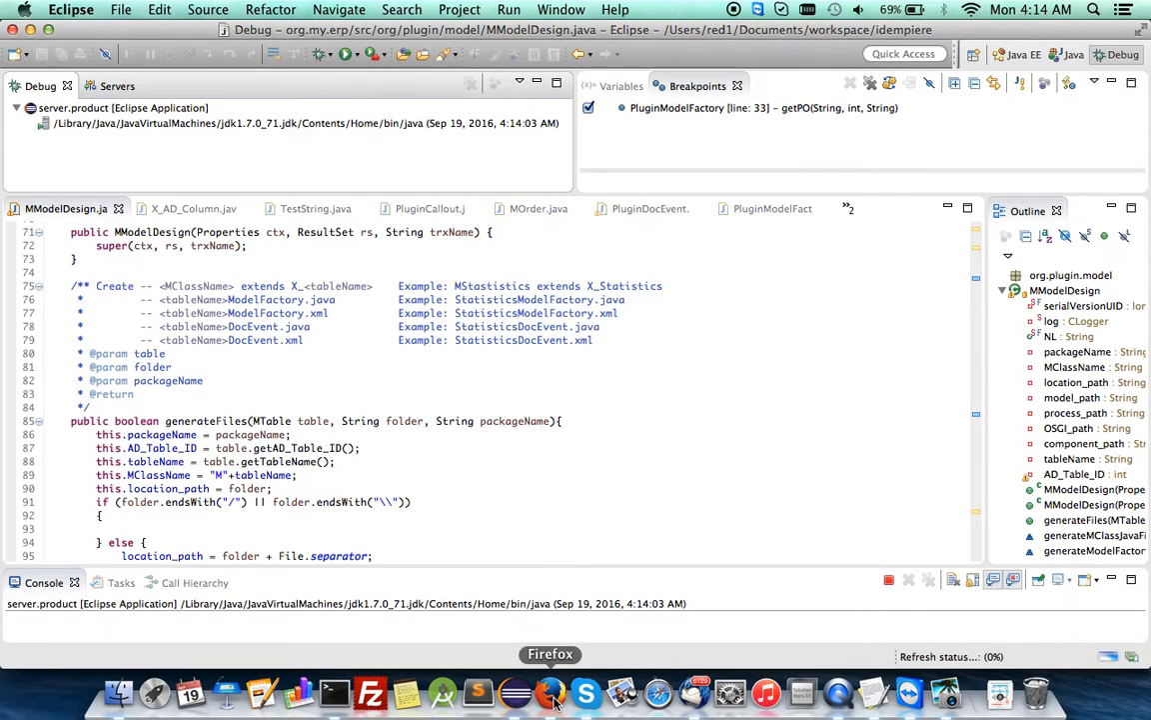
left_click(550, 692)
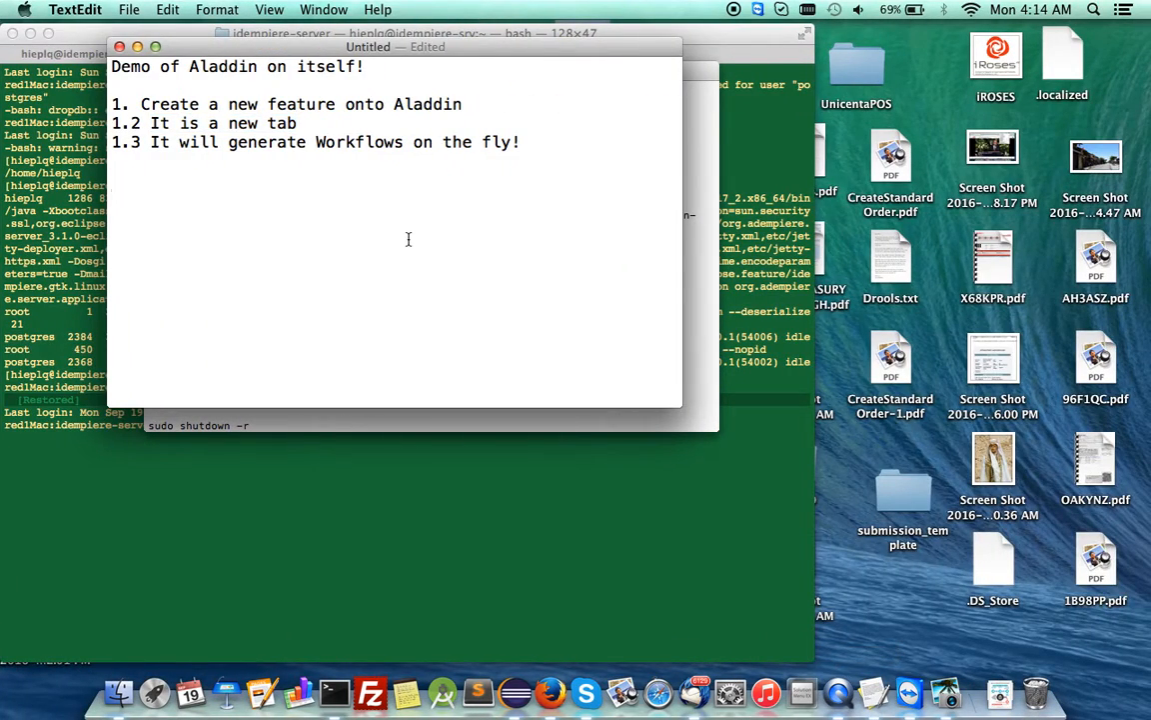
Add '2. Startup the iDempiere in IDE' and '2.1 Launch Aladdin' to the outline
type("2. Startup the")
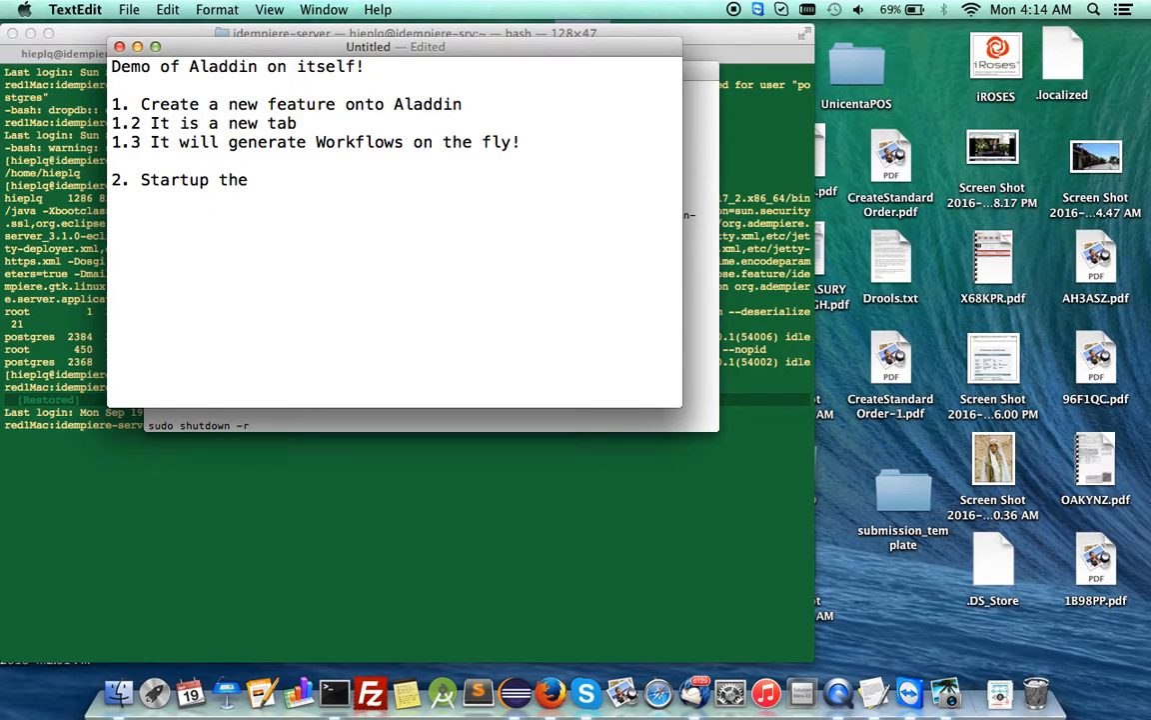
type("iDempiere in")
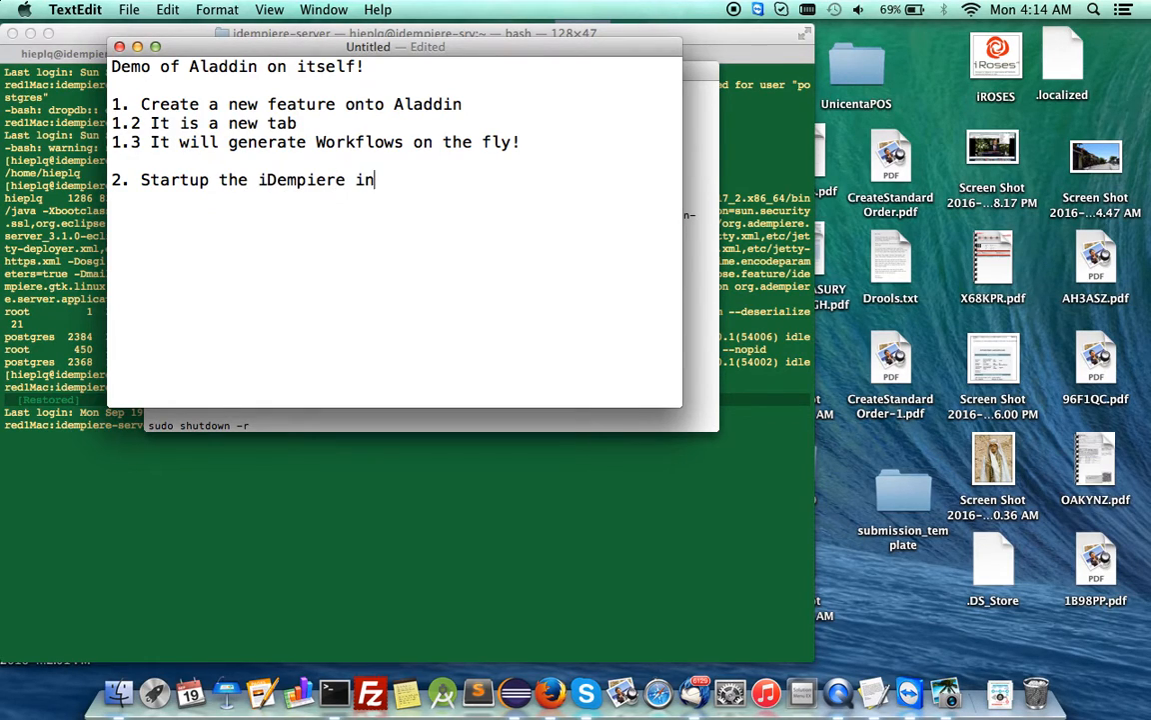
type("IDE")
type("2.1")
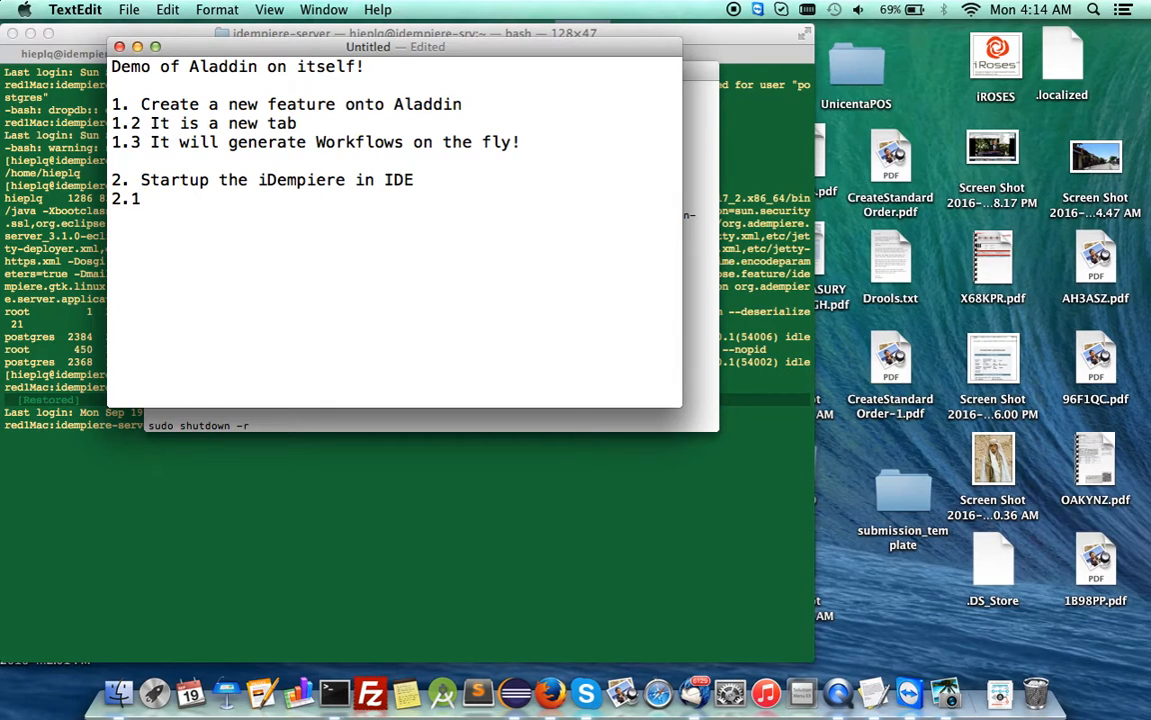
type("Launch Aladd")
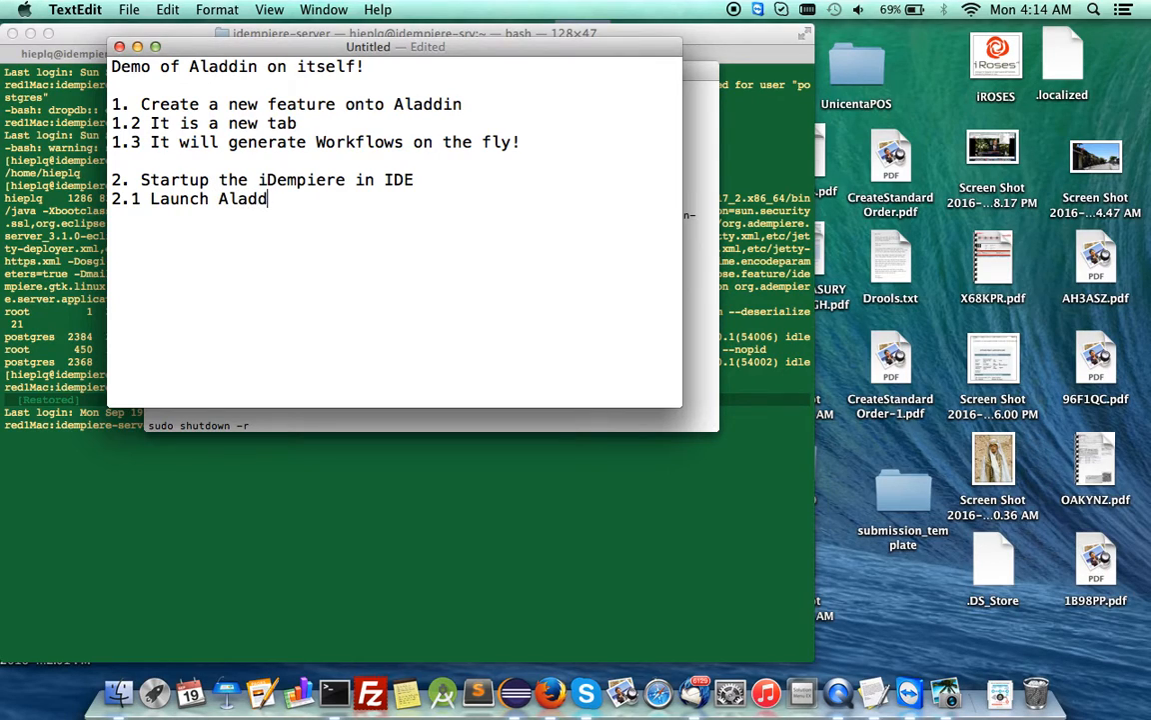
type("in")
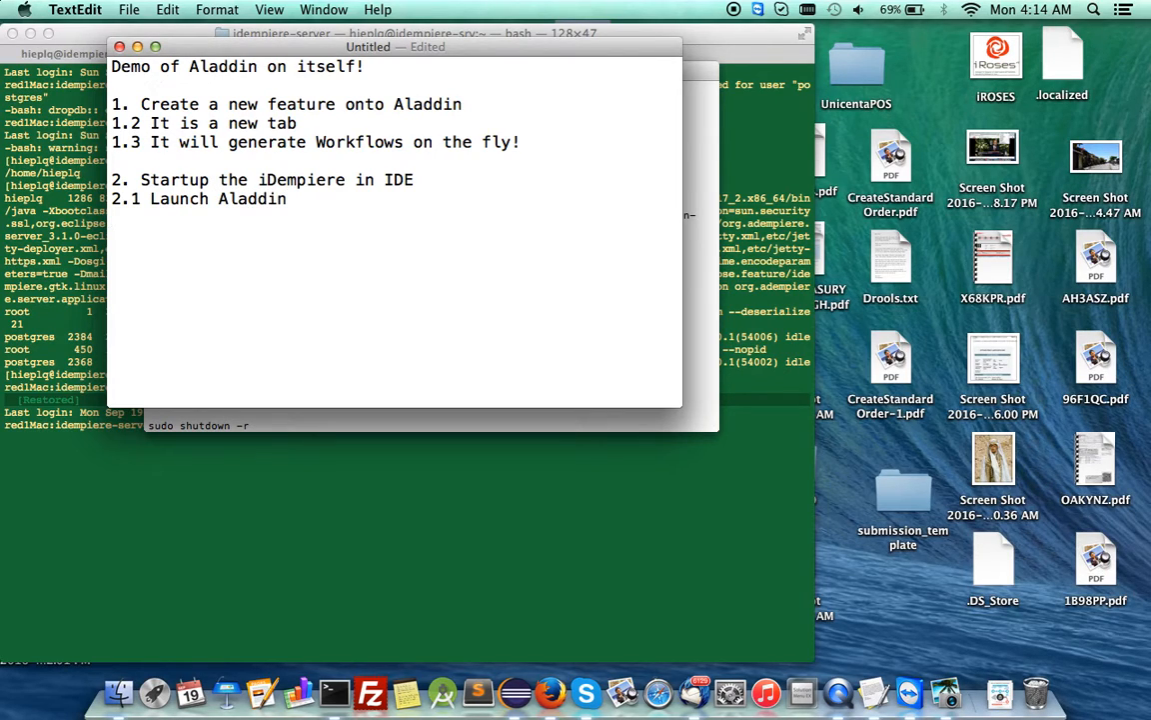
Add '2.2 Create a new Tab on the fly' and a '2nd movie..' note
type("2.2 C")
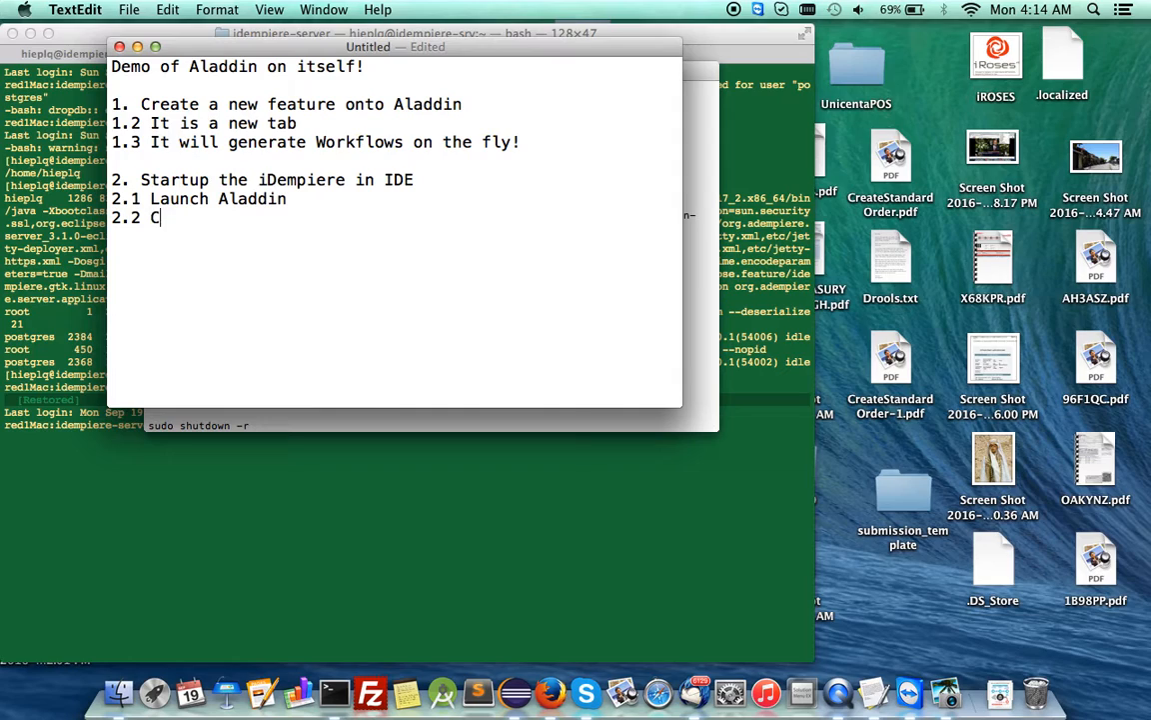
type("reate a new")
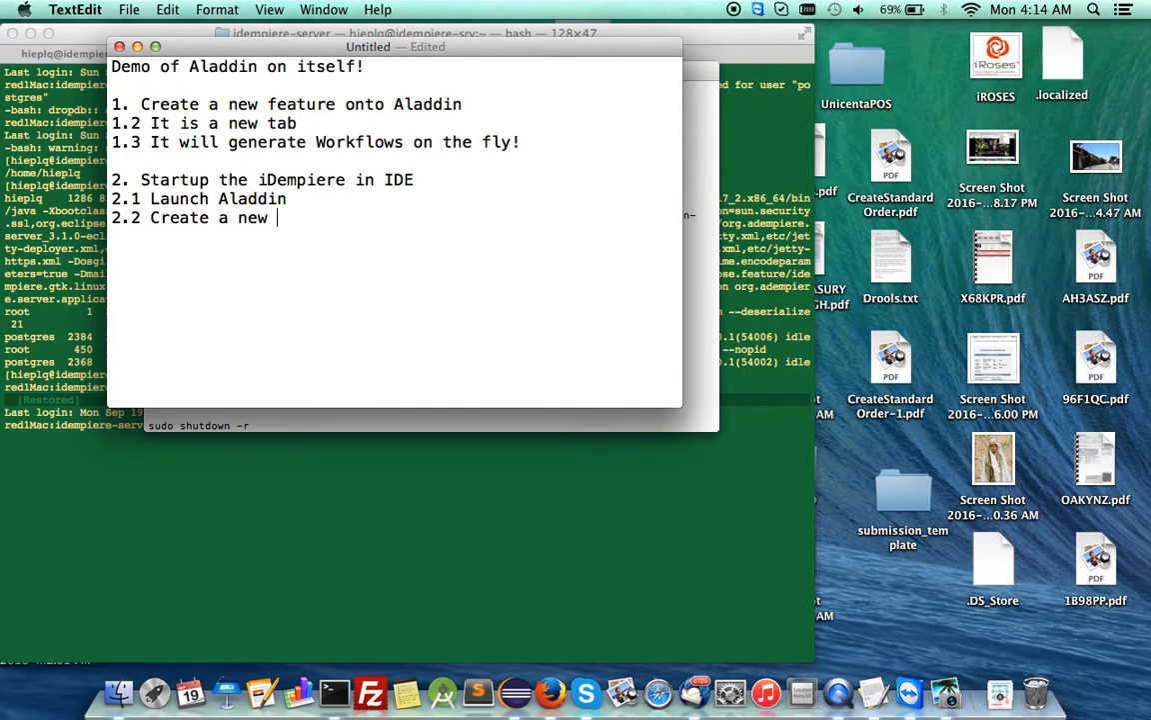
type("Tab on the fly")
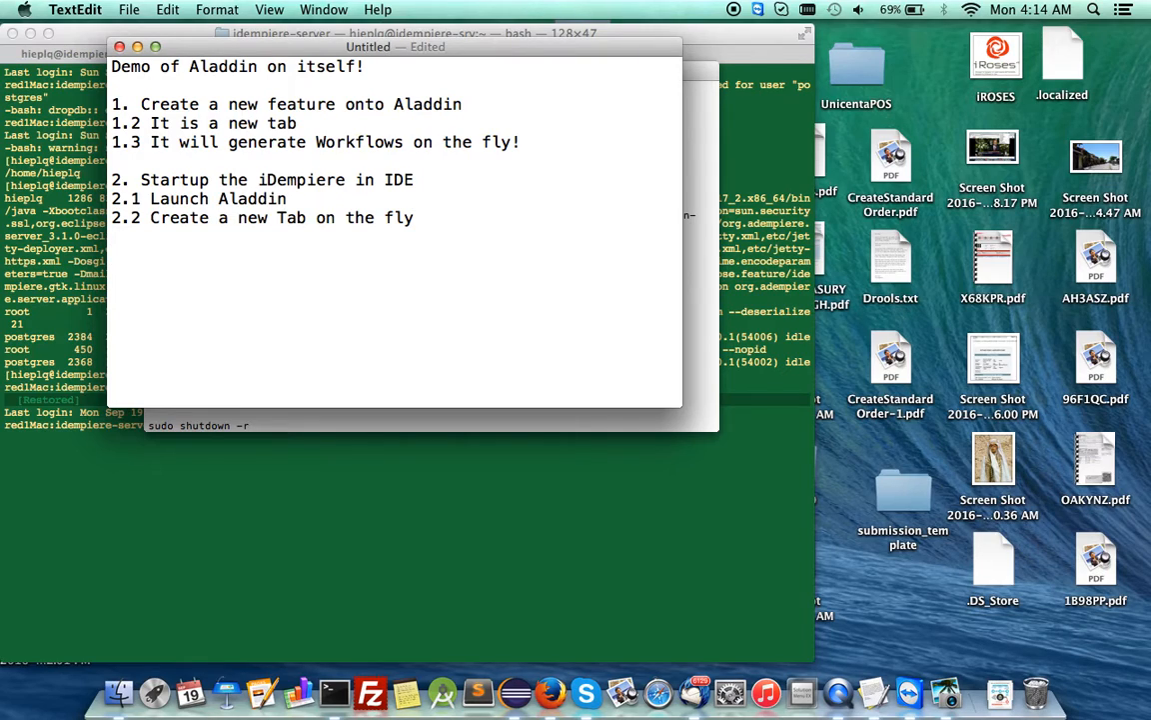
type("2nd movie..")
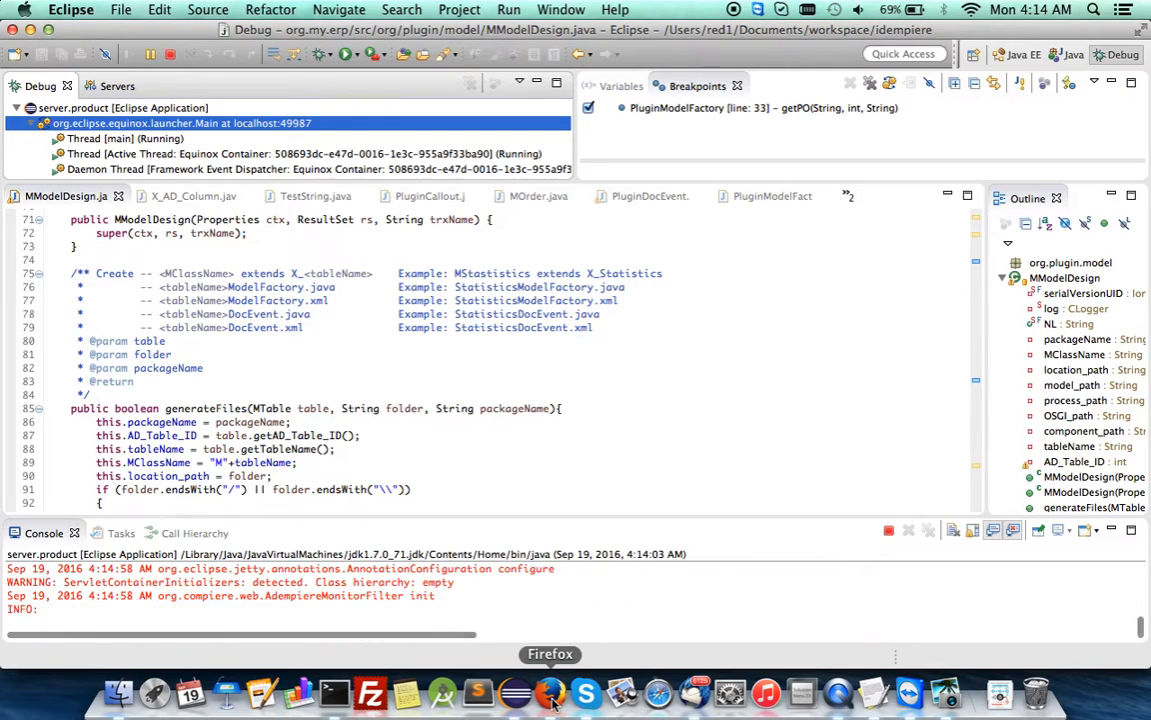
left_click(550, 691)
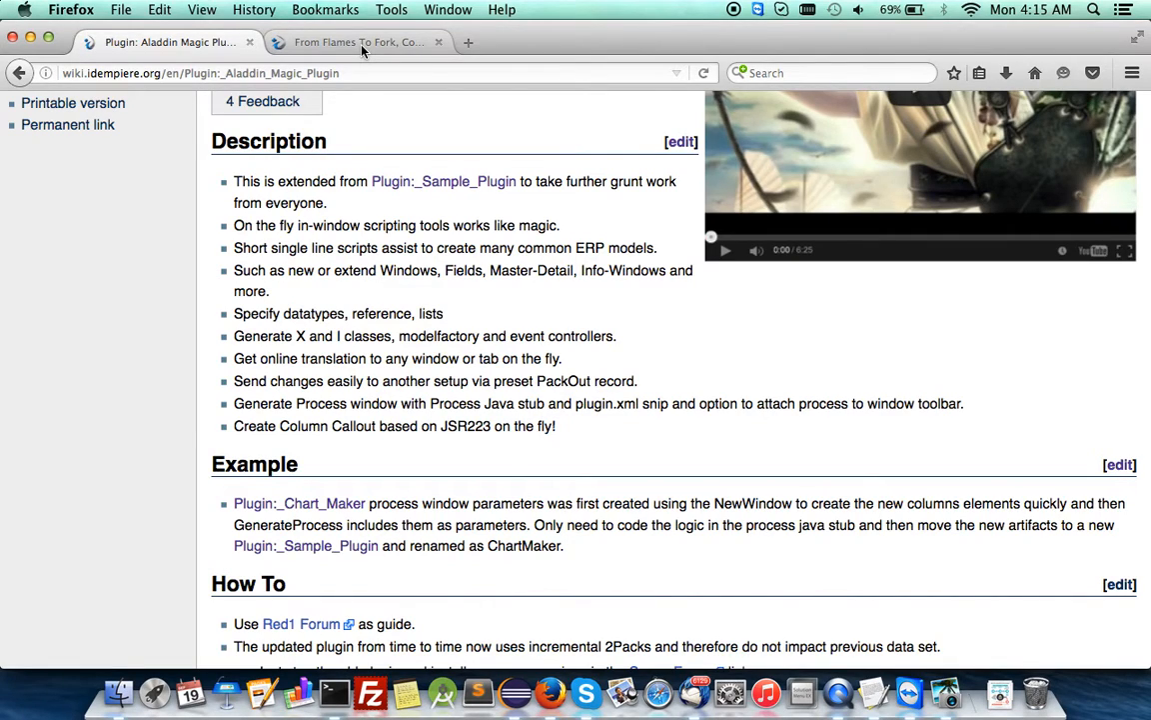
Review the red1.org forum post on the Weekdays list column example, then return to TextEdit
left_click(357, 42)
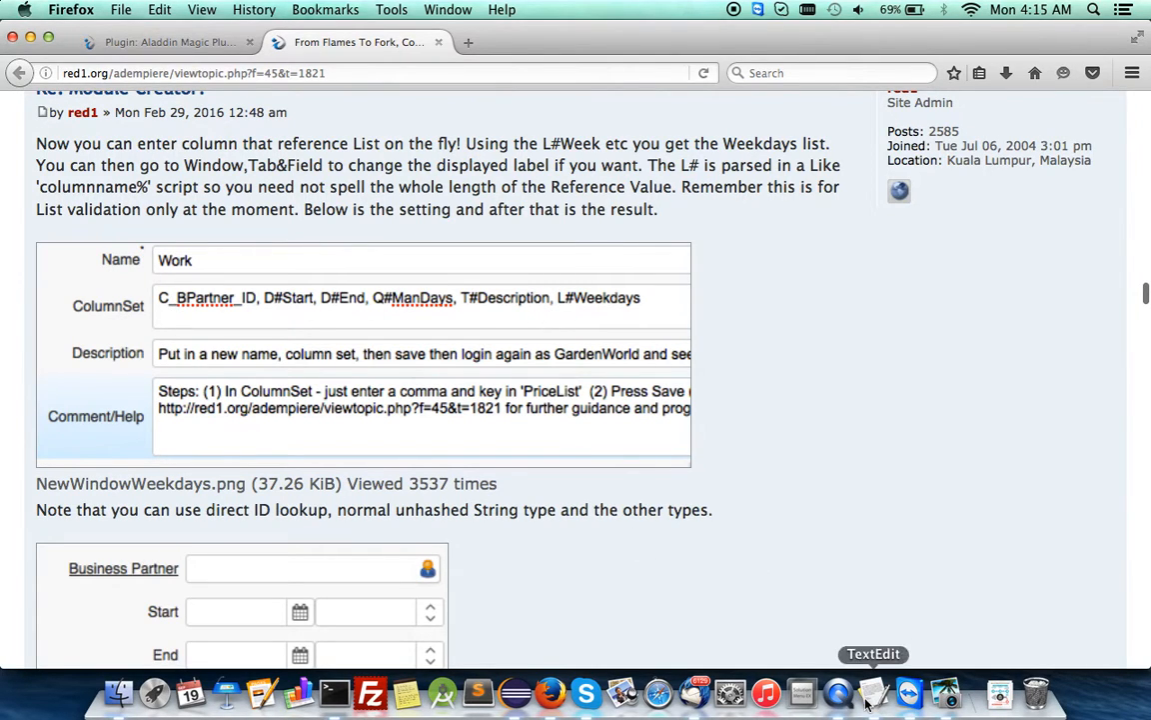
left_click(872, 692)
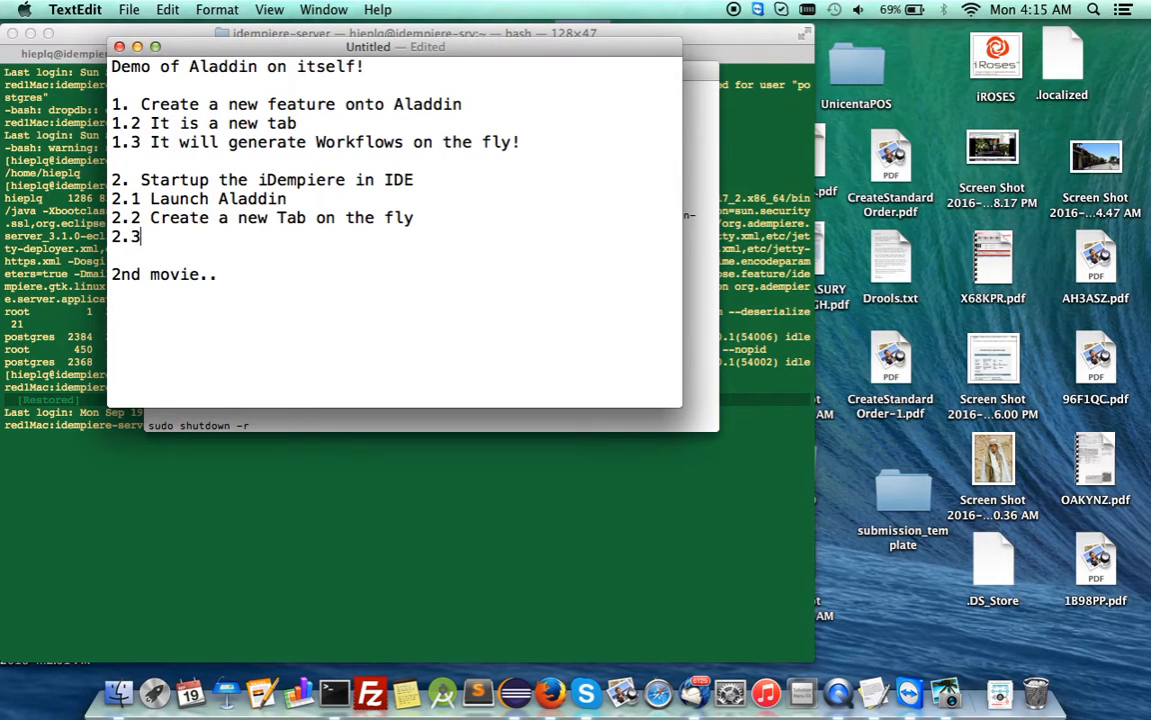
Write outline point 2.3 as 'Columns = Workflow Model' in TextEdit
type("Columns =")
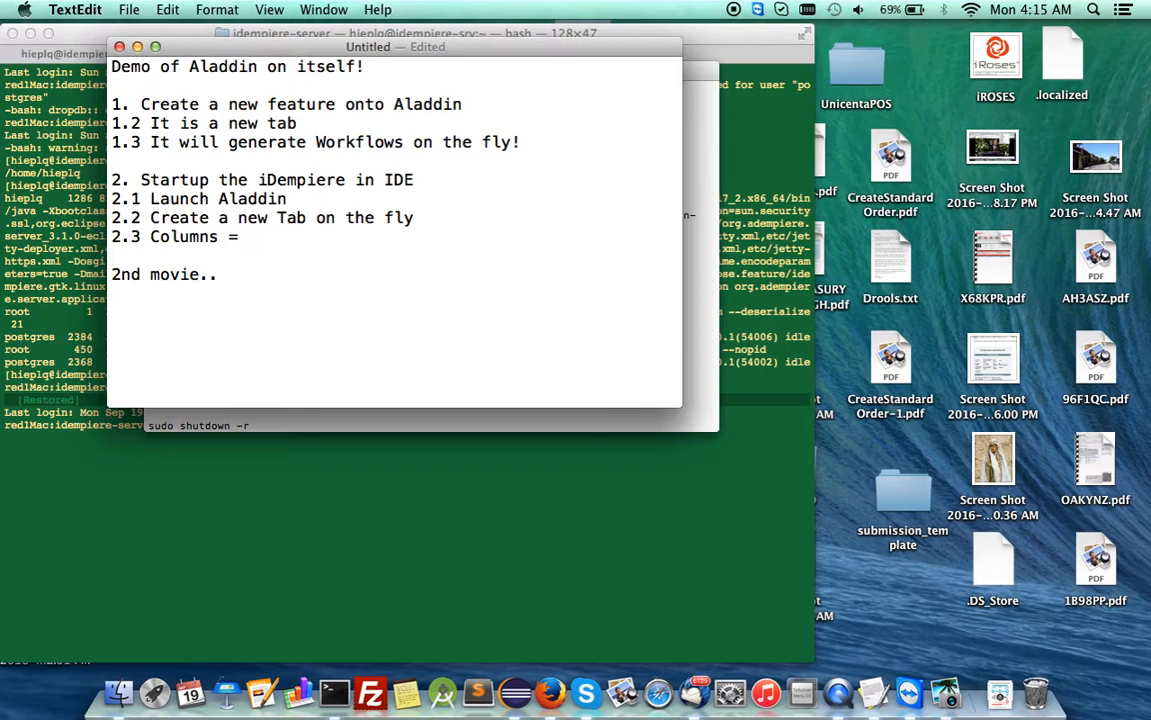
left_click(247, 237)
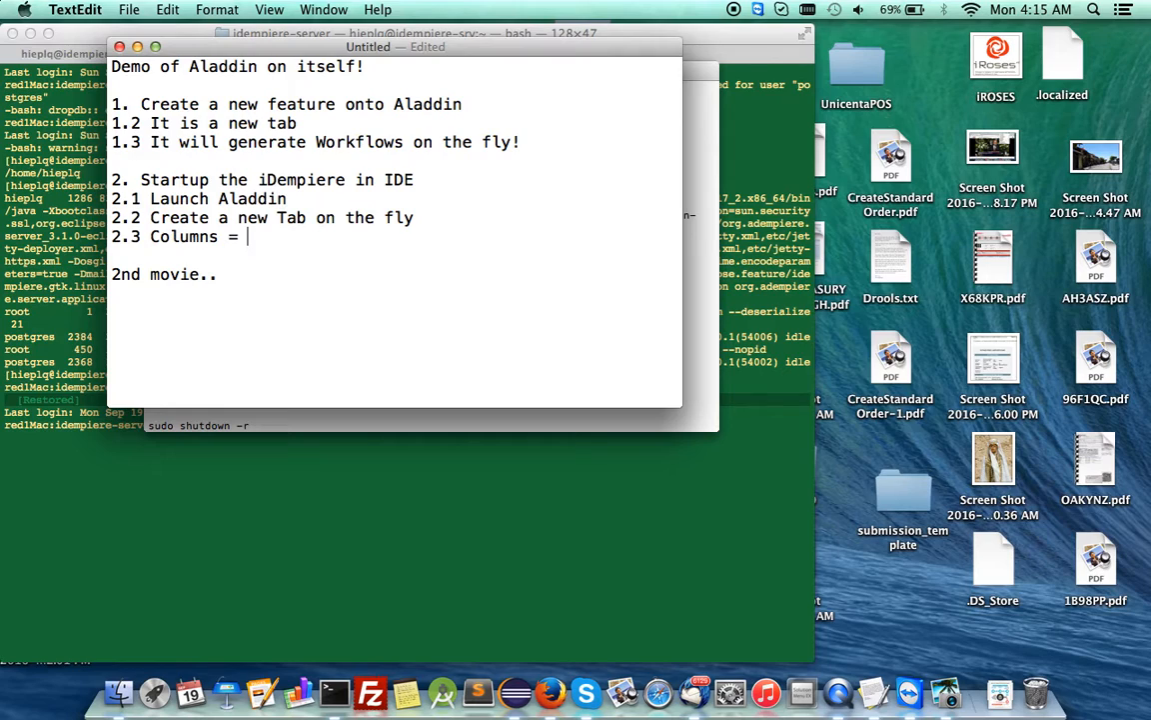
type("Workflow")
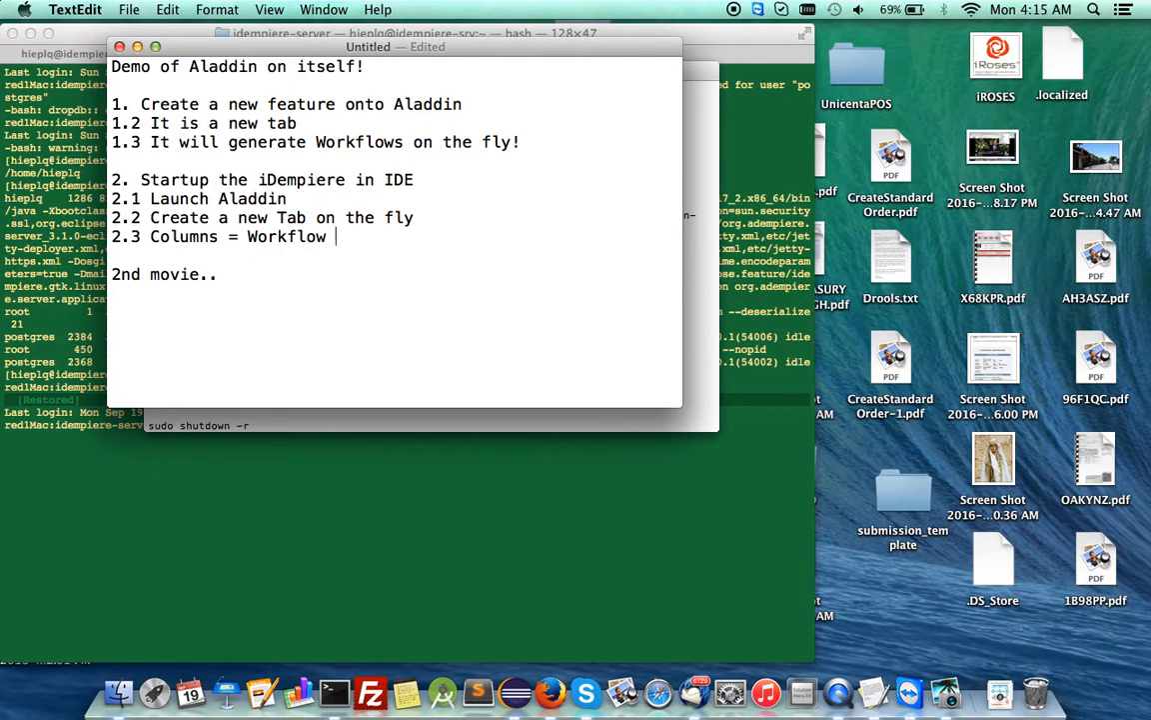
key("Backspace")
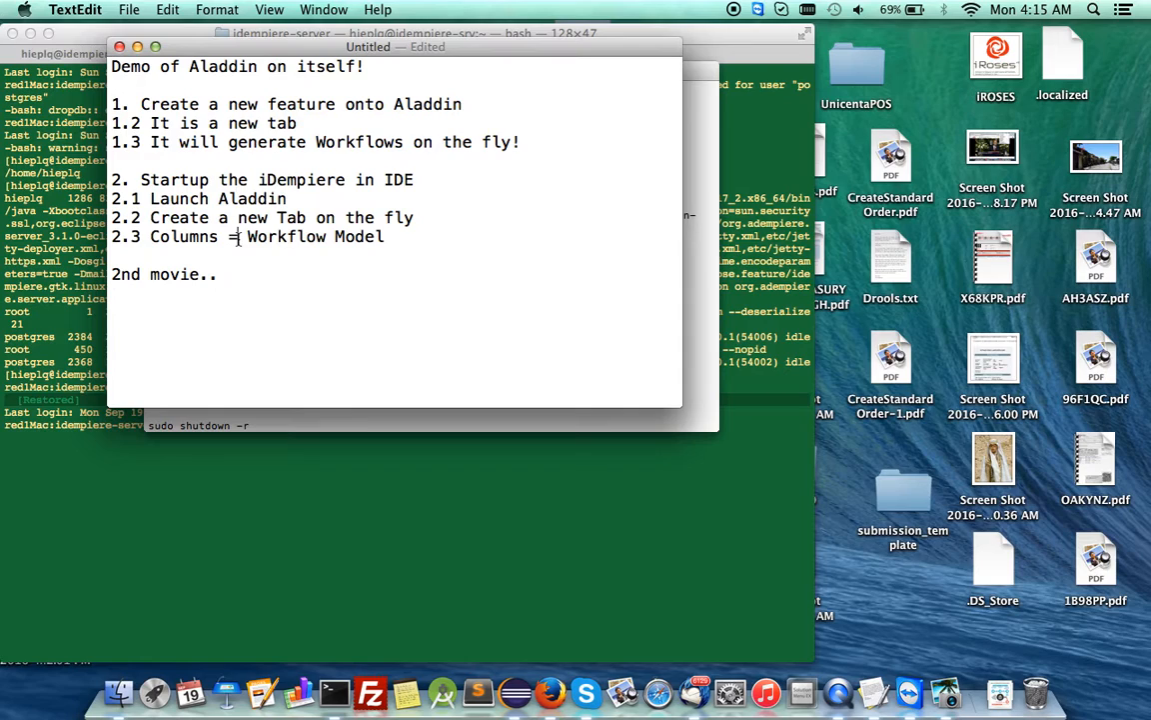
mouse_move(280, 295)
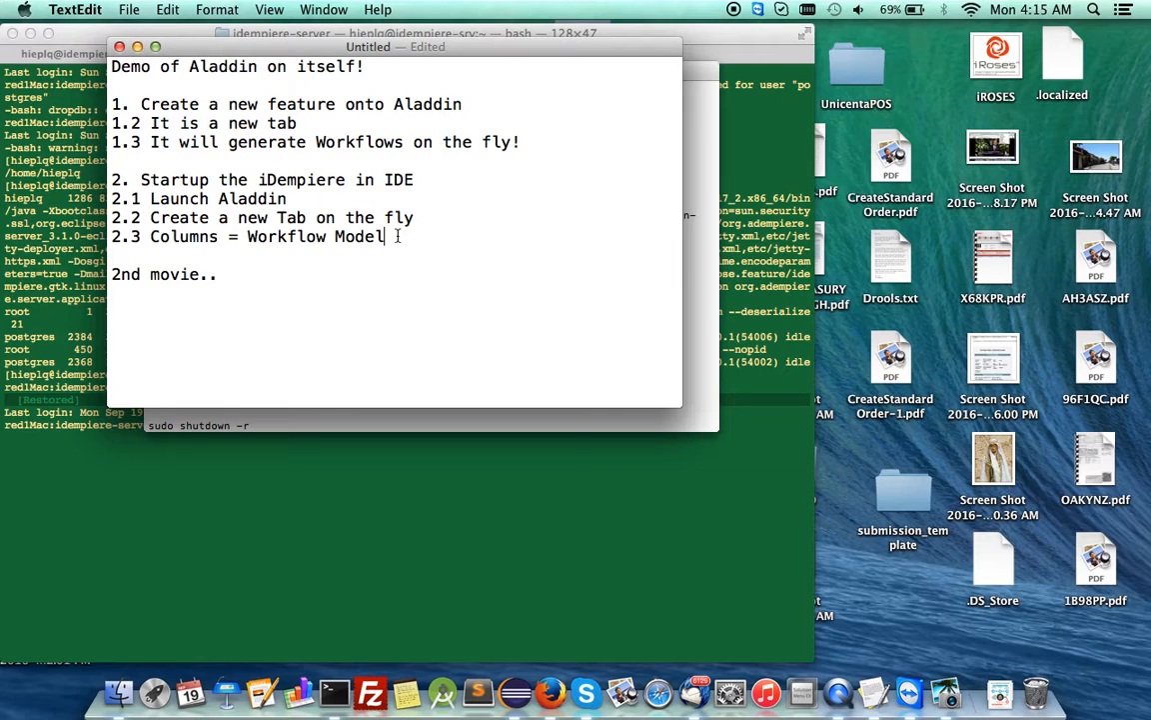
mouse_move(551, 692)
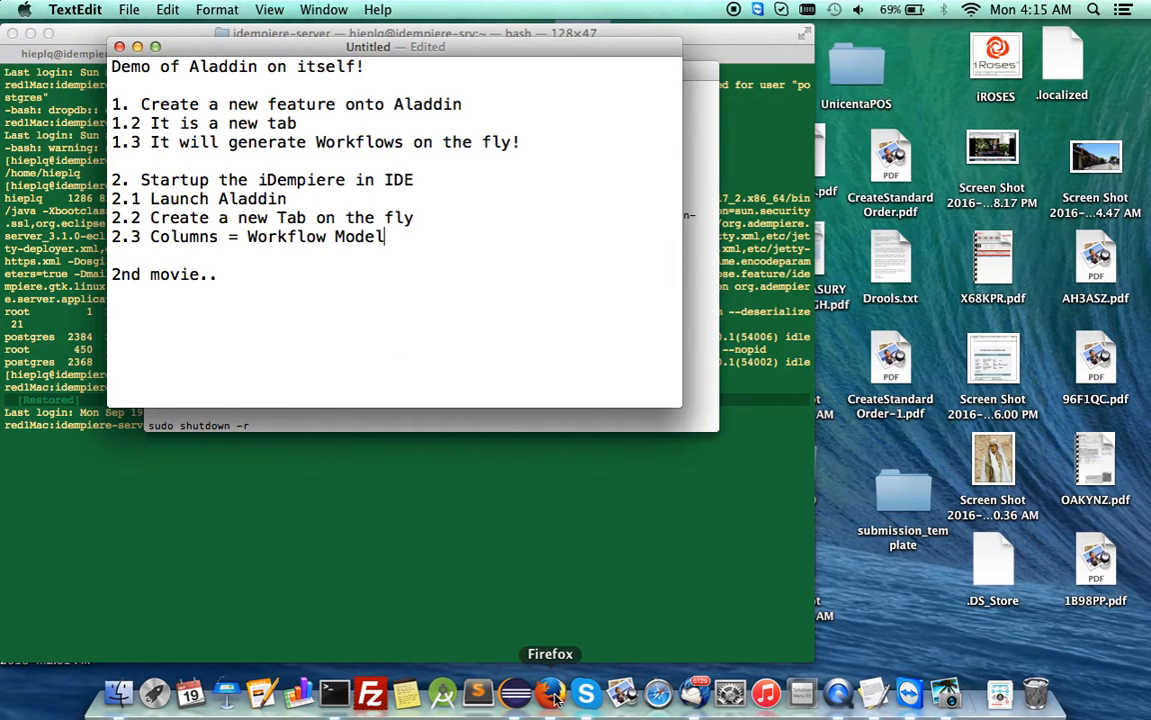
mouse_move(514, 692)
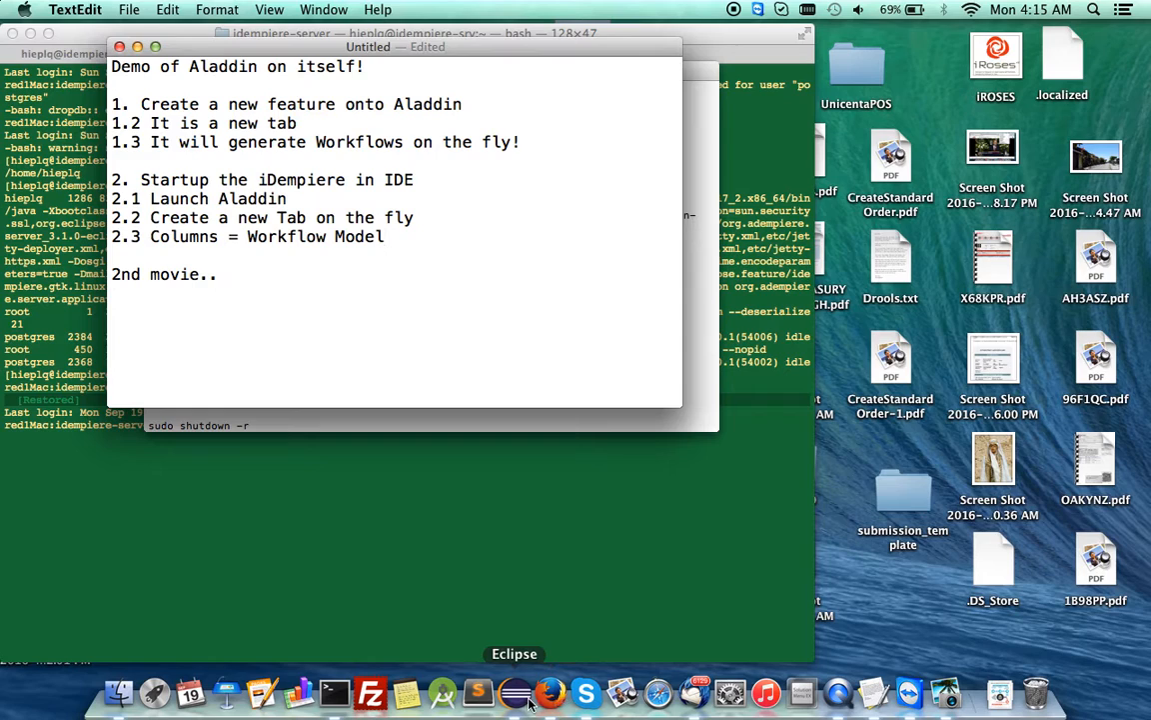
mouse_move(551, 691)
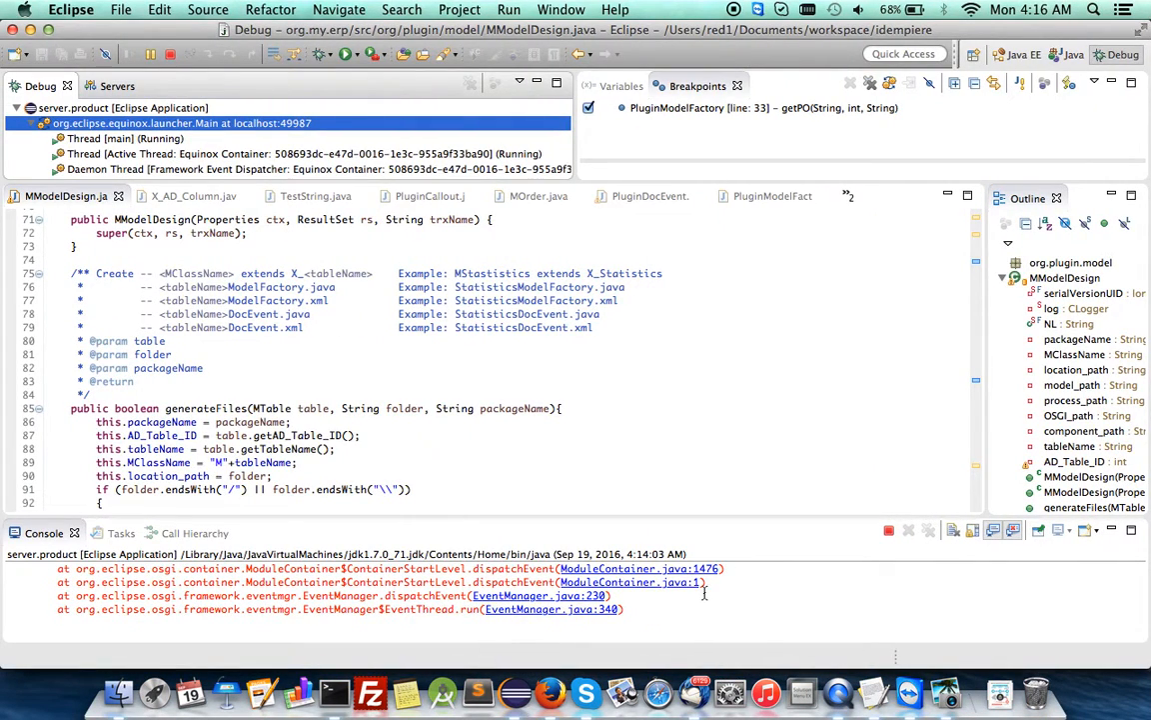
Scroll the Eclipse console to read the NoDBConnection database errors
scroll("down", 3)
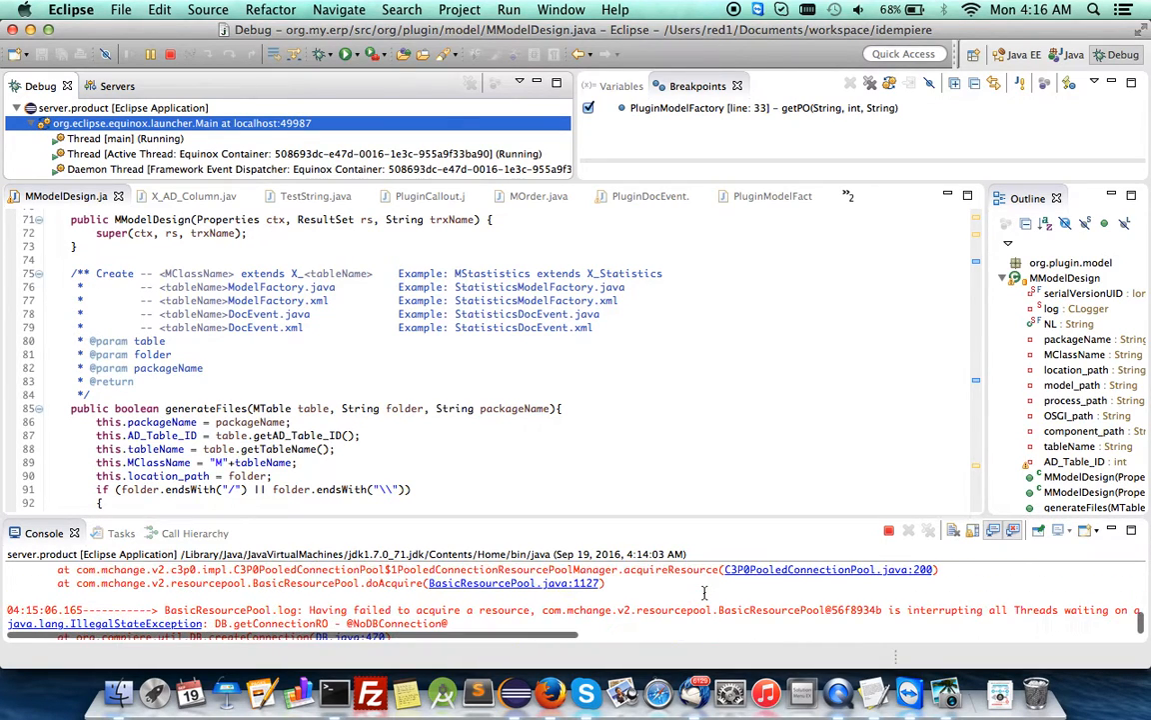
scroll("down", 3)
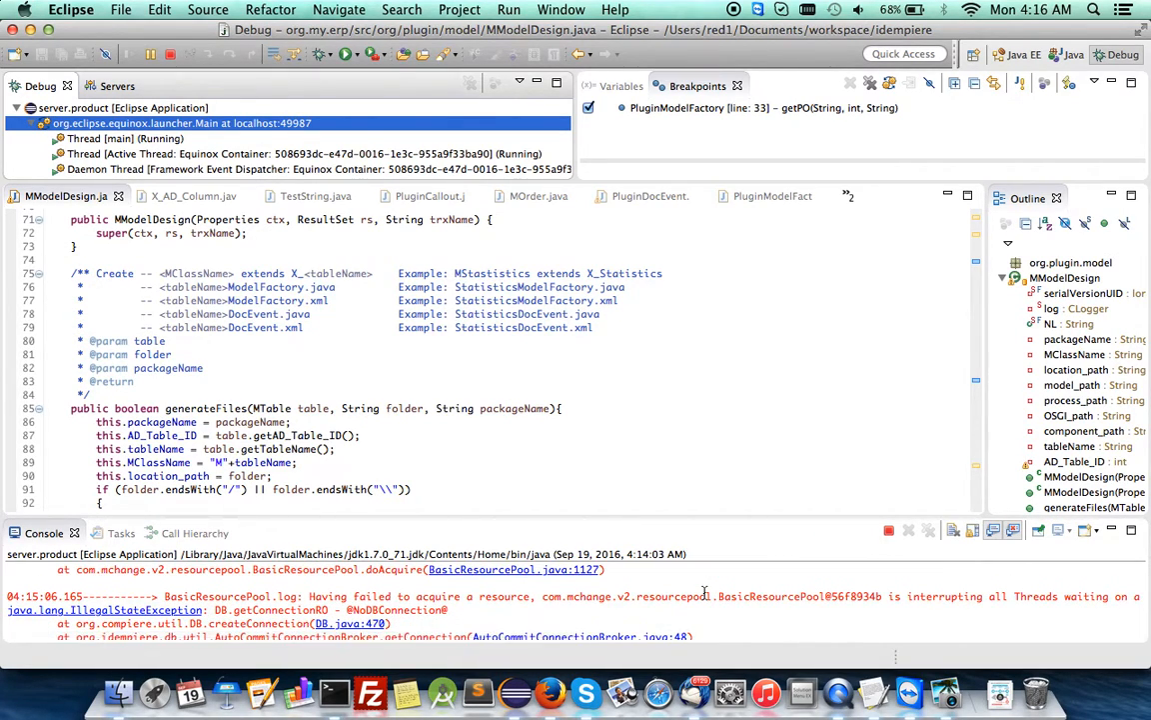
mouse_move(873, 692)
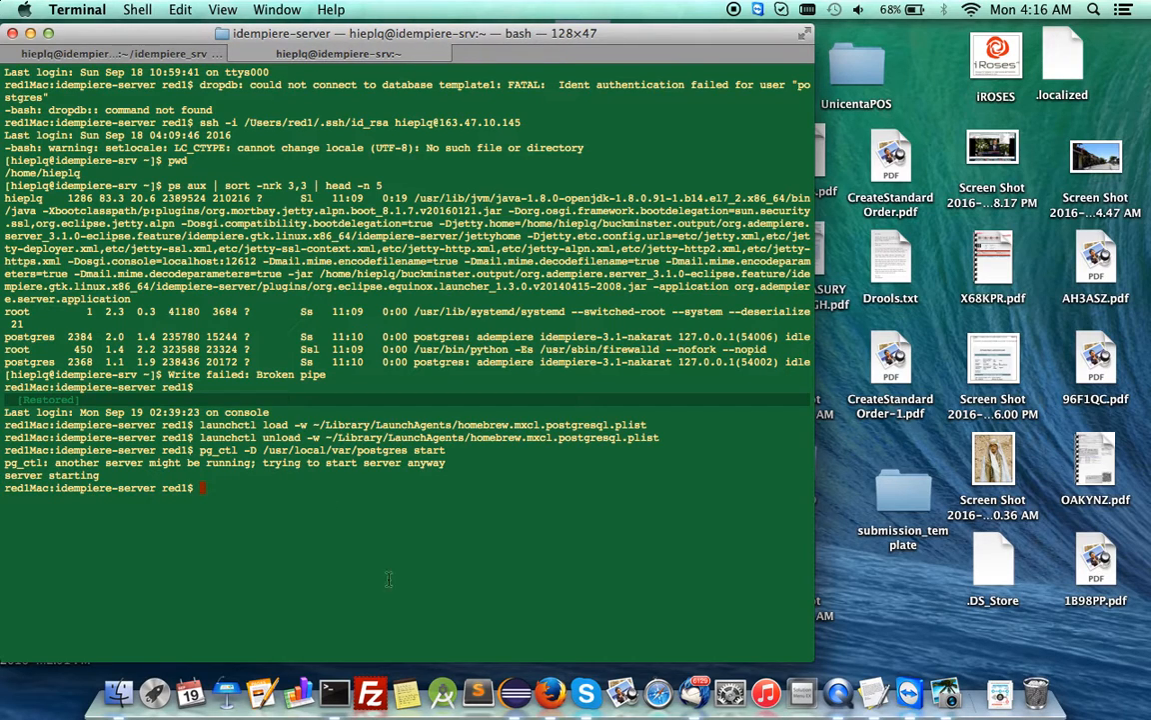
mouse_move(442, 692)
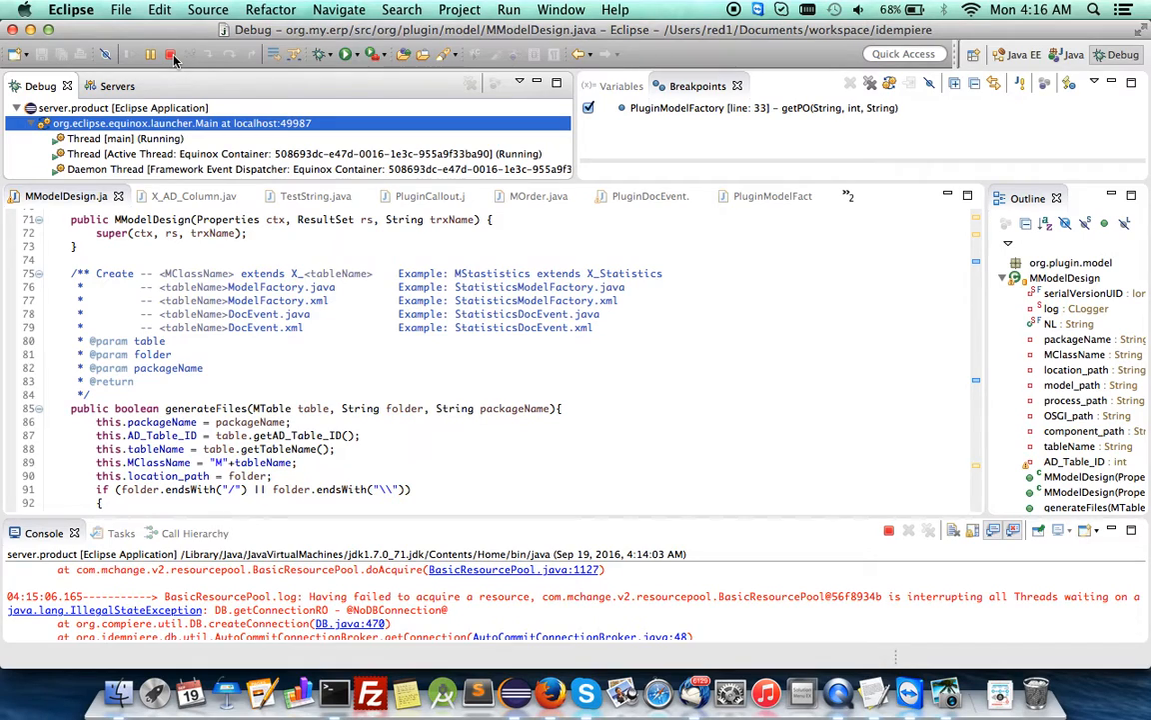
Terminate the server.product debug session and relaunch it in debug mode
left_click(170, 54)
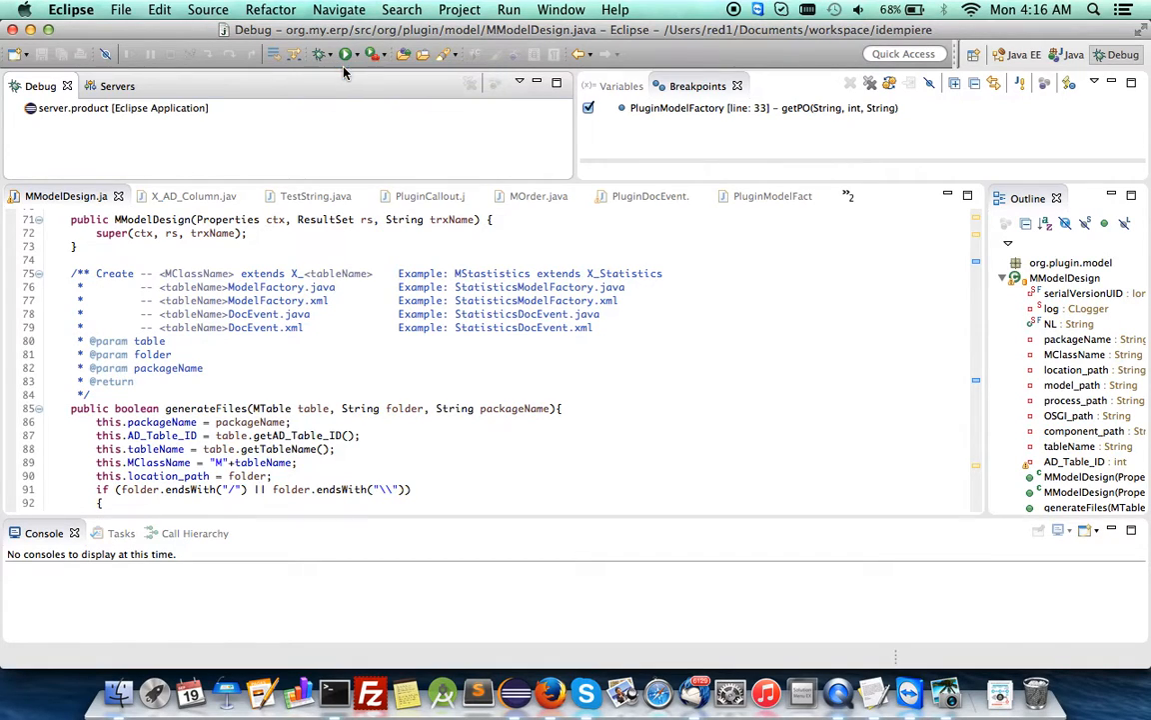
left_click(344, 54)
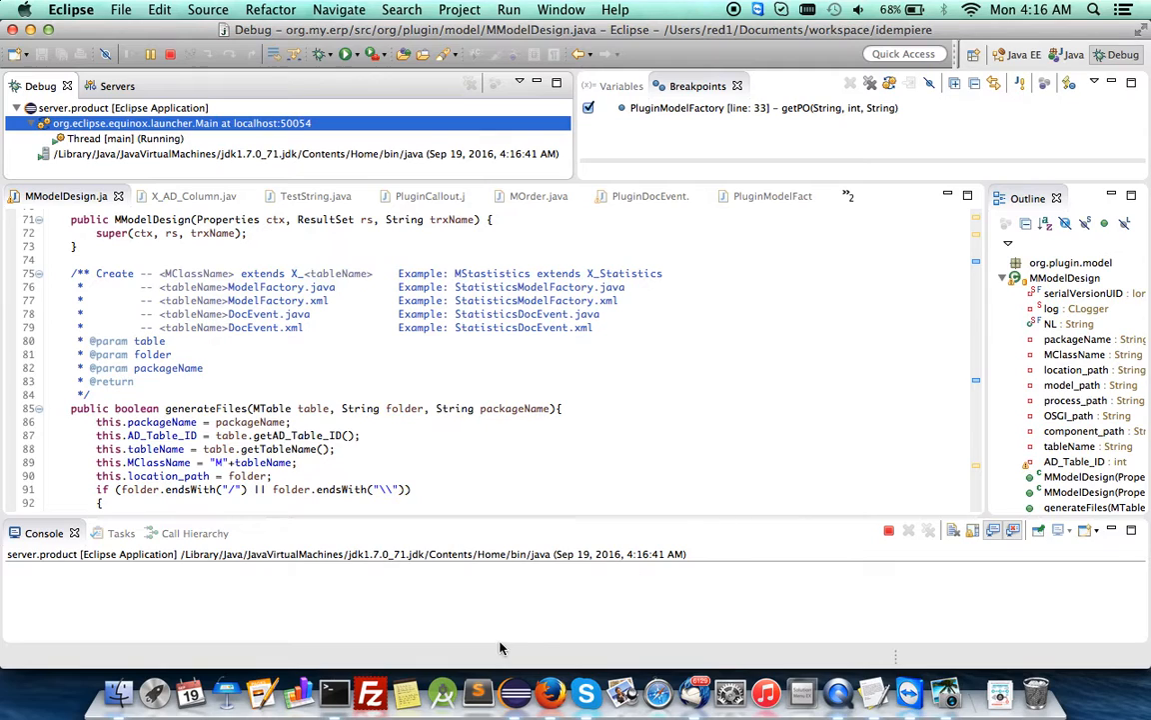
mouse_move(550, 691)
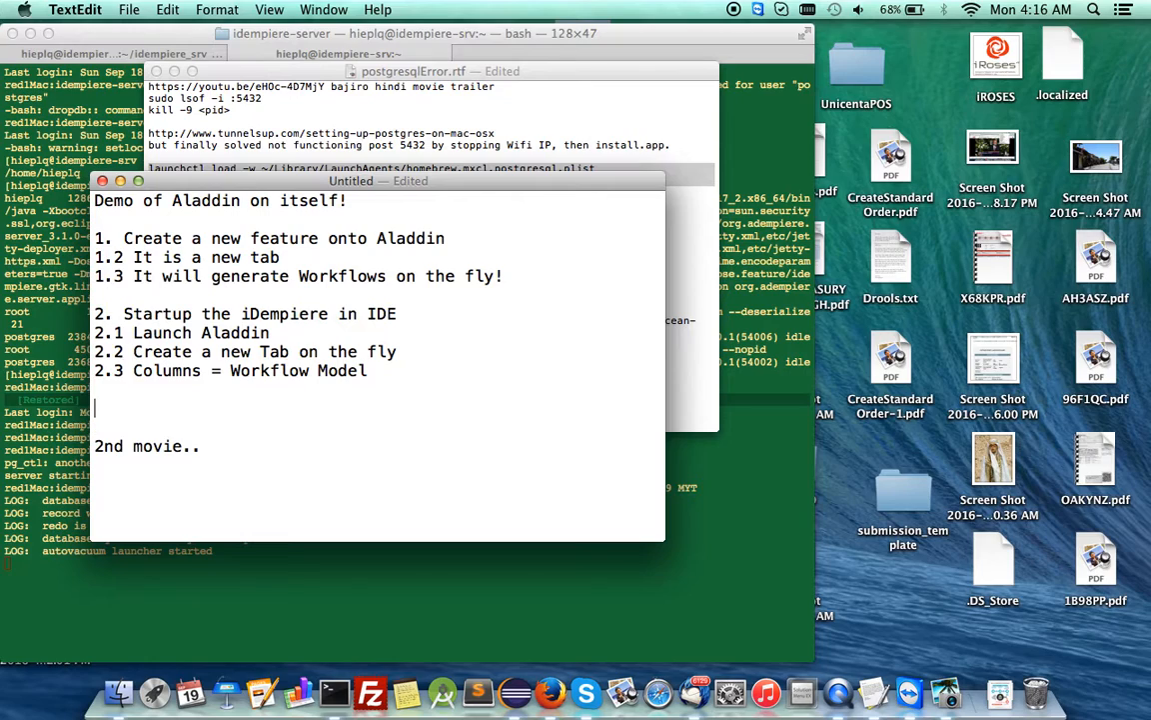
Start outline point '3. Model' in TextEdit
type("3.")
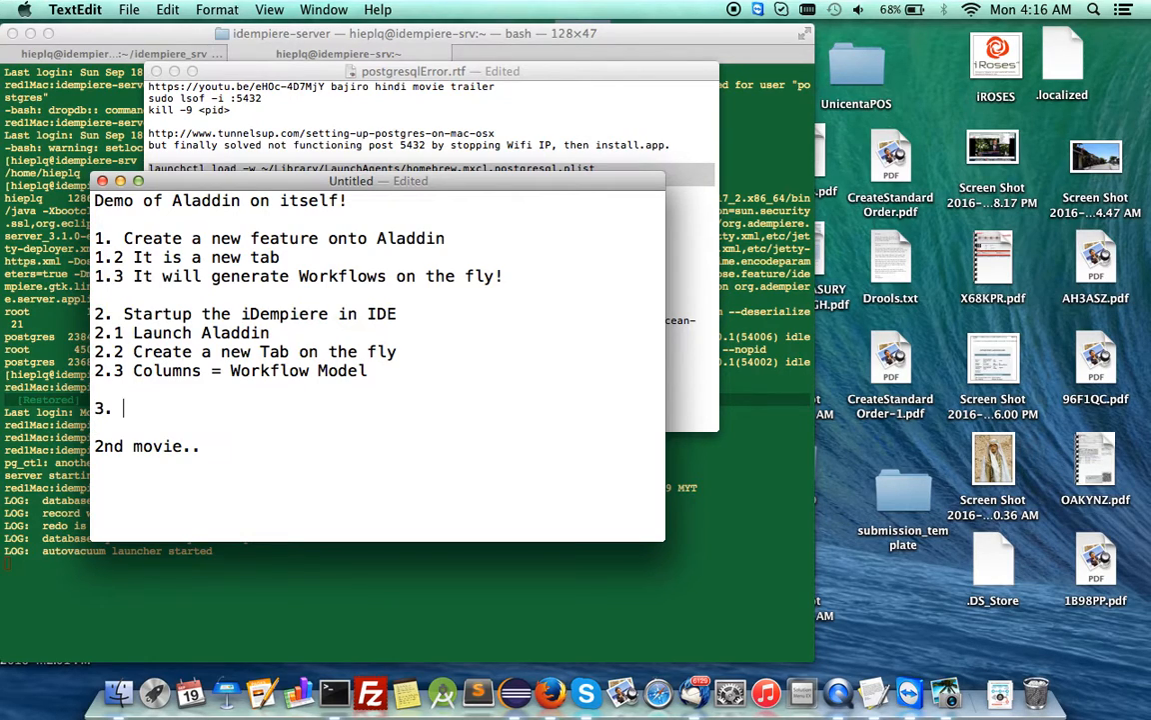
type("Model")
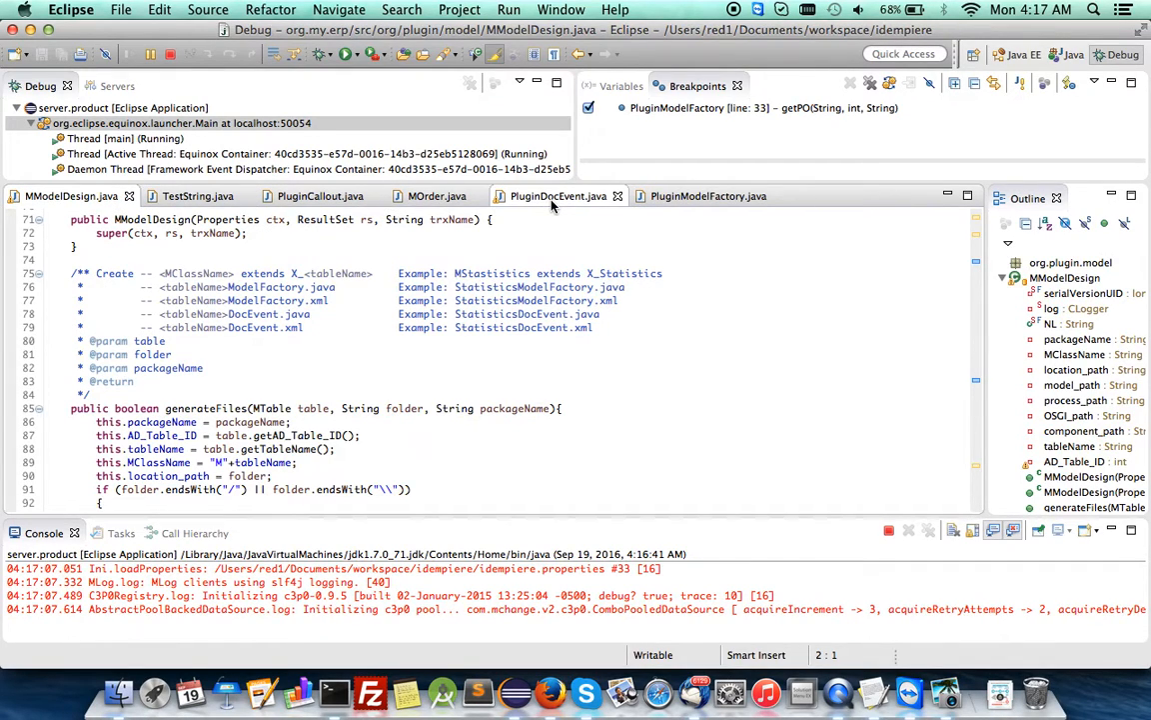
Open PluginDocEvent.java, scroll through its event registrations, and jump to initialize()
left_click(558, 196)
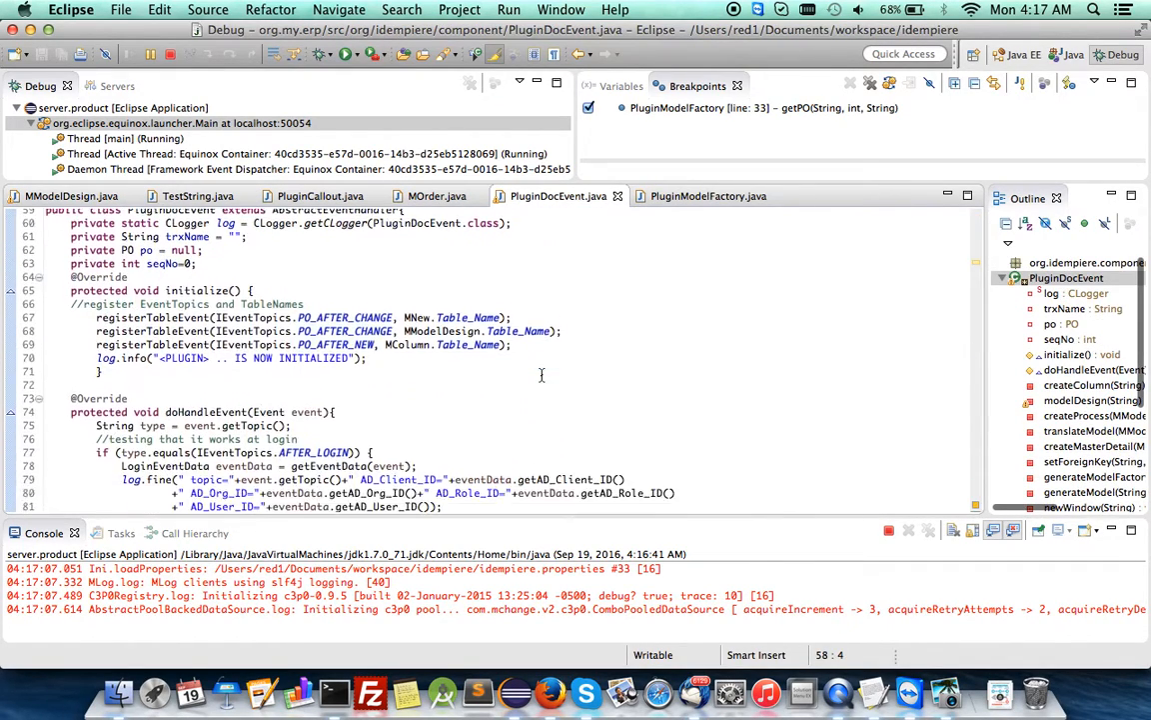
scroll("down", 3)
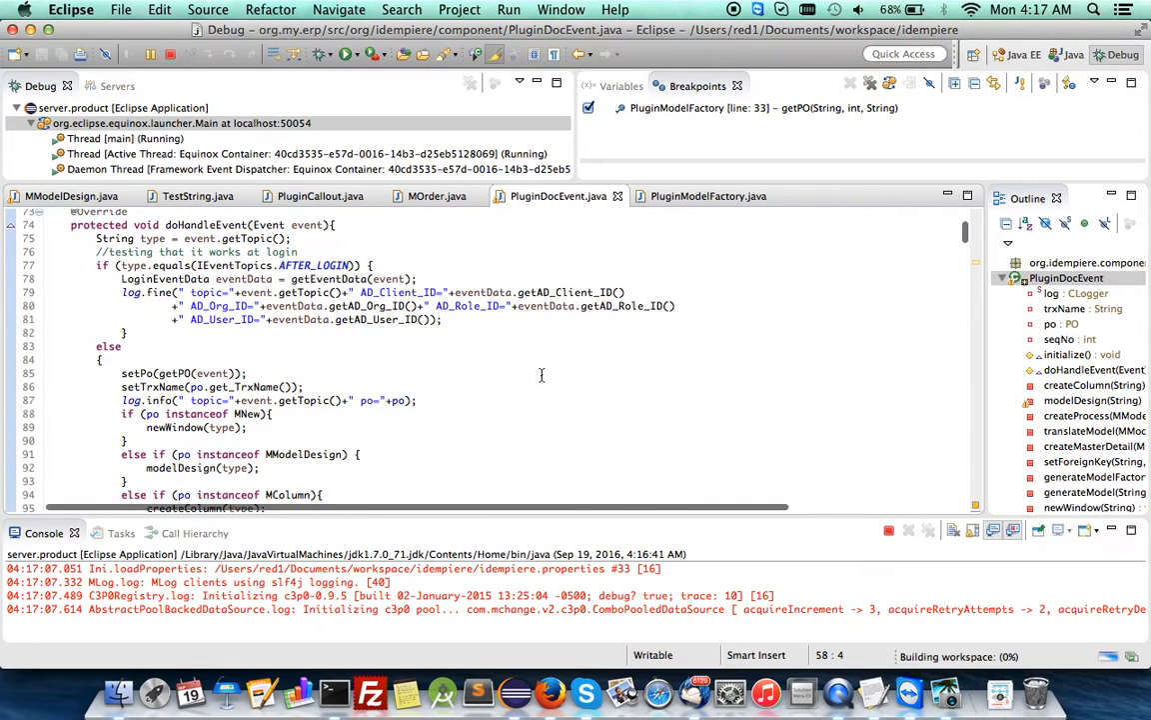
scroll("down", 3)
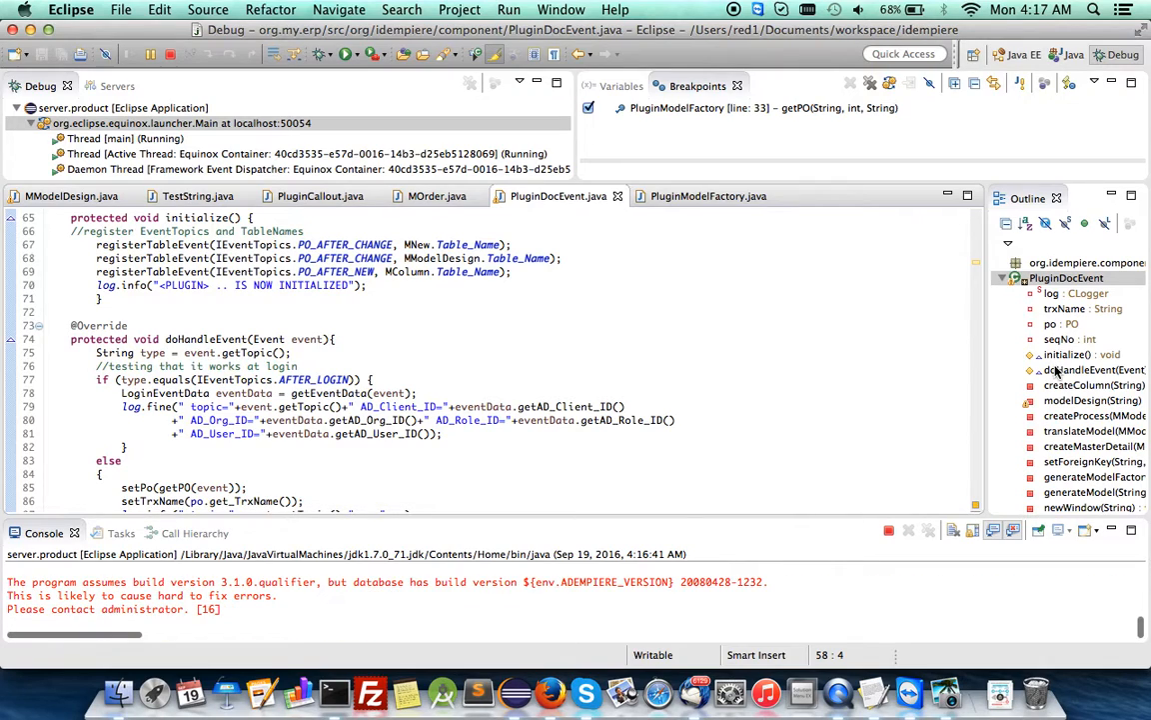
left_click(1094, 369)
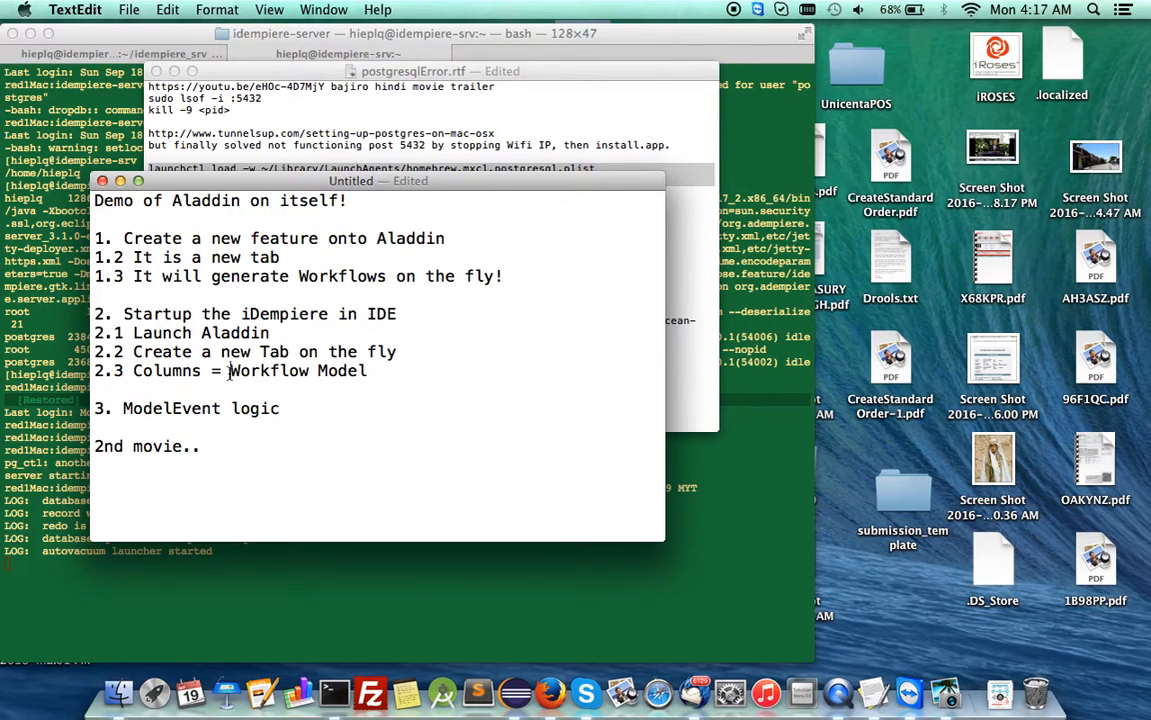
Reword outline point 2.3 to 'Model = AL_Workflow = Workflow Model'
type("AD")
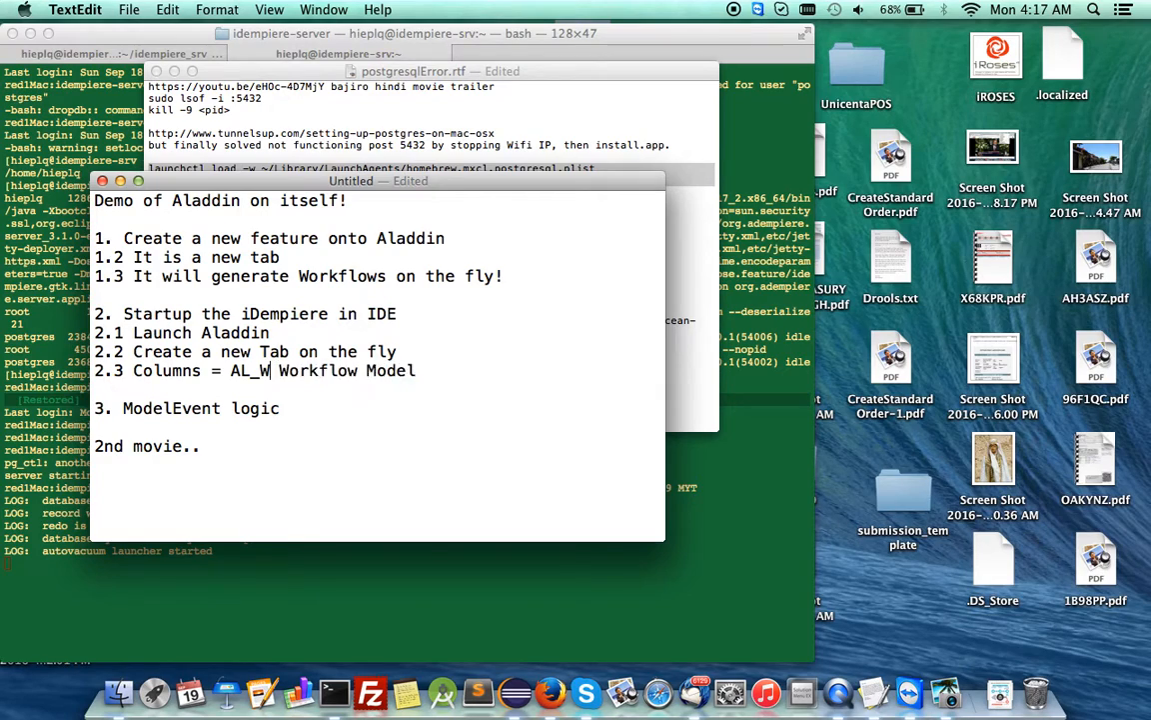
type("orkflow =")
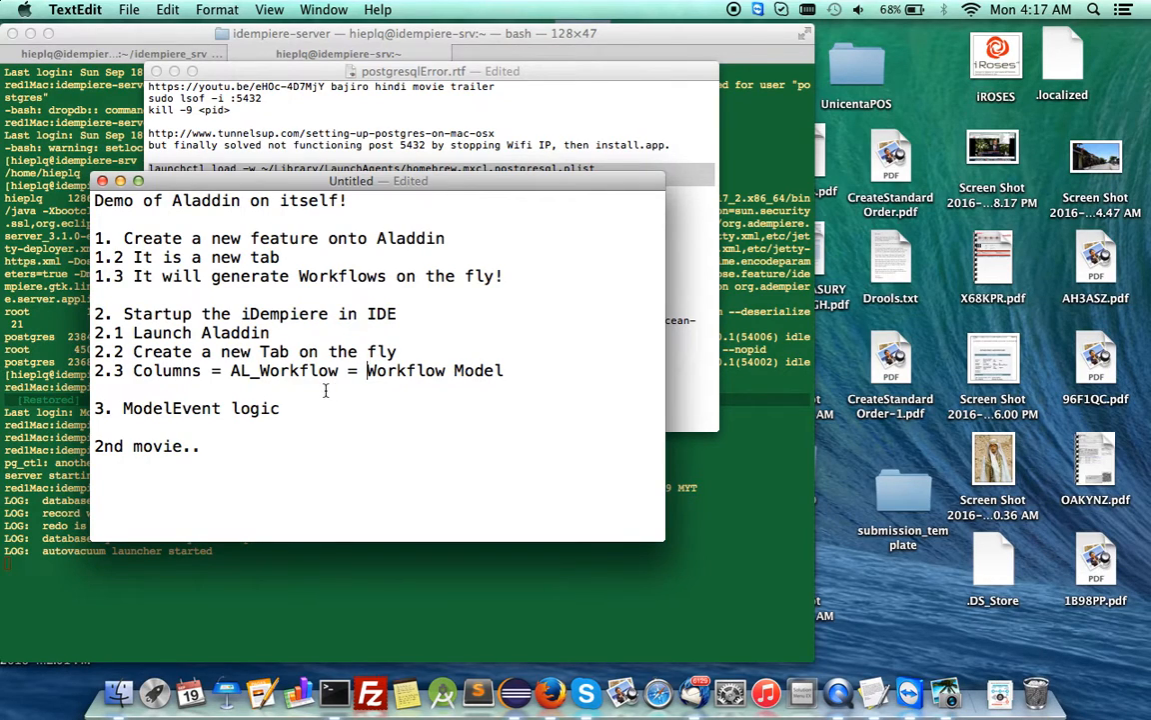
triple_click(300, 370)
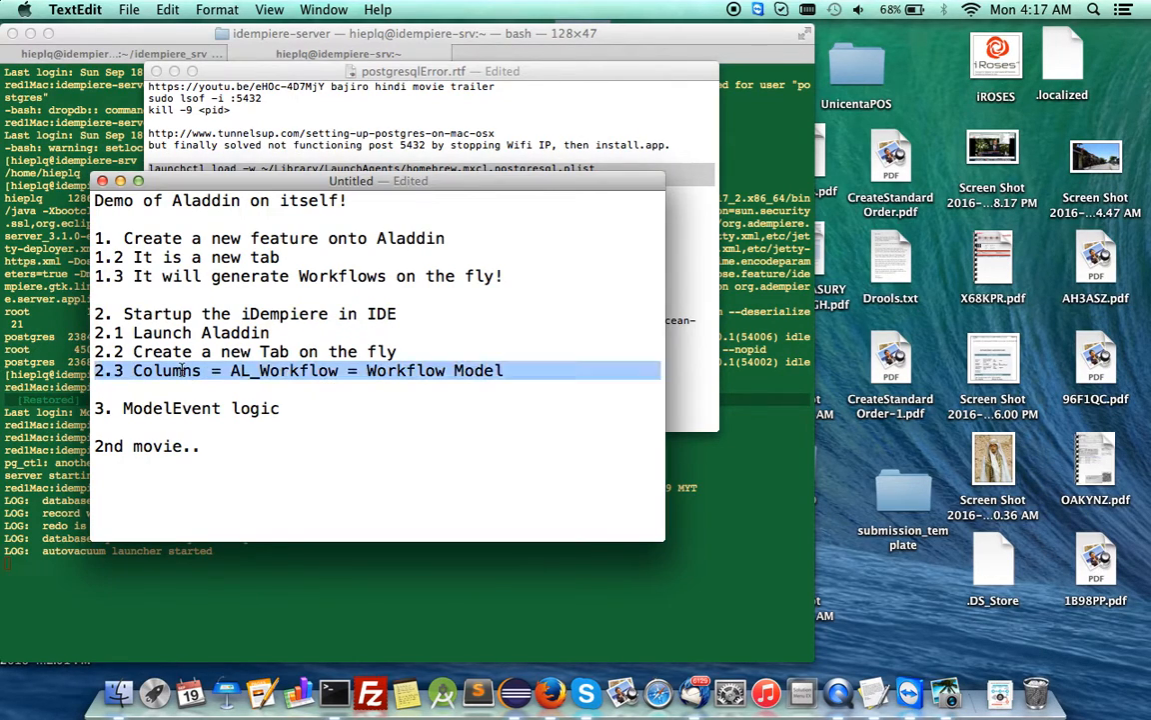
type("Mod")
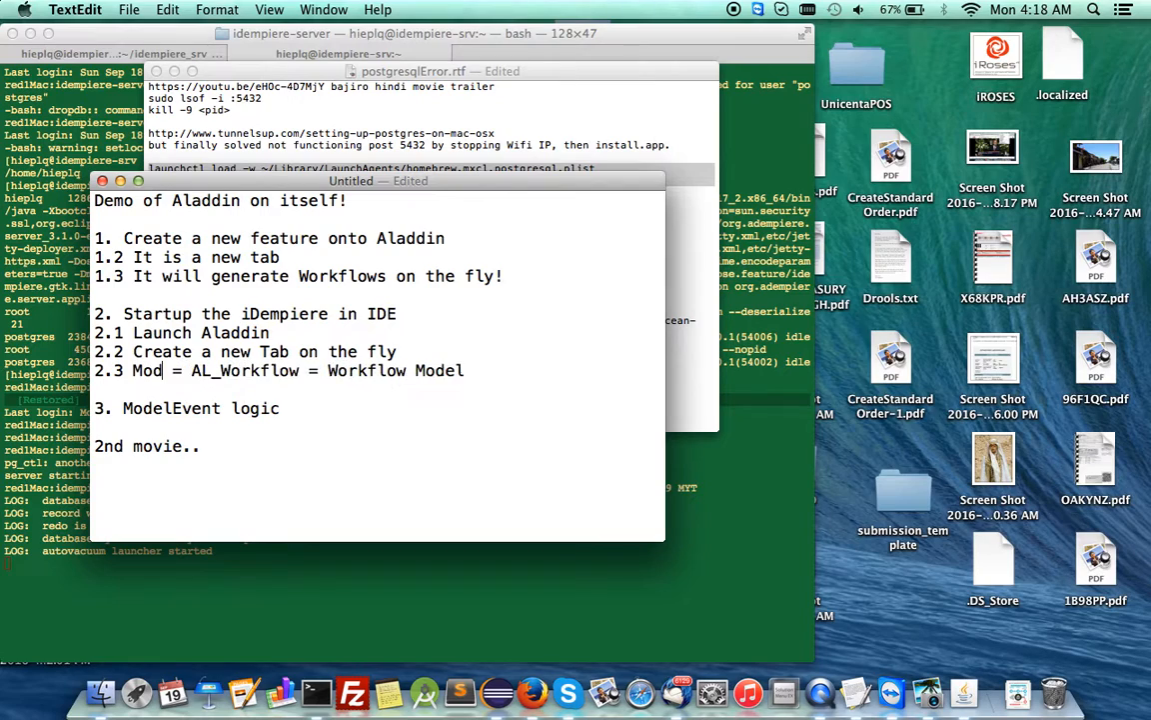
type("el")
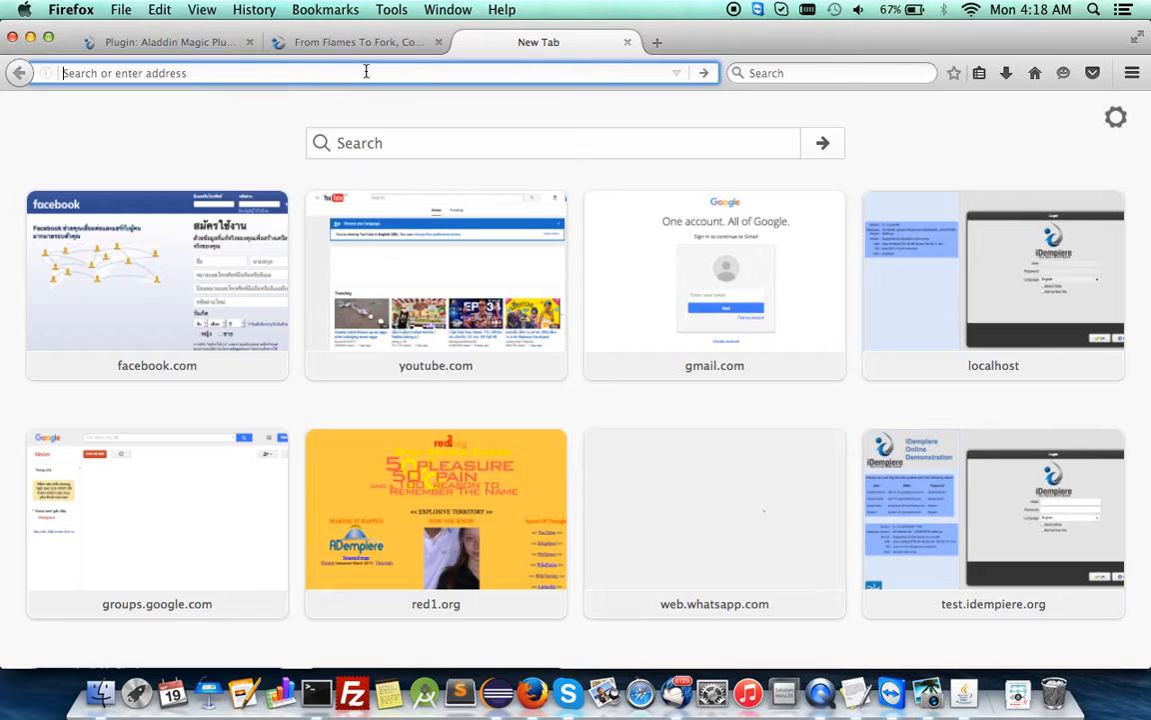
Load localhost in the new Firefox tab and switch back to Eclipse
type("local")
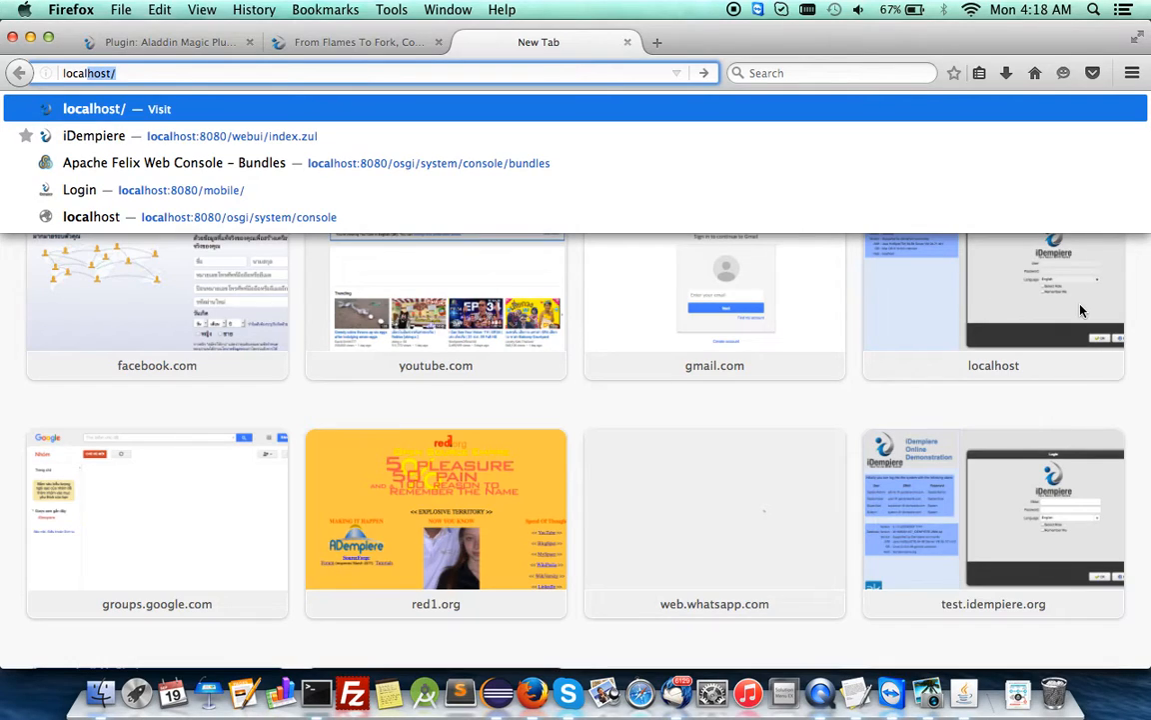
left_click(994, 285)
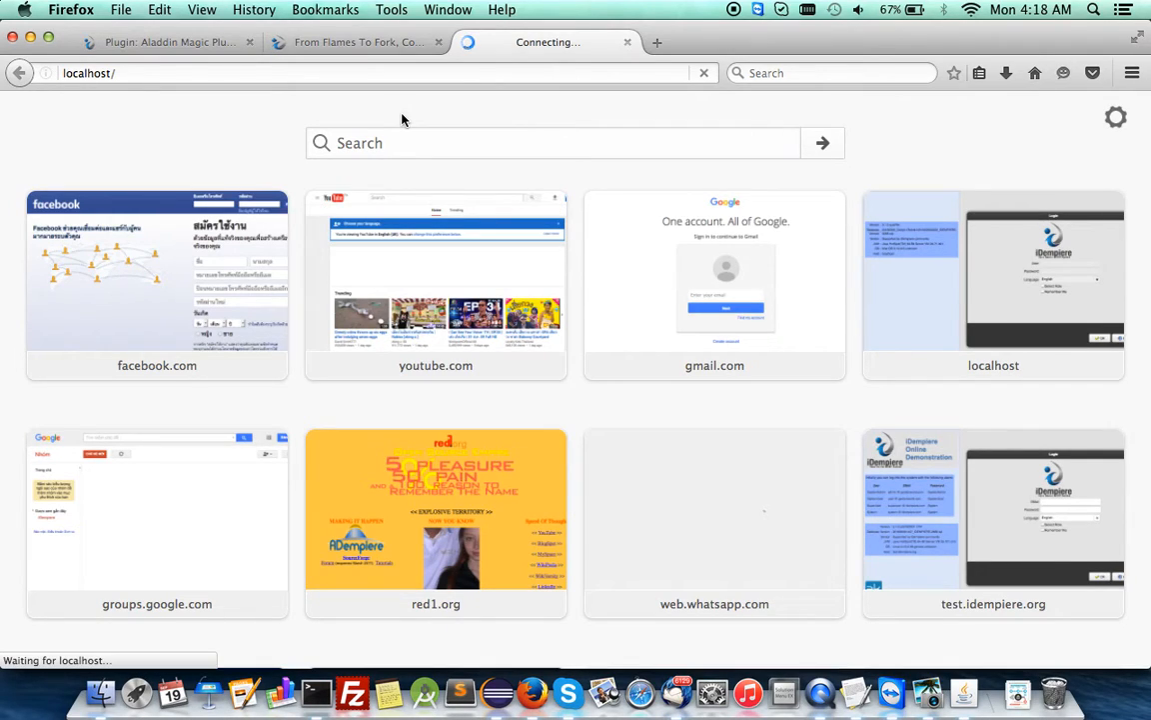
mouse_move(497, 690)
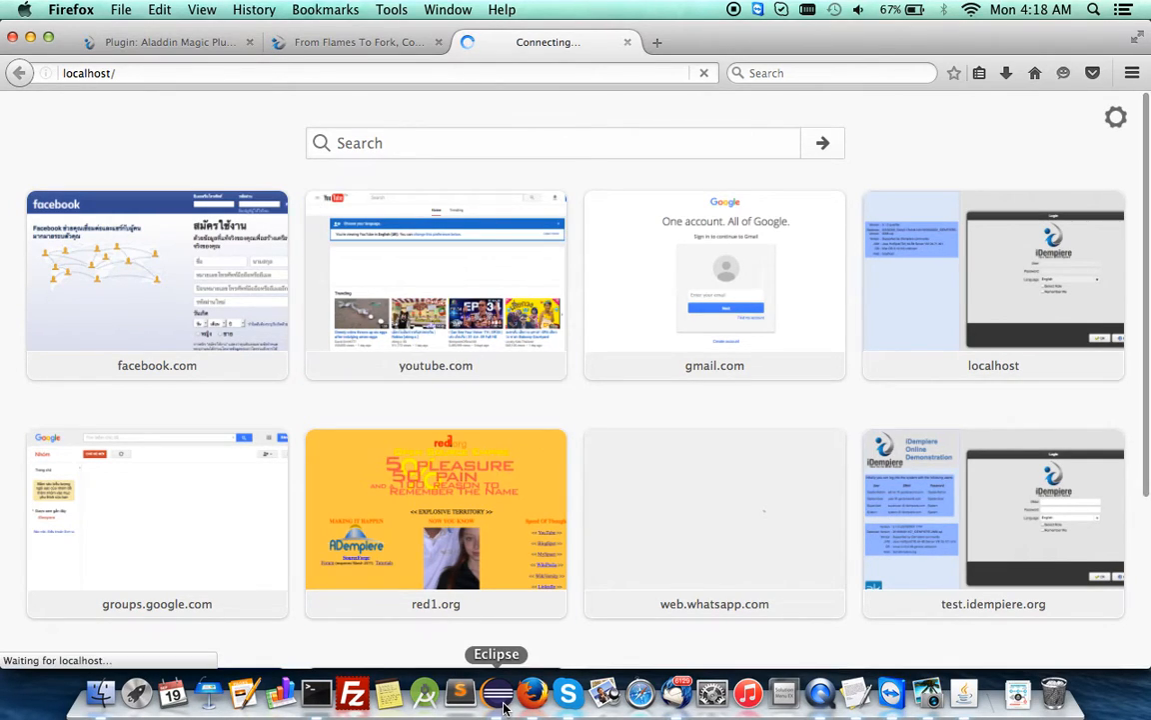
left_click(496, 691)
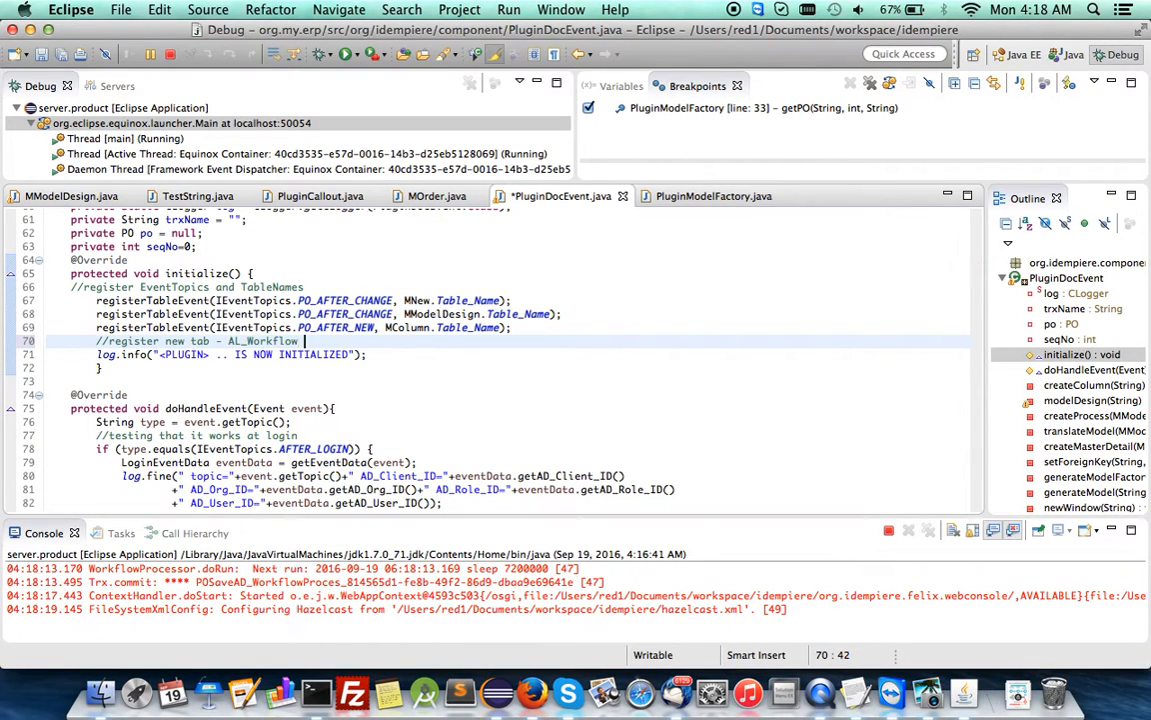
Finish the AL_Workflow comment with '= Workflow Model' and enlarge the Eclipse Console
type("= Workflow Model")
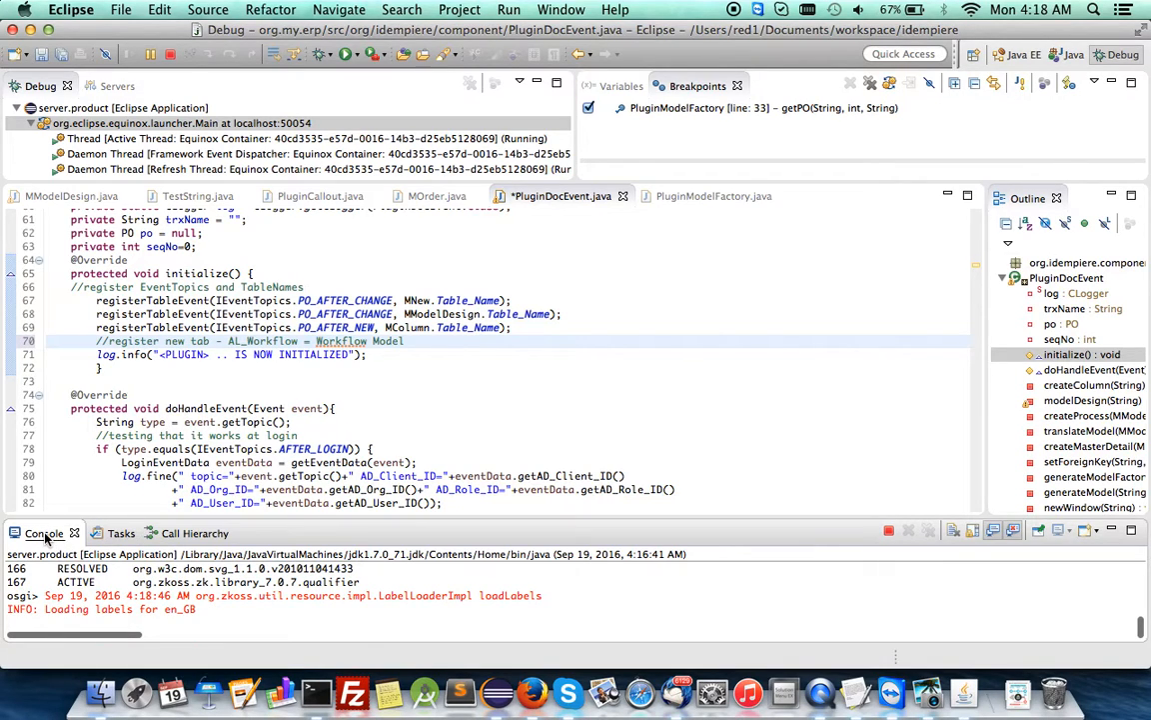
double_click(72, 85)
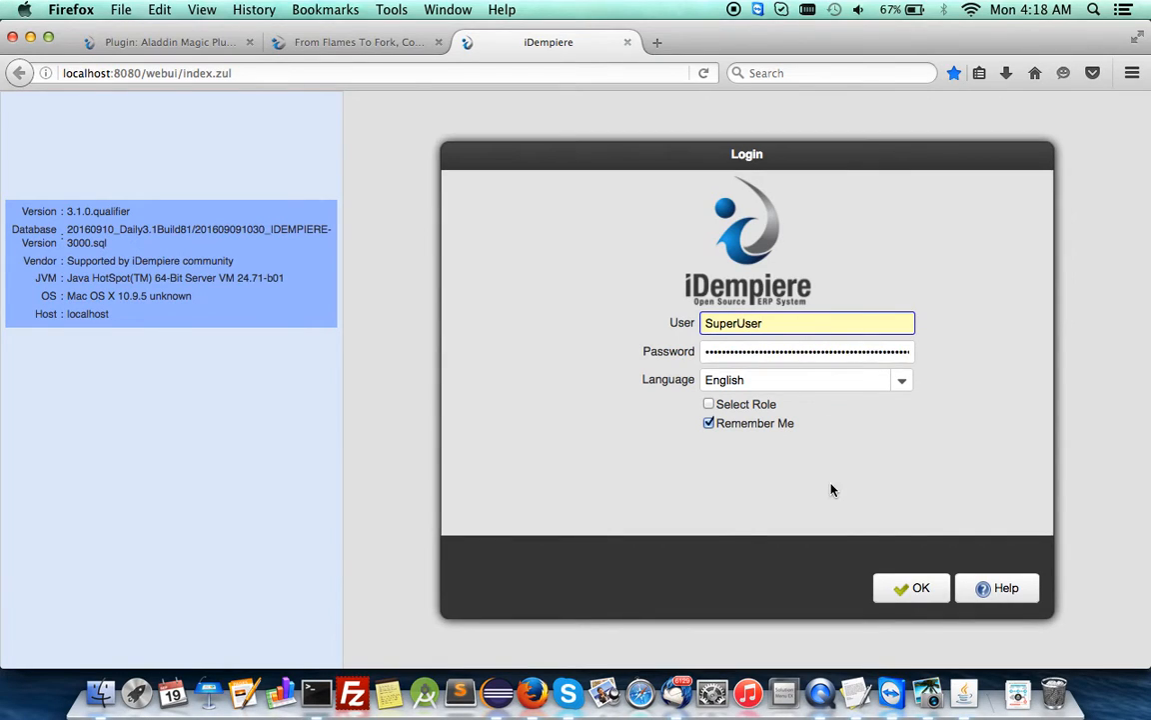
Submit the SuperUser login and watch the Eclipse console log the System Administrator session
left_click(911, 588)
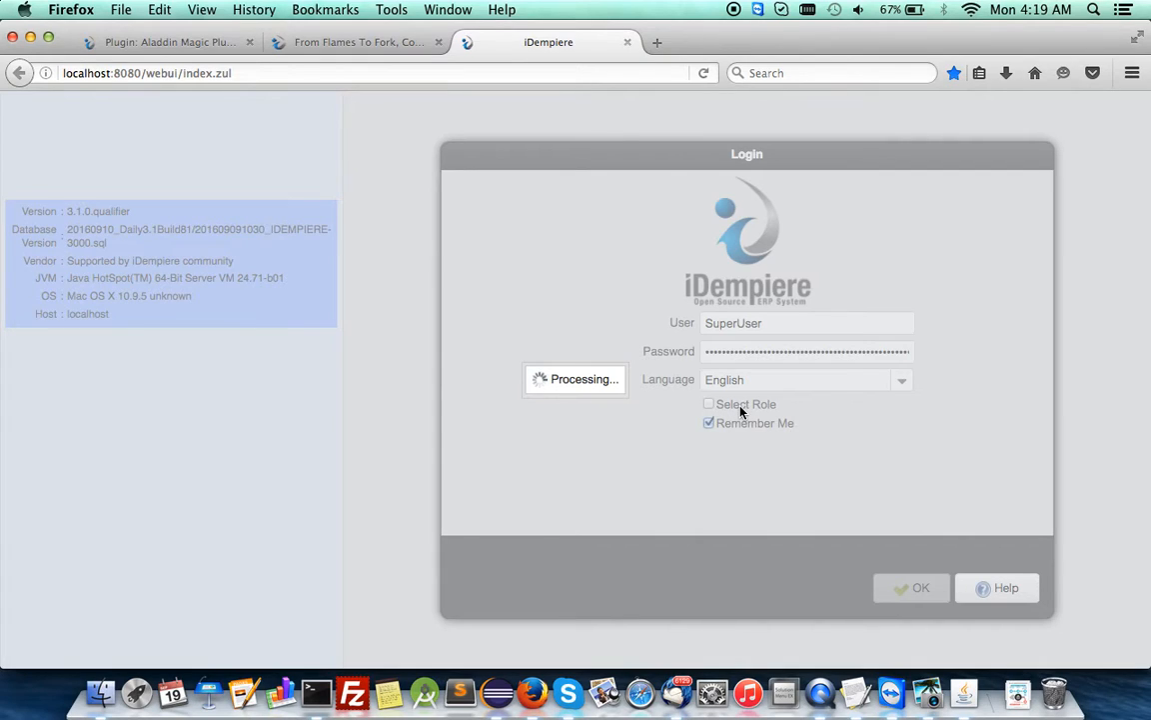
mouse_move(497, 690)
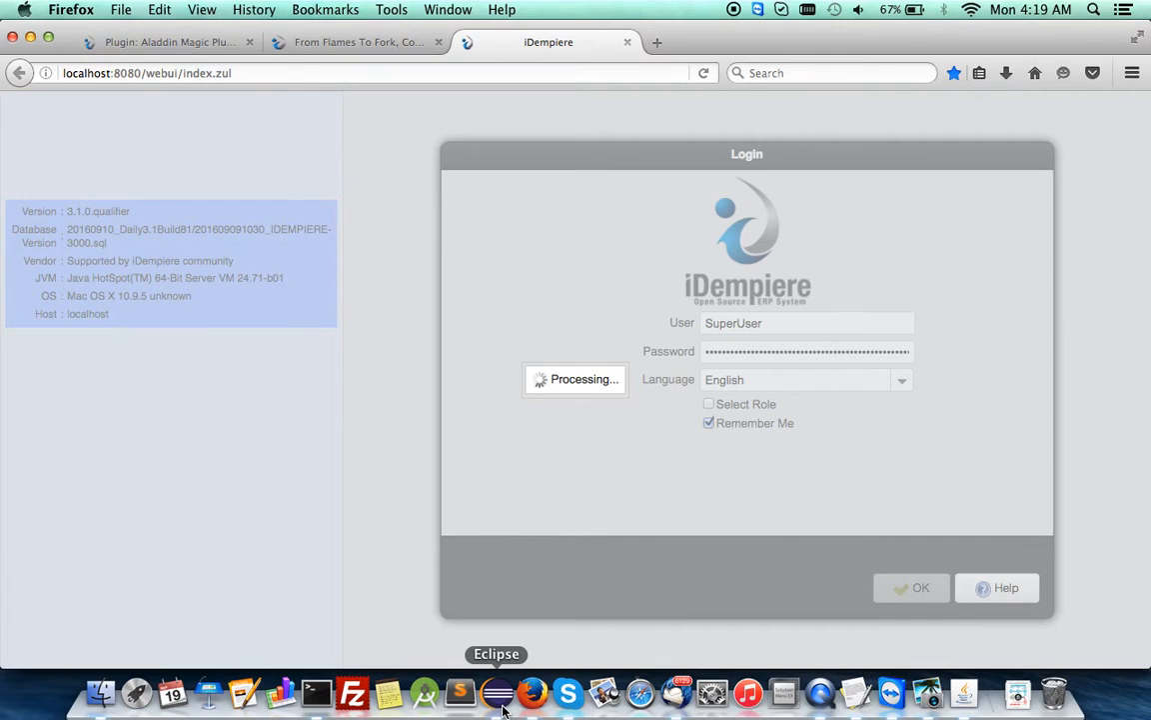
mouse_move(676, 690)
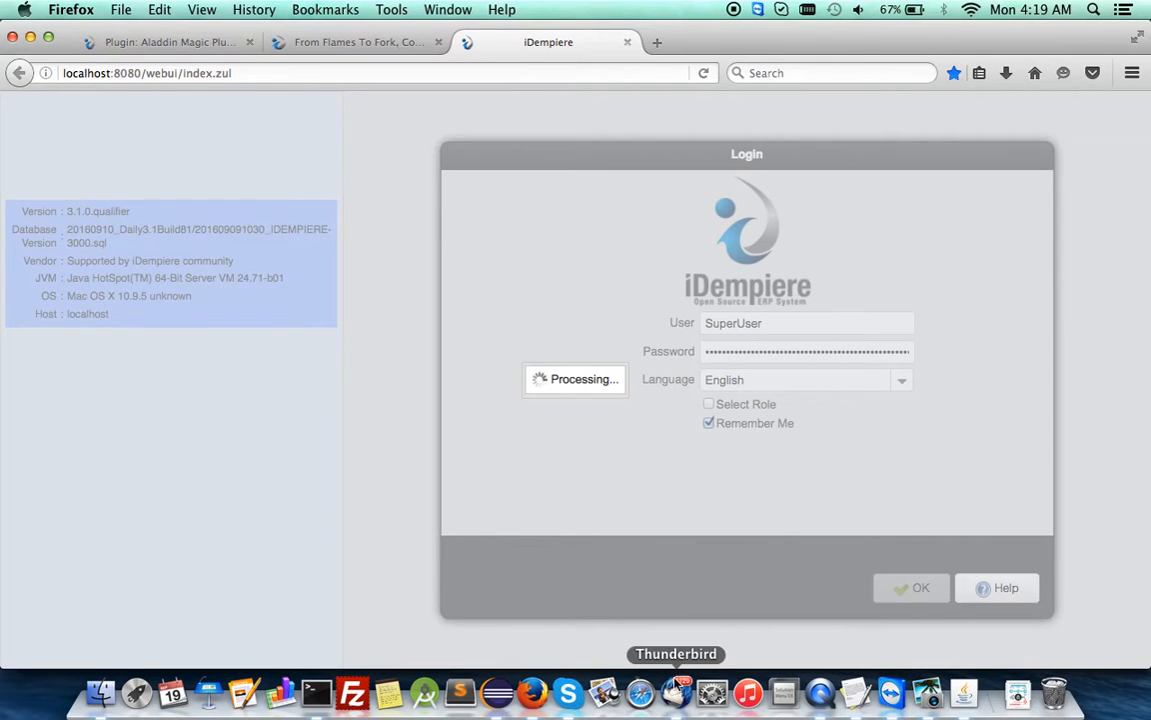
left_click(497, 691)
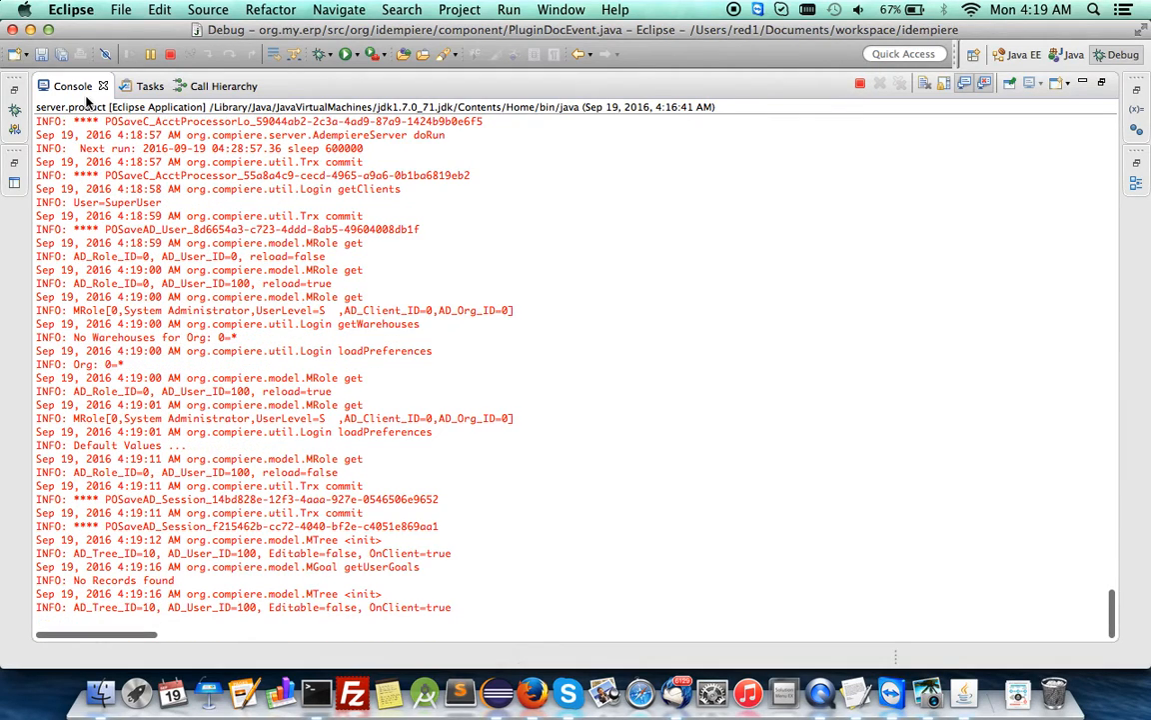
Inspect and resume the thread paused in PluginModelFactory getPO, then return to Firefox
left_click(68, 84)
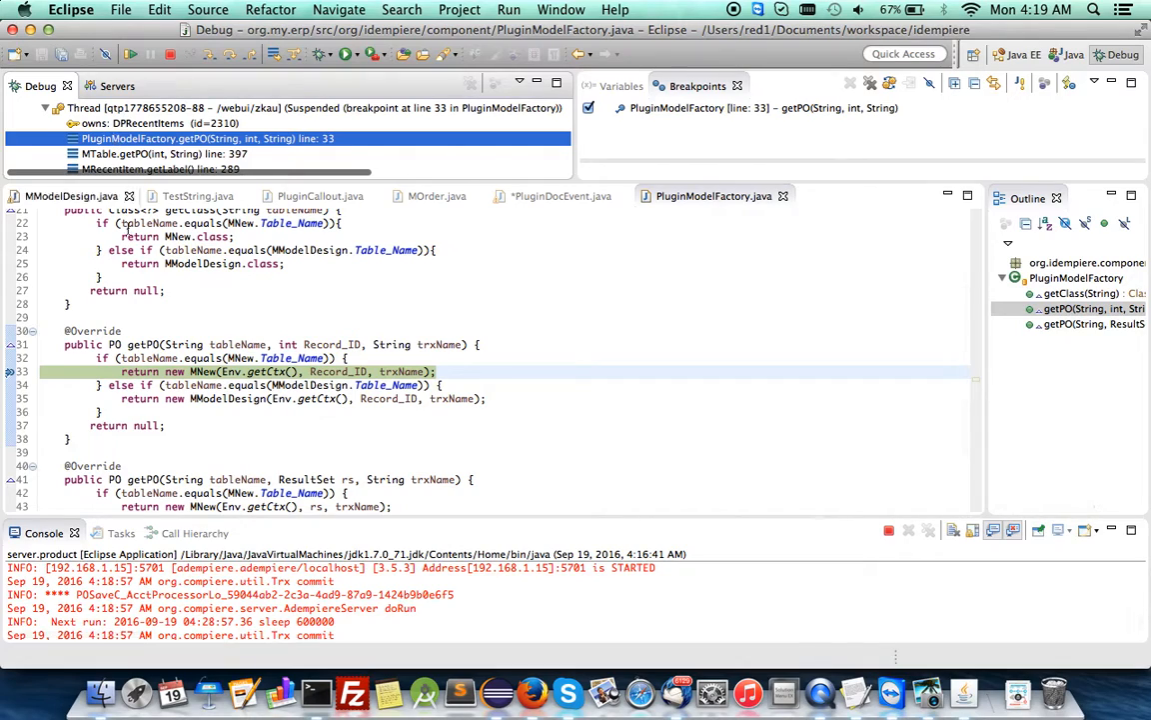
left_click(40, 370)
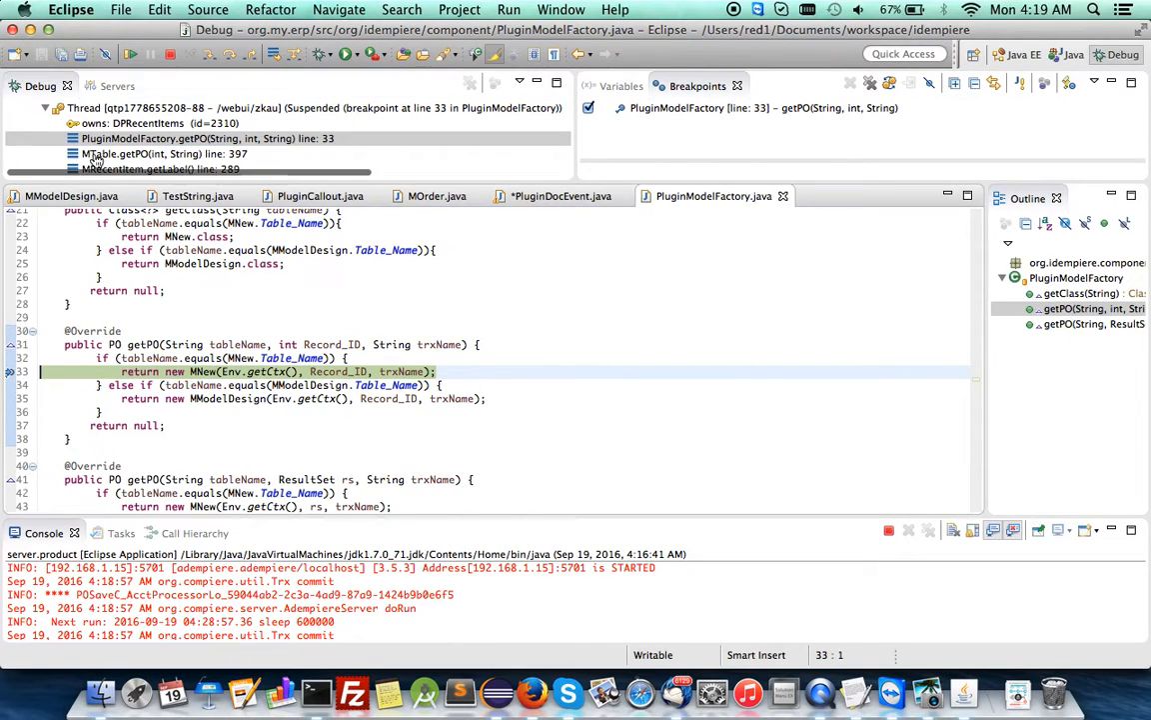
left_click(129, 55)
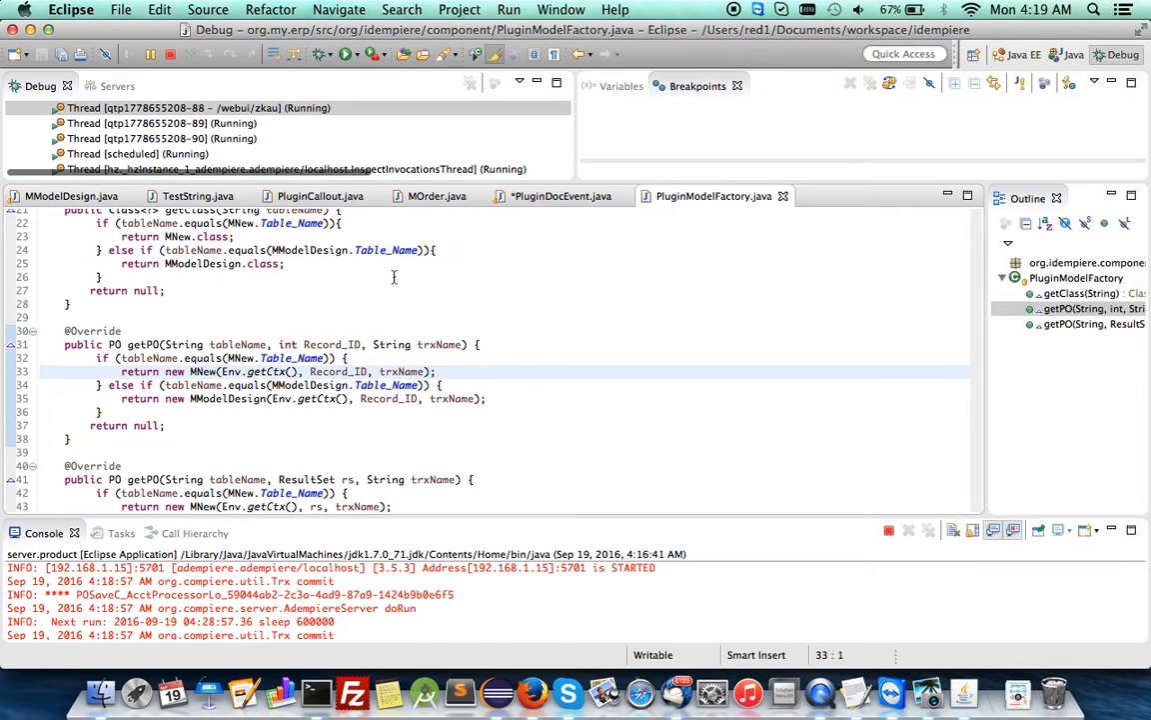
left_click(558, 195)
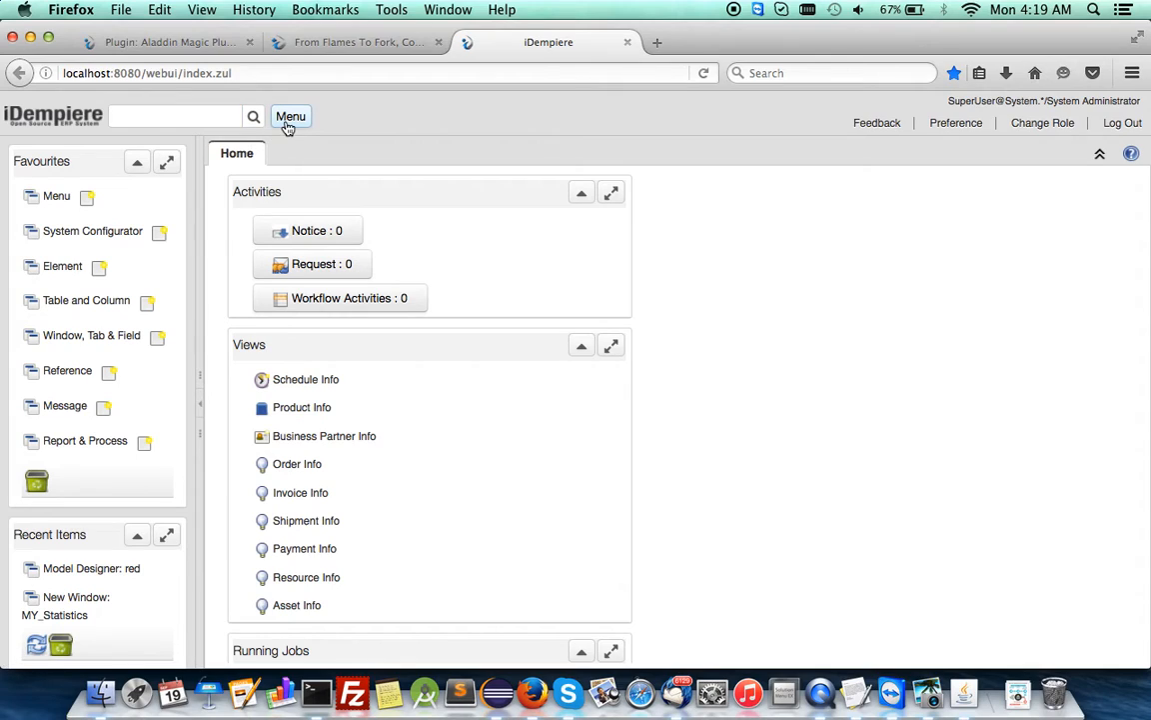
Open the New Window record MY_Statistics under New Menu
left_click(290, 116)
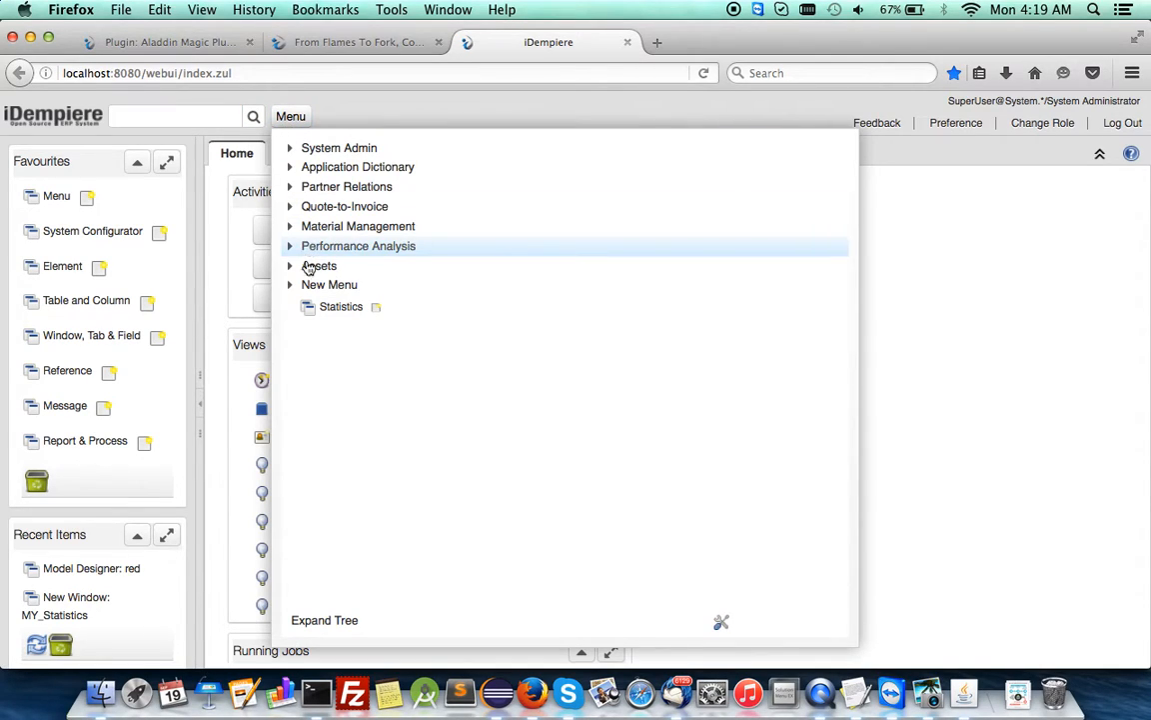
left_click(290, 284)
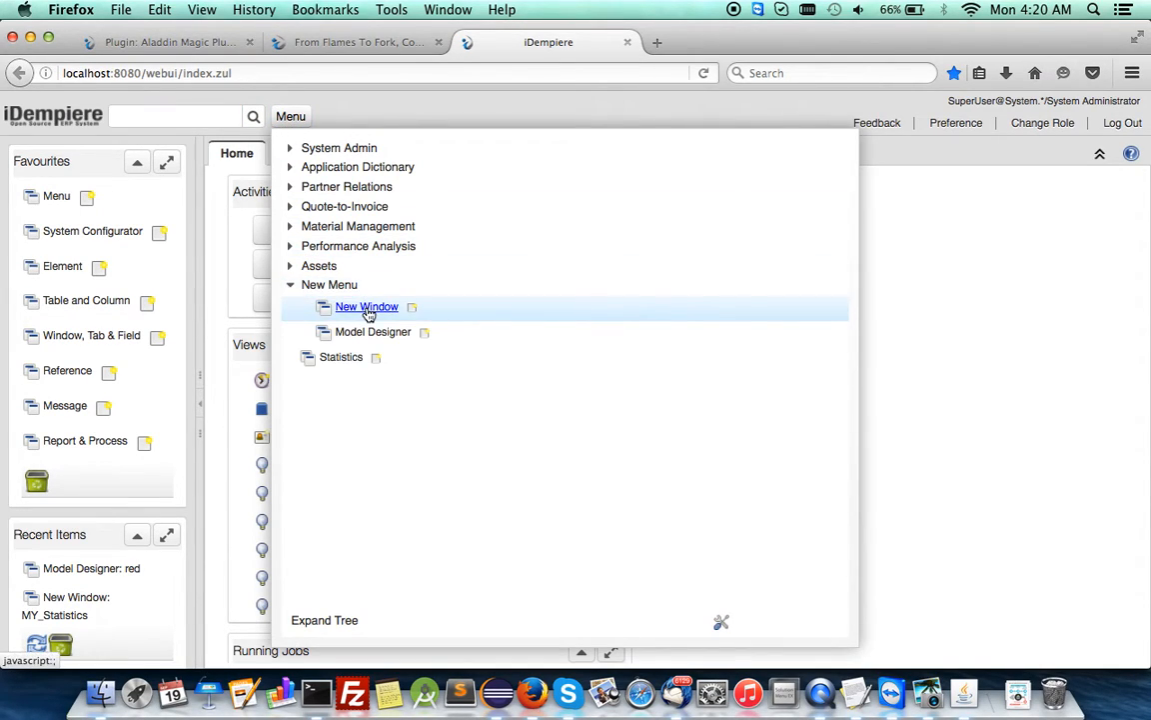
left_click(366, 306)
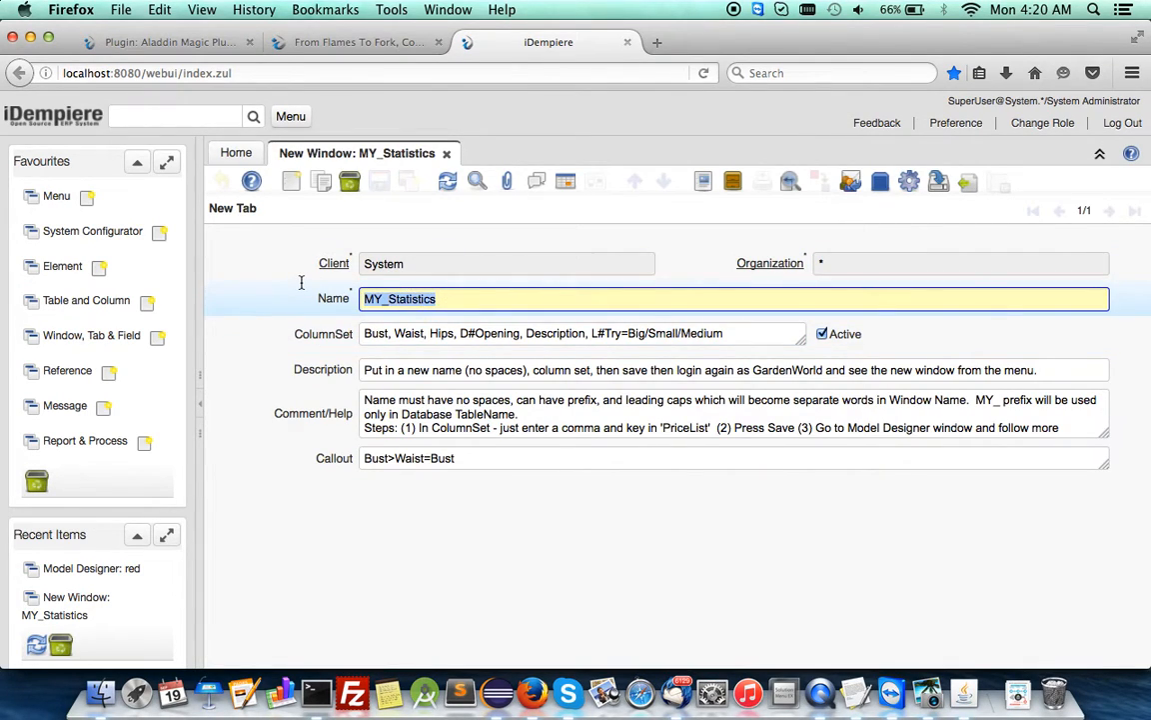
Rename the window to AL_Workflow, set ColumnSet WorkflowModel, clear the callout, and save
type("AL_workflow")
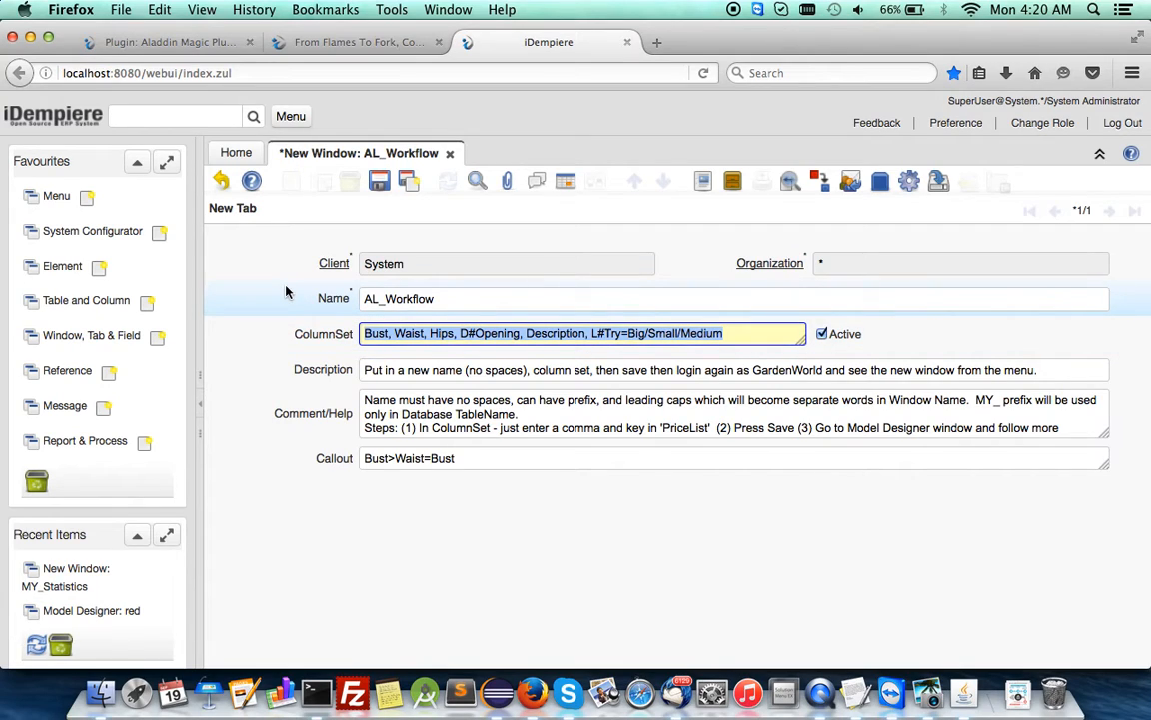
type("WorkflowMo")
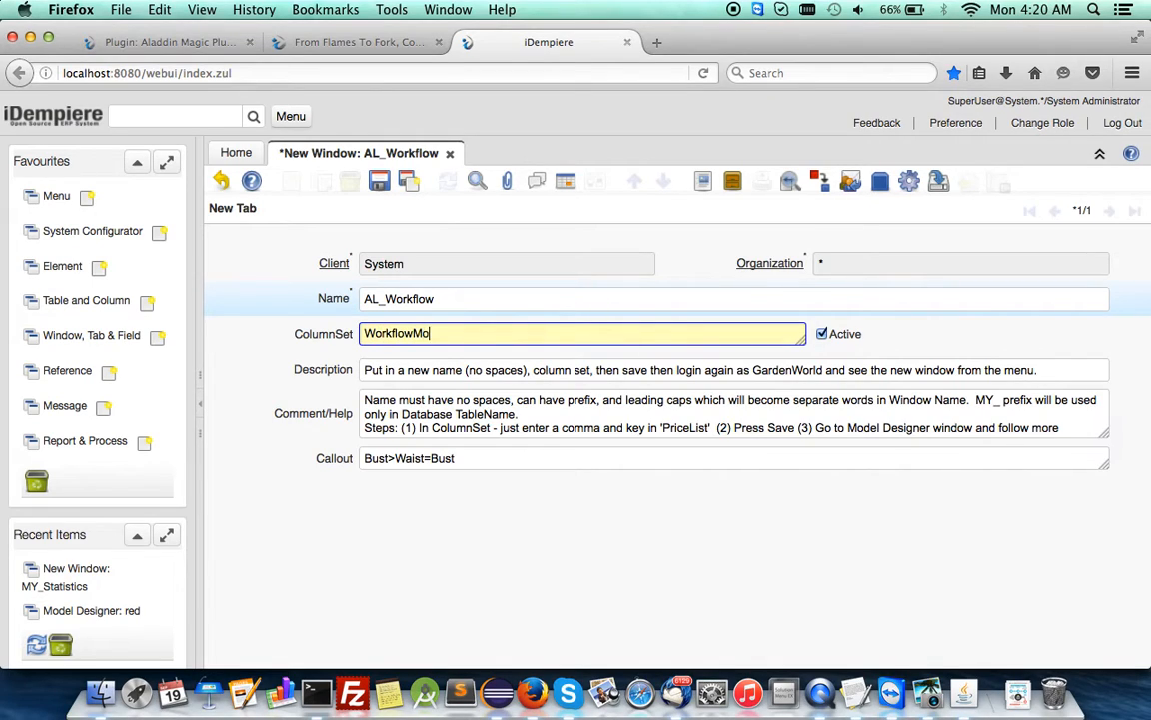
type("del")
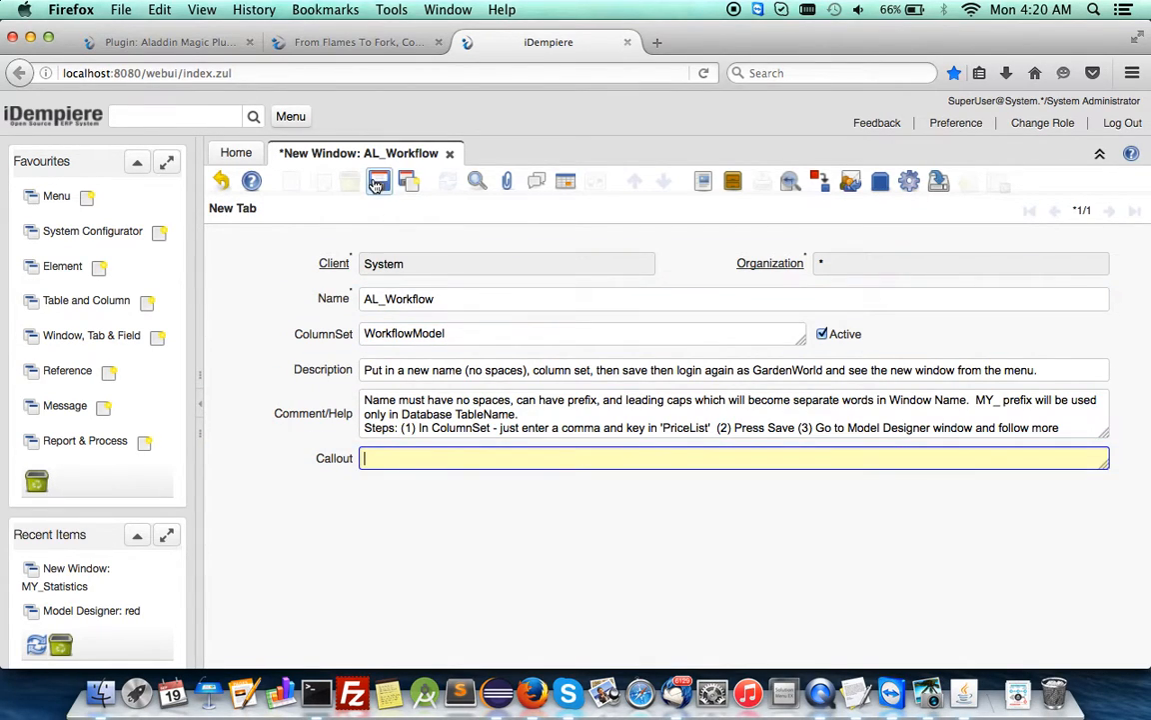
left_click(378, 181)
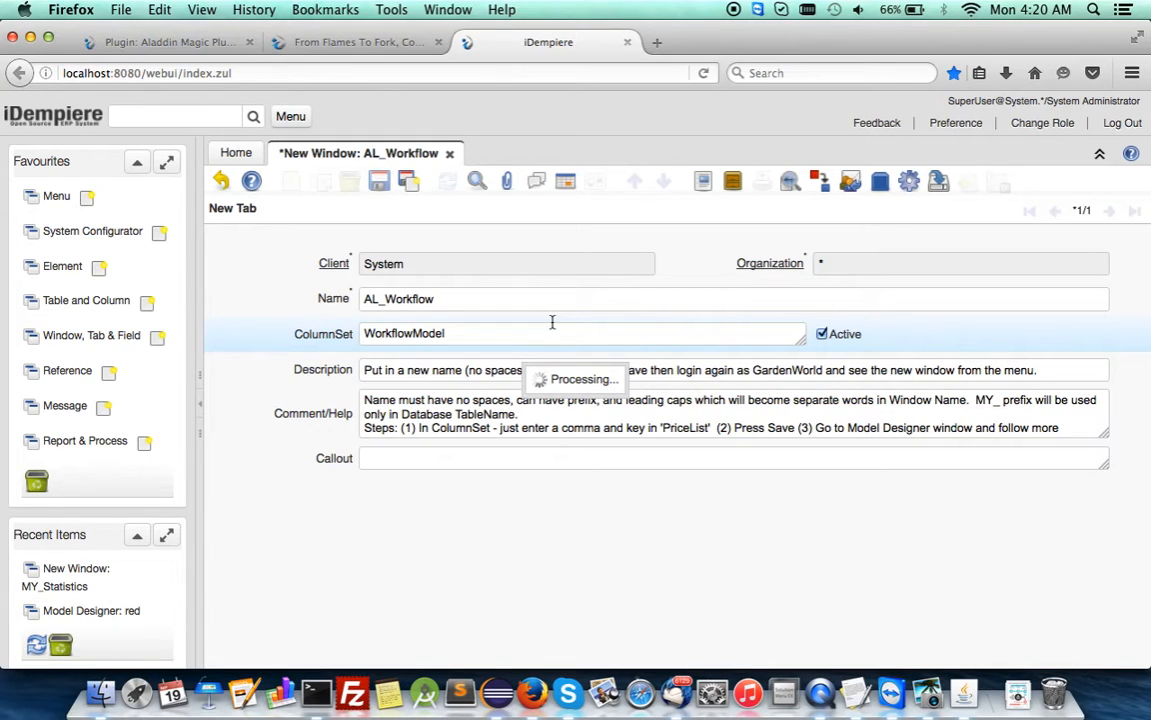
mouse_move(497, 690)
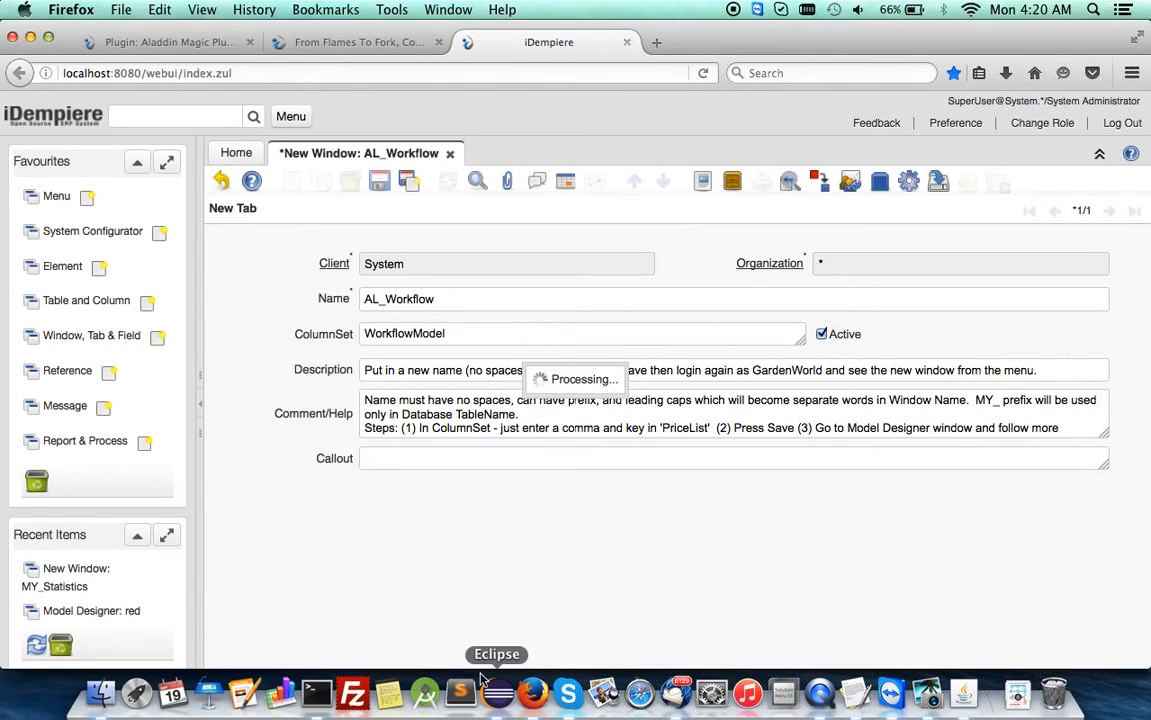
mouse_move(855, 689)
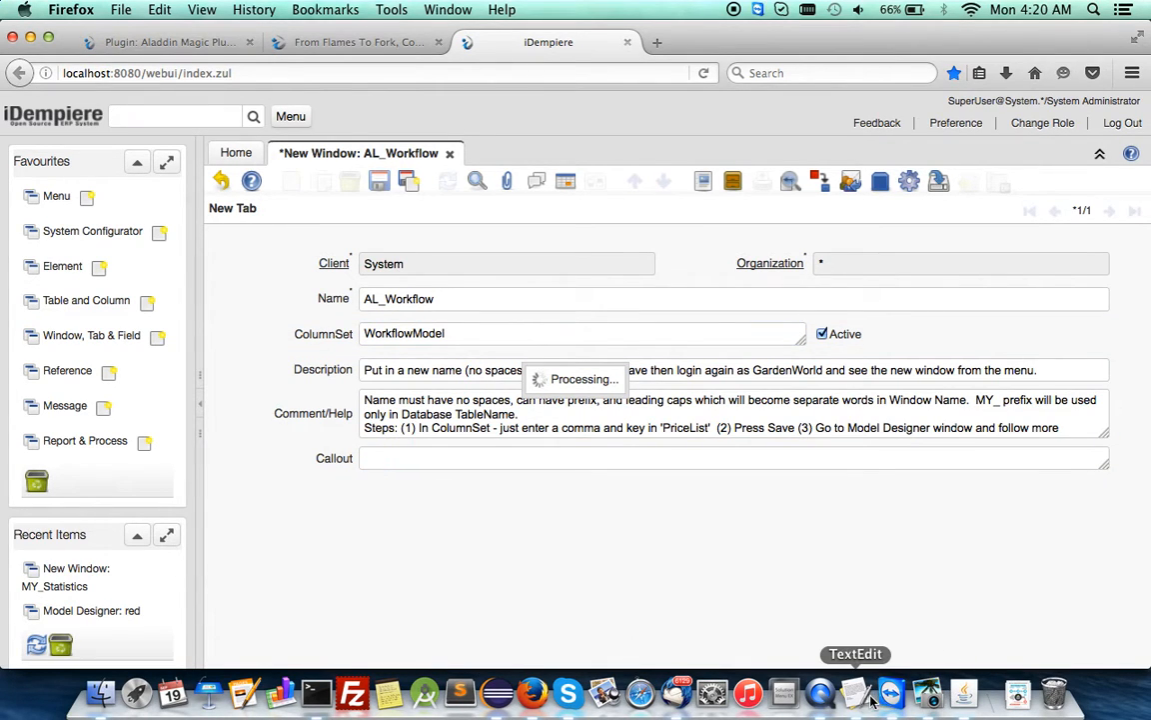
left_click(854, 691)
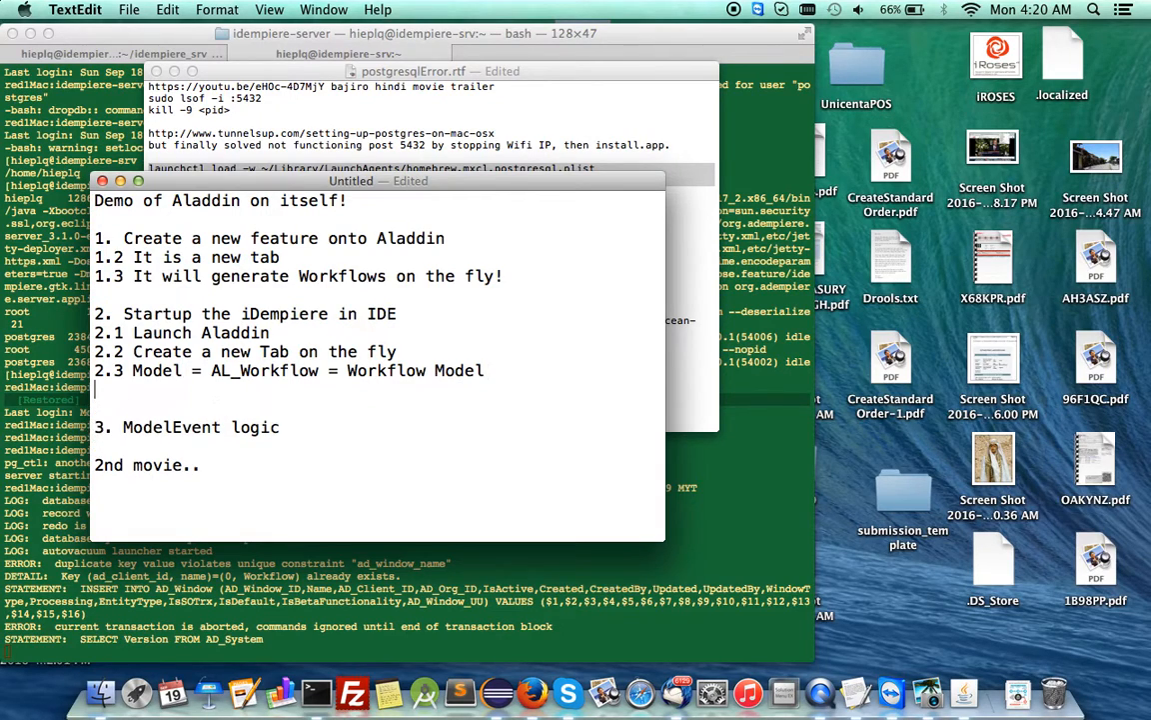
Add item '2.4 Sub-tab to main window' to the TextEdit demo outline
type("2.4 Sub")
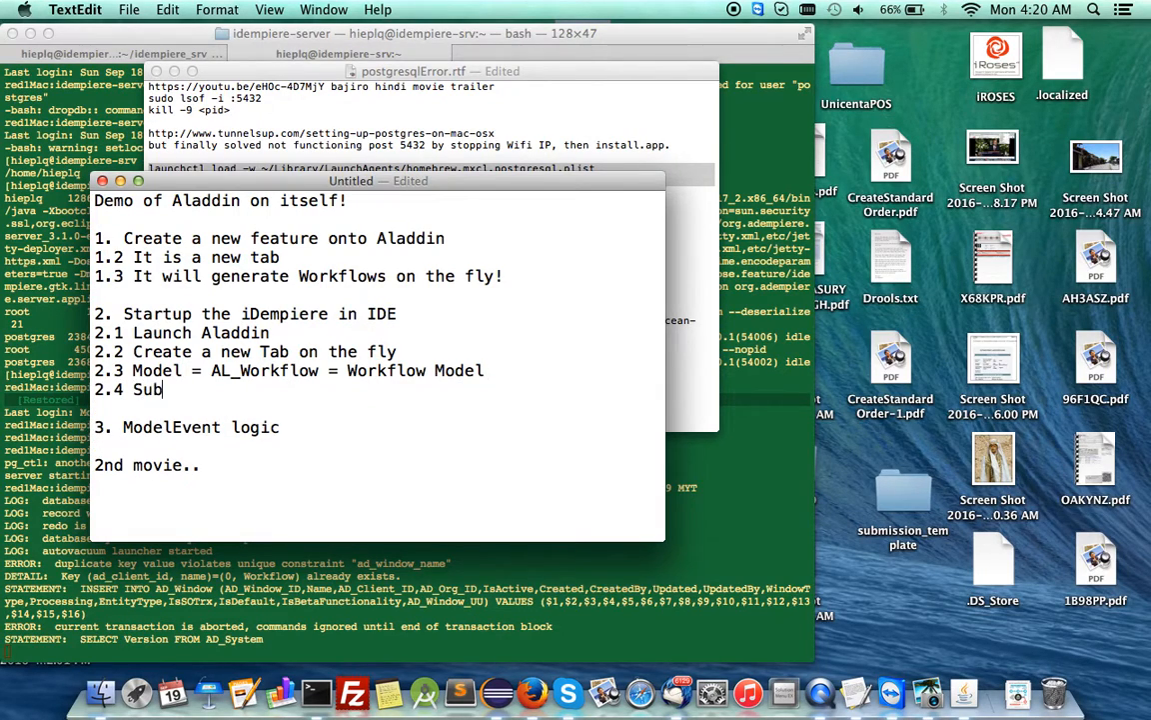
type("-tab to")
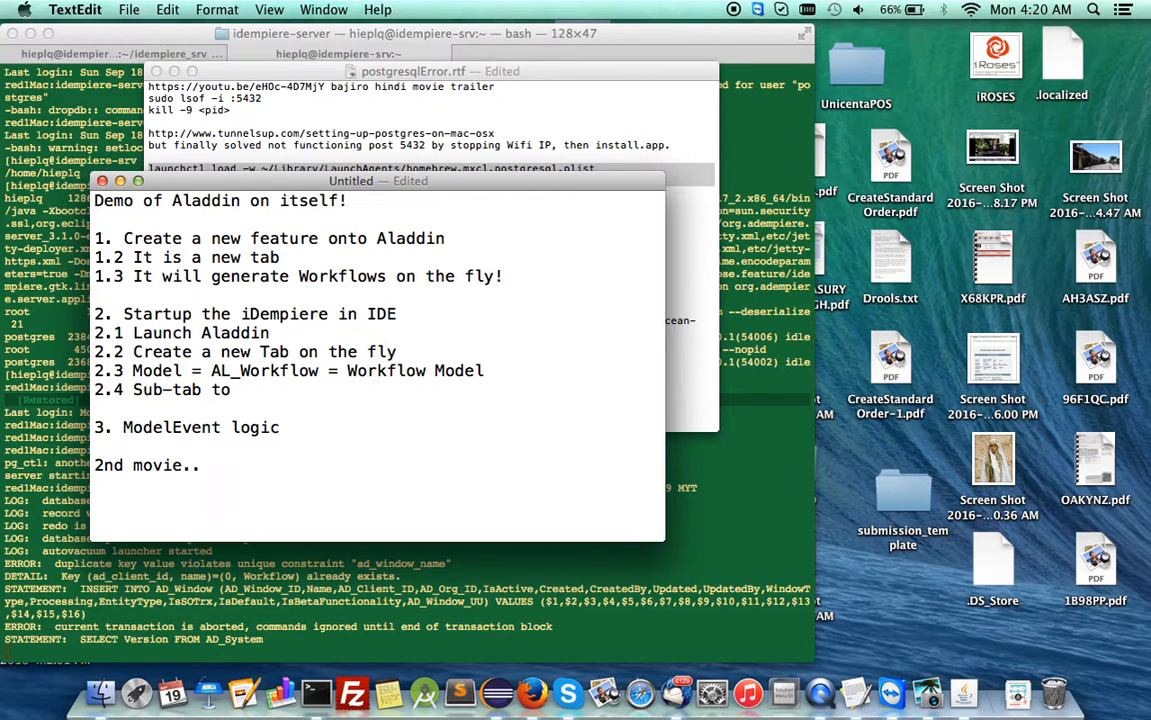
type("main window")
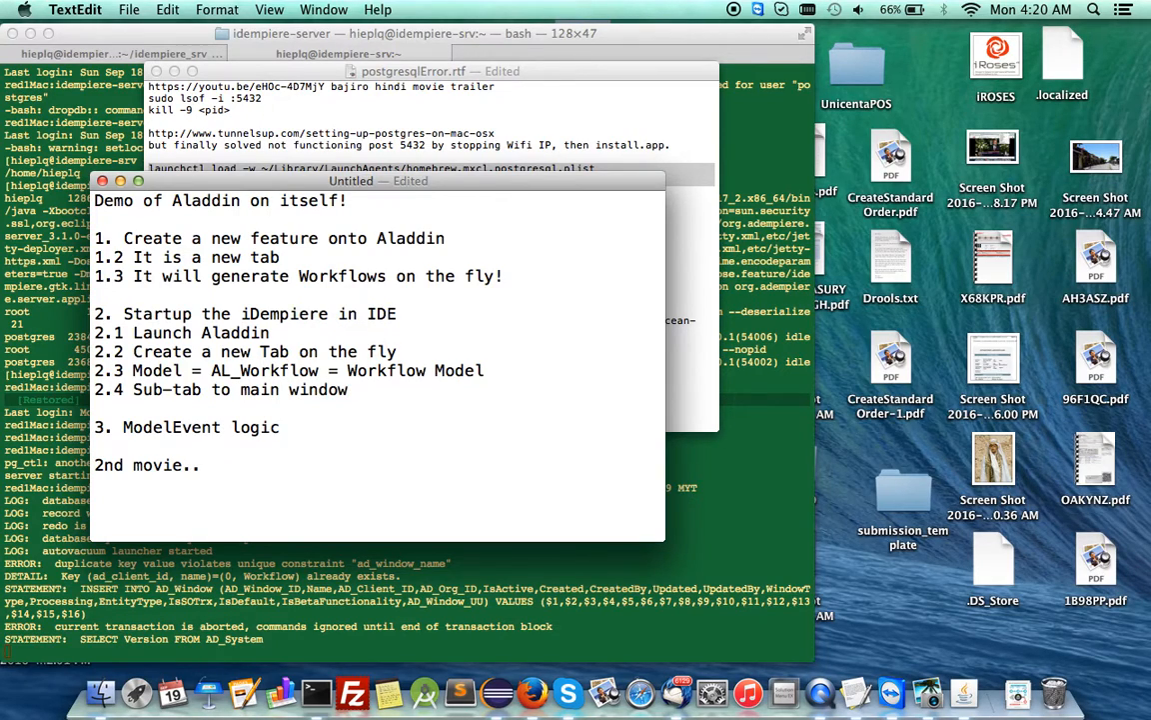
type("Aladdin")
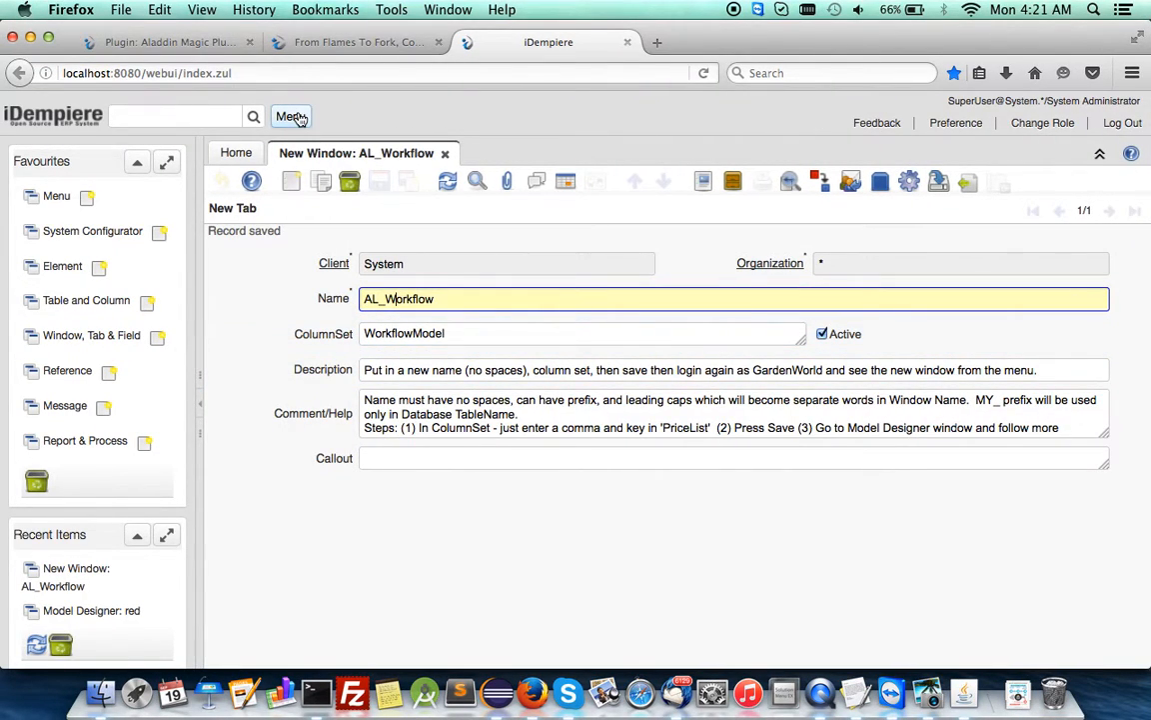
Open Model Designer record 'red' and enter AL_Workflow as its MasterDetail
left_click(291, 116)
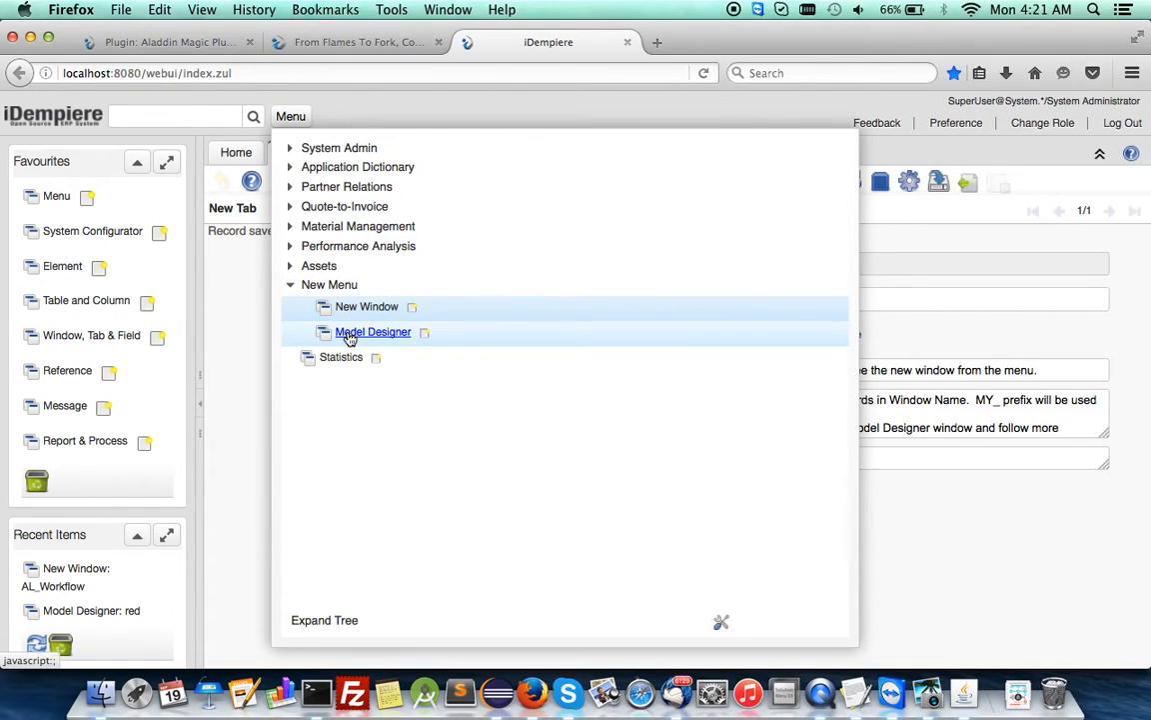
left_click(373, 332)
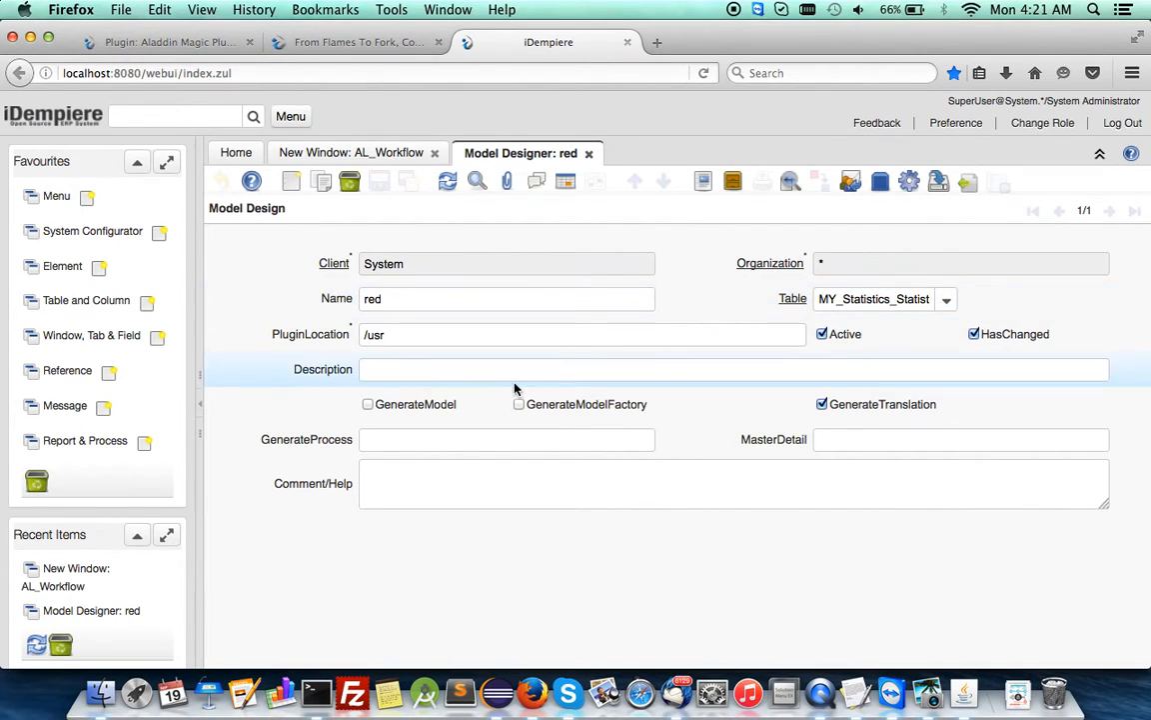
left_click(959, 439)
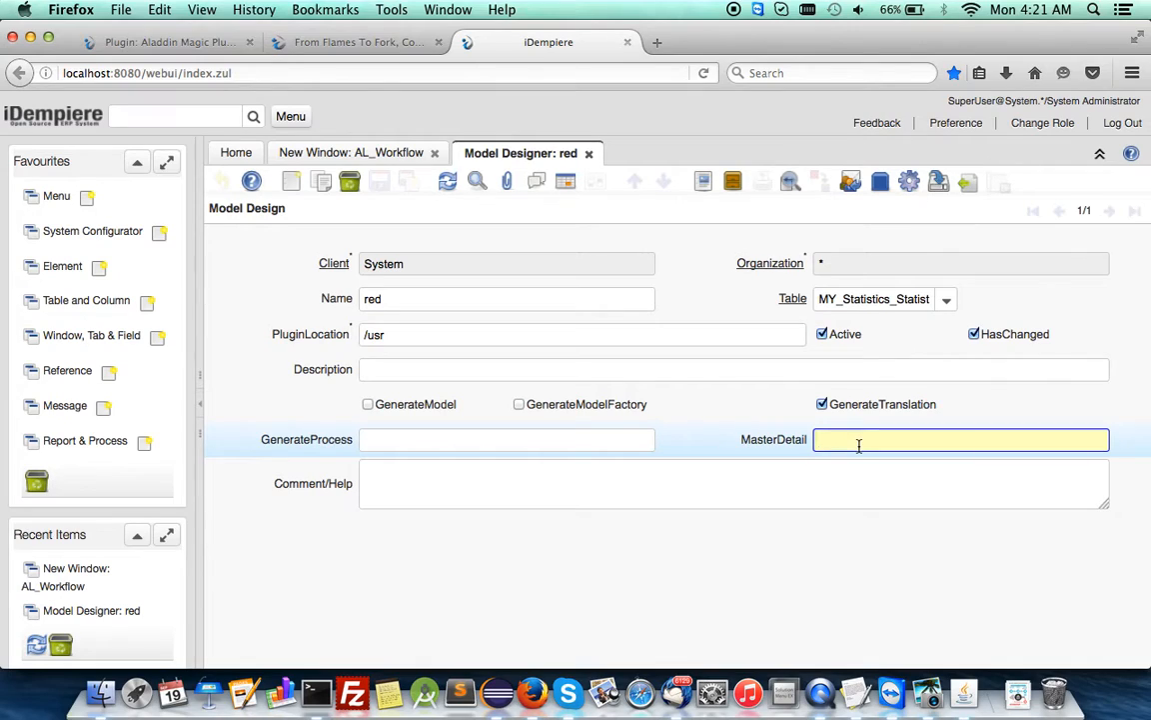
type("AL_Workflow")
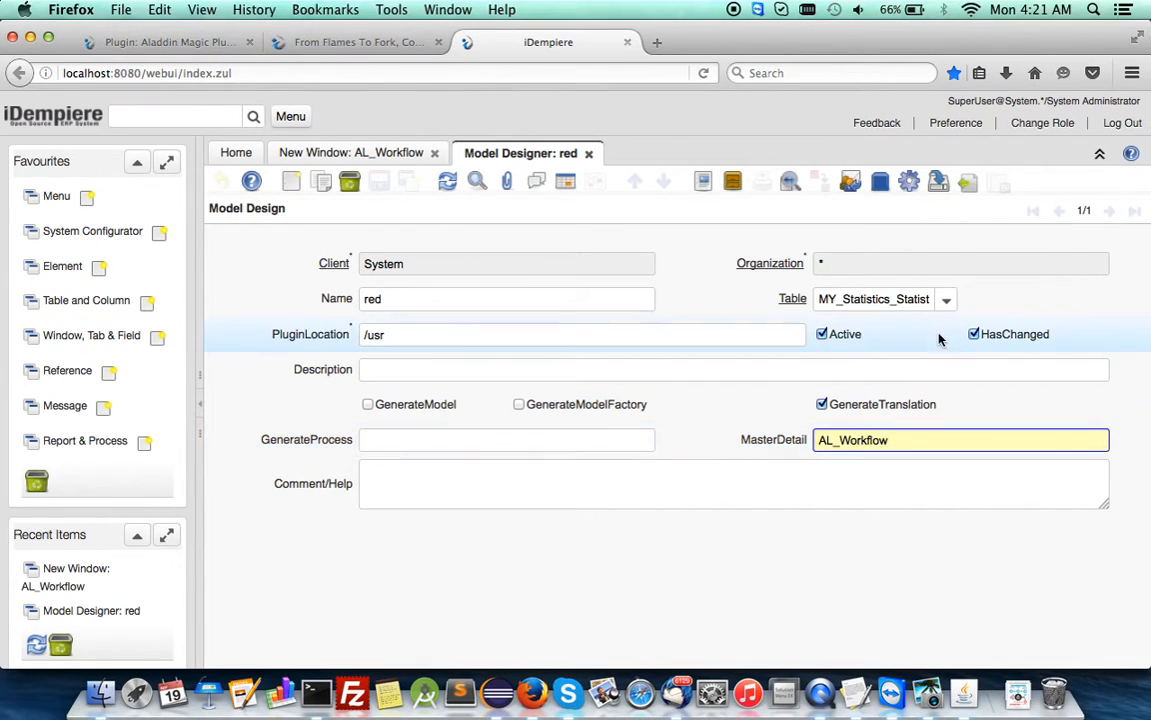
left_click(945, 299)
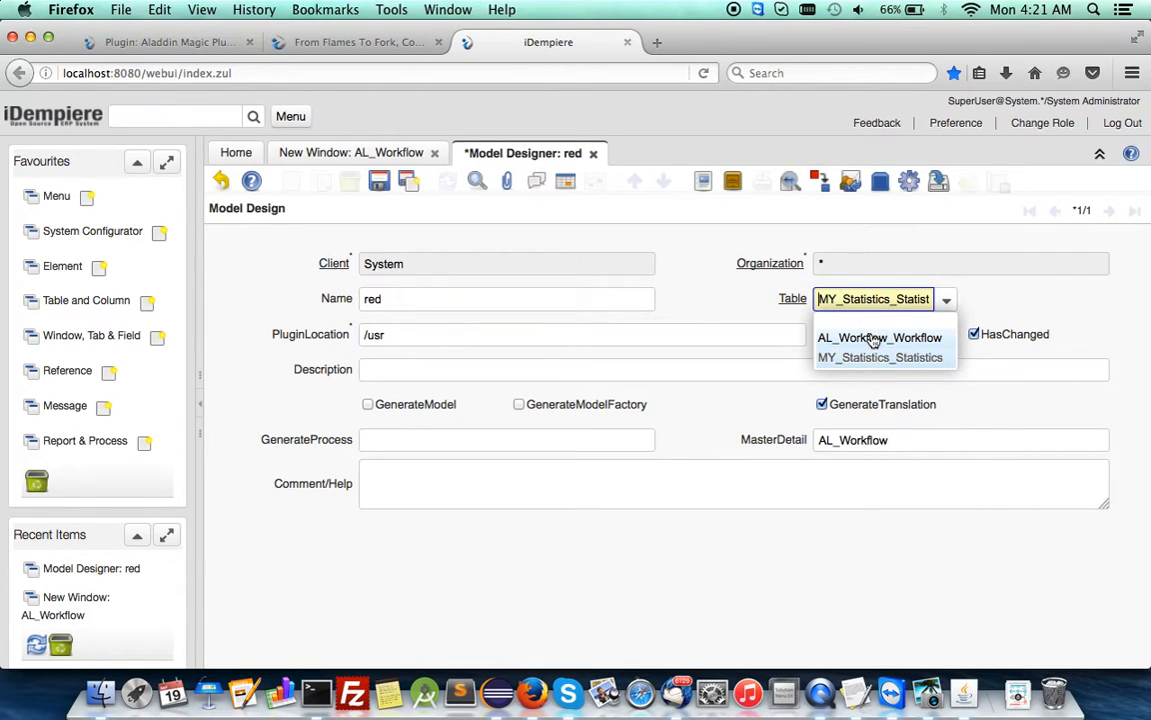
left_click(880, 357)
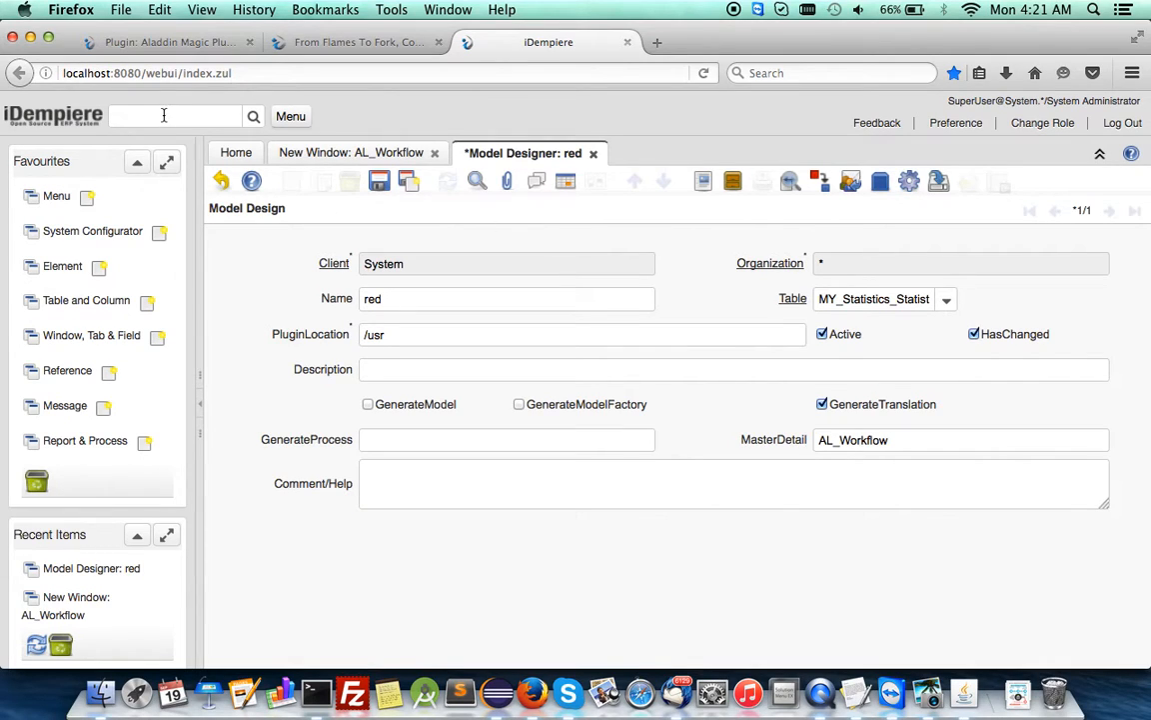
Change the 'AD_Table User Defined' validation code to AD_Table.EntityType = 'A', then return to 'red'
type("validation")
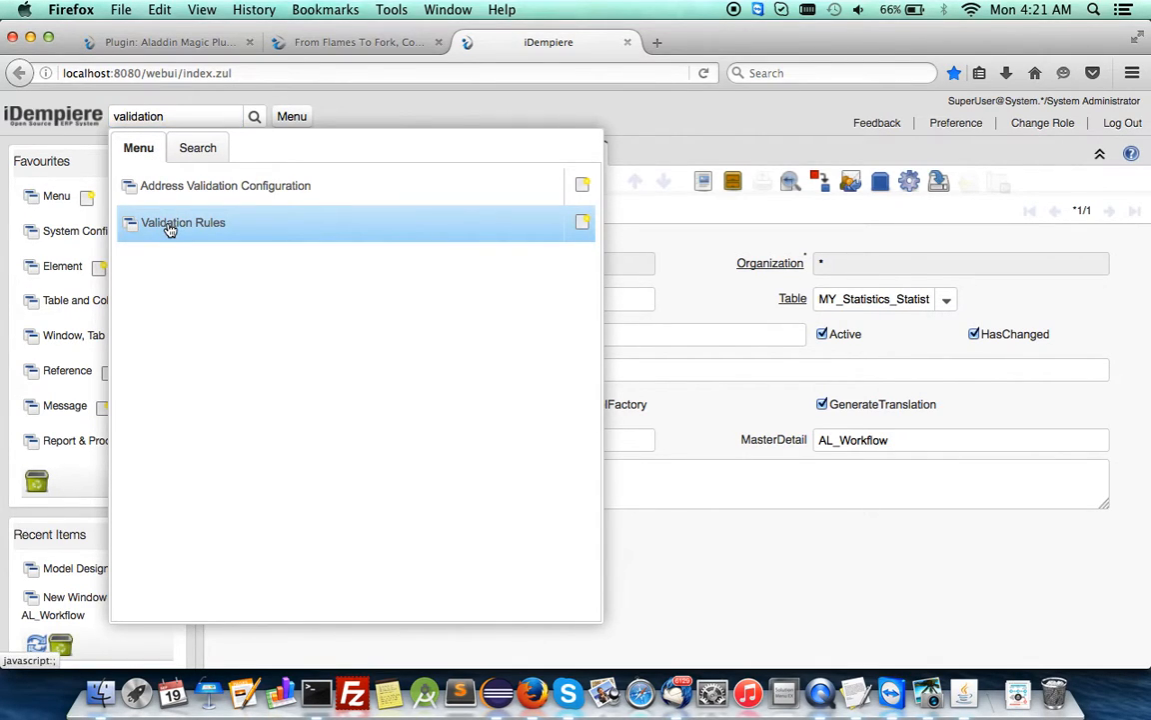
left_click(184, 222)
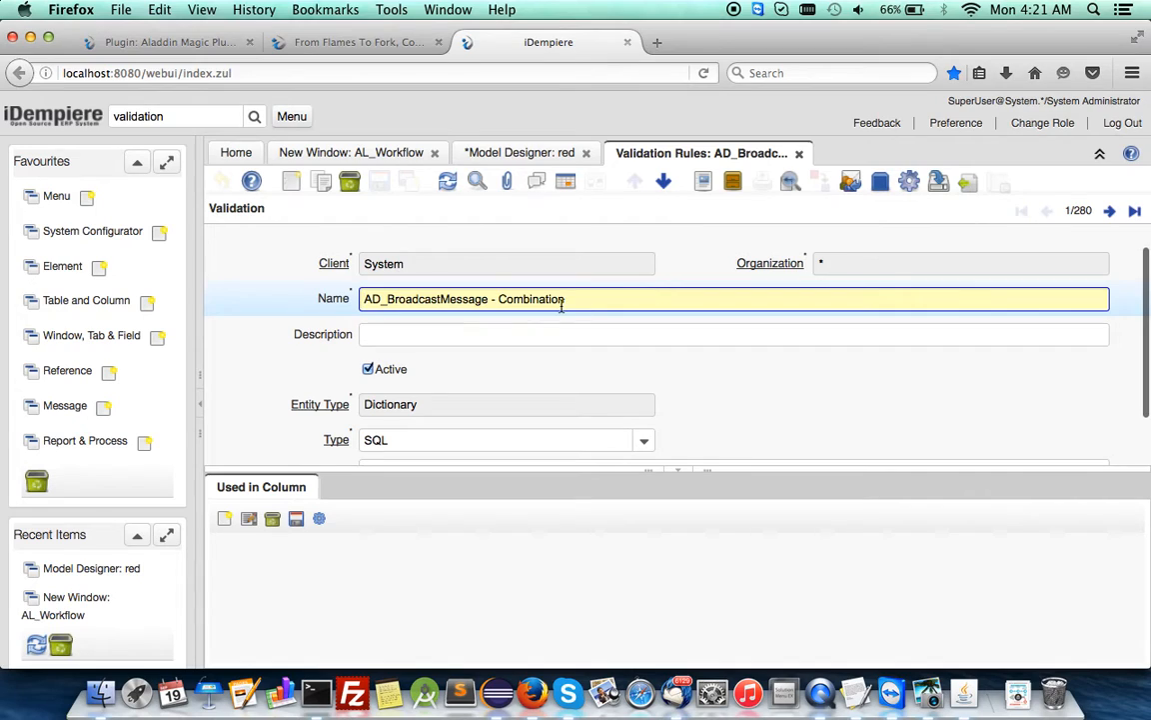
left_click(476, 181)
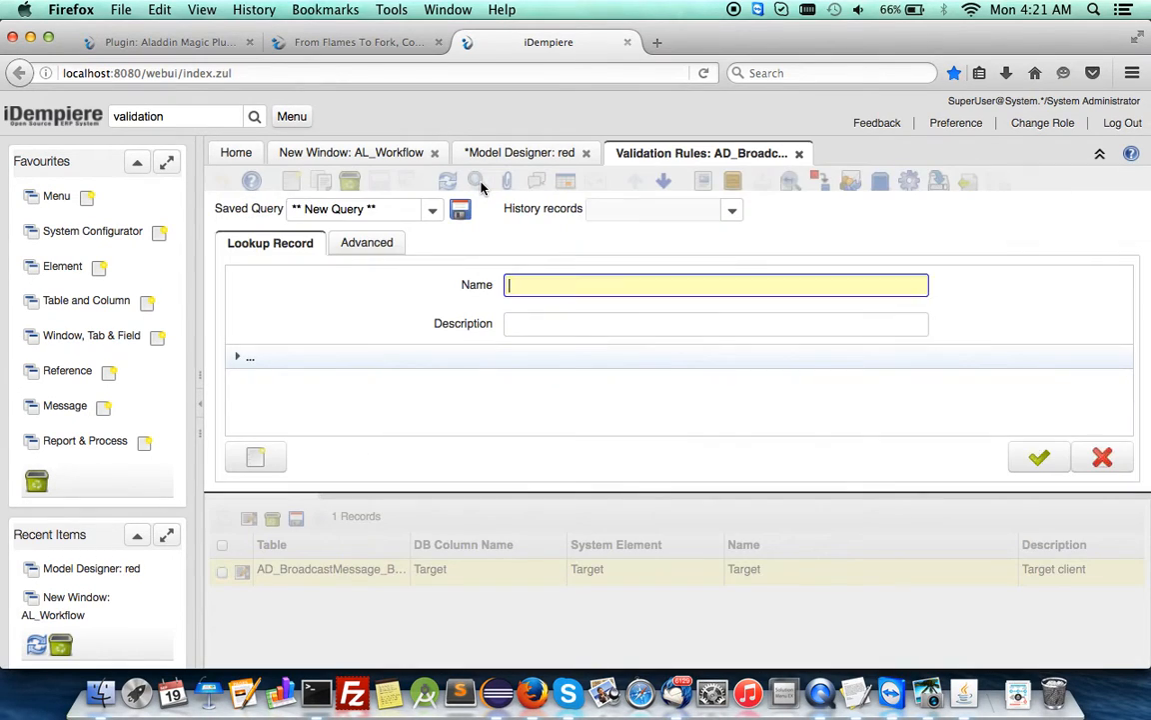
type("AD_Table Client+Org Access")
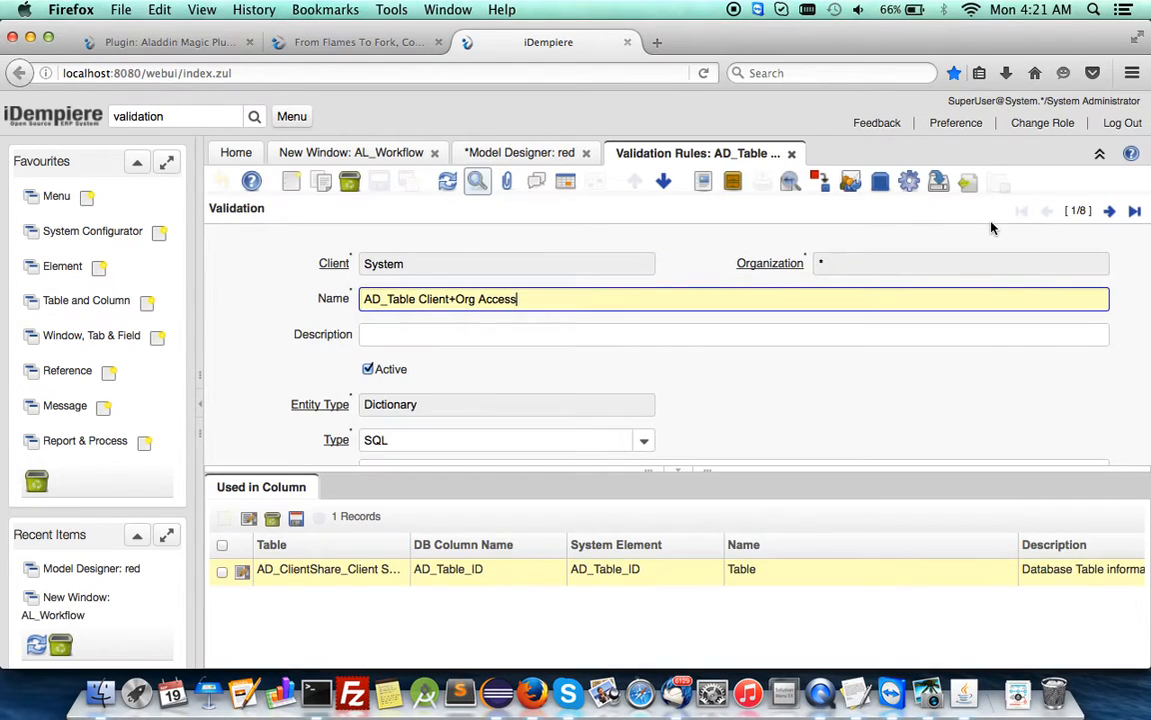
left_click(1109, 211)
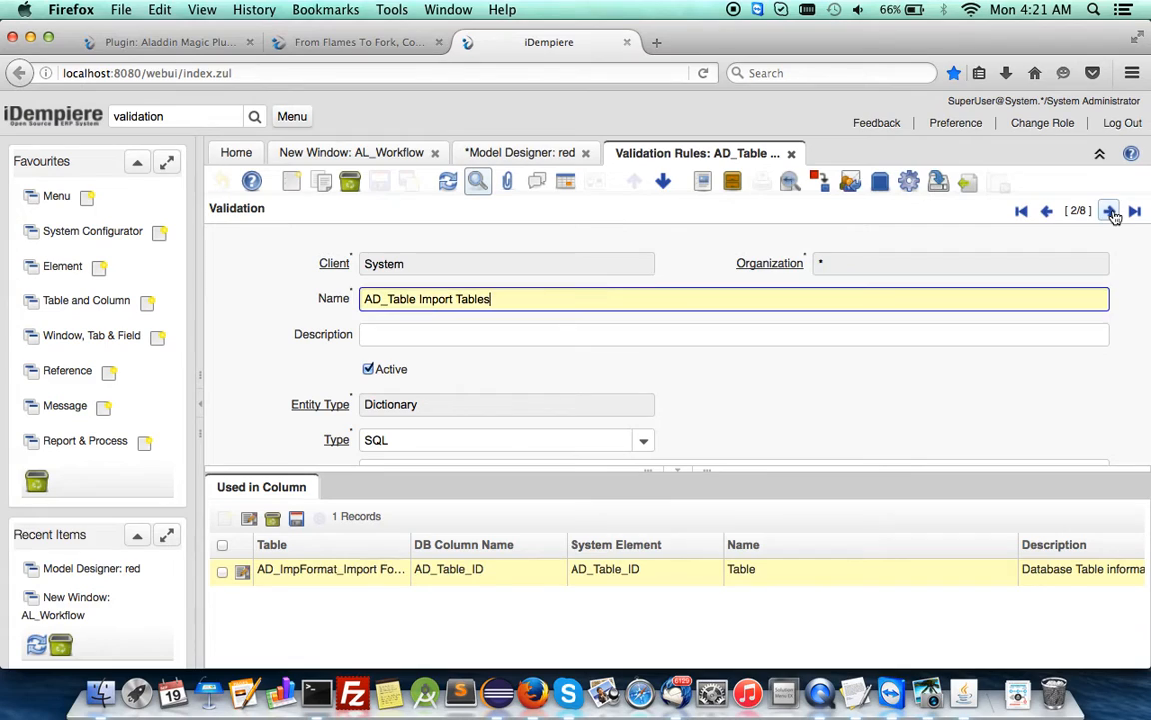
left_click(1110, 210)
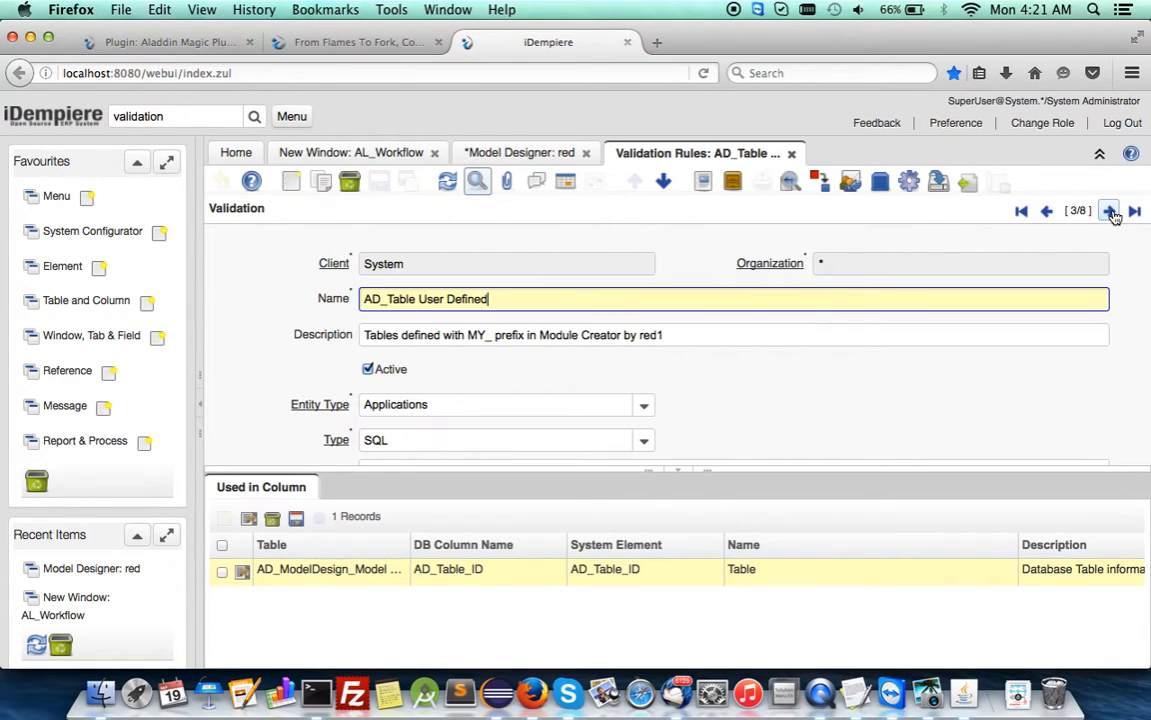
left_click(1110, 210)
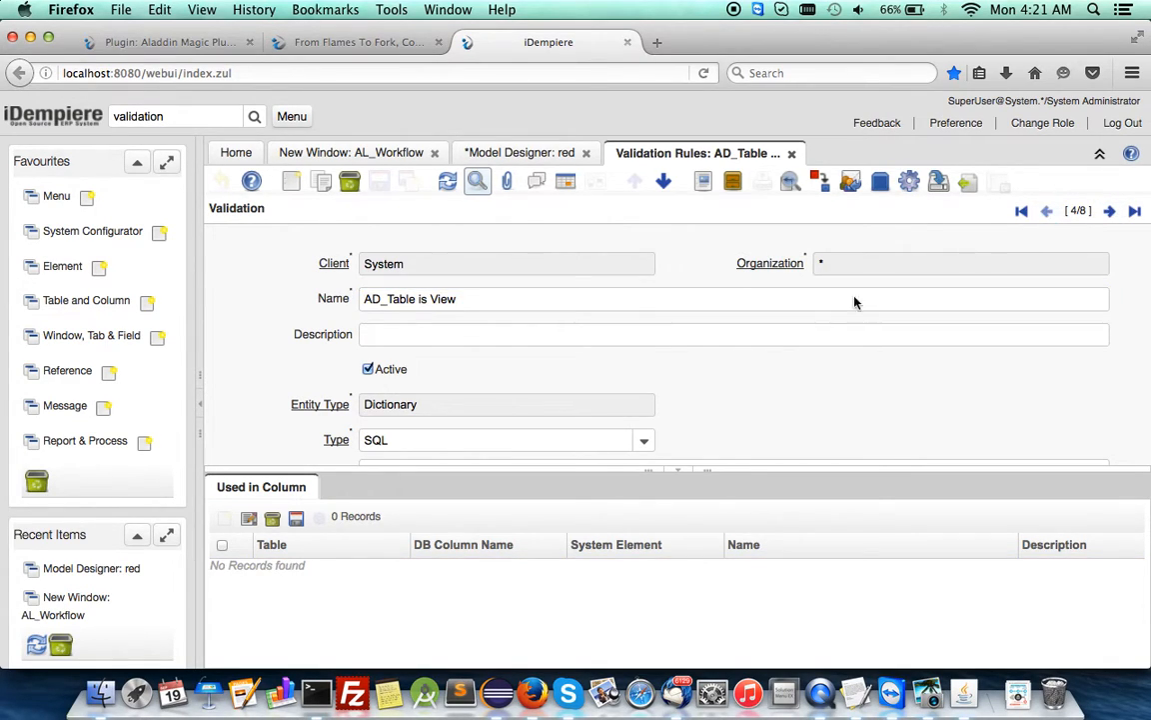
left_click(1047, 210)
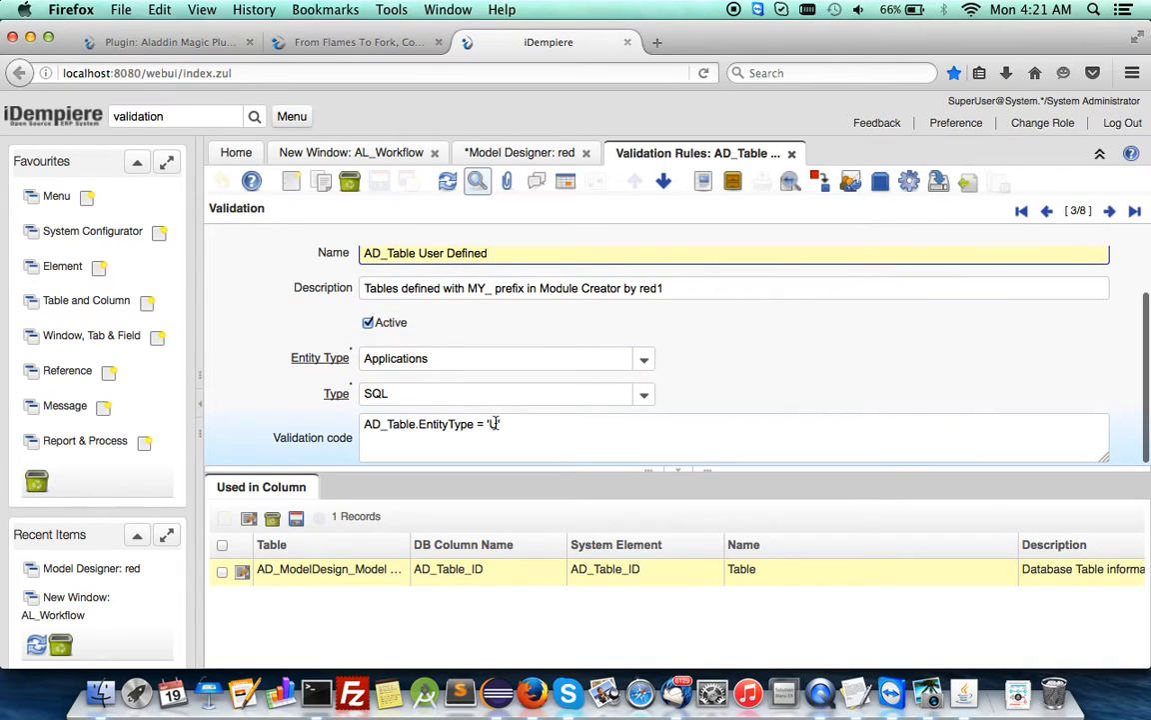
type("A")
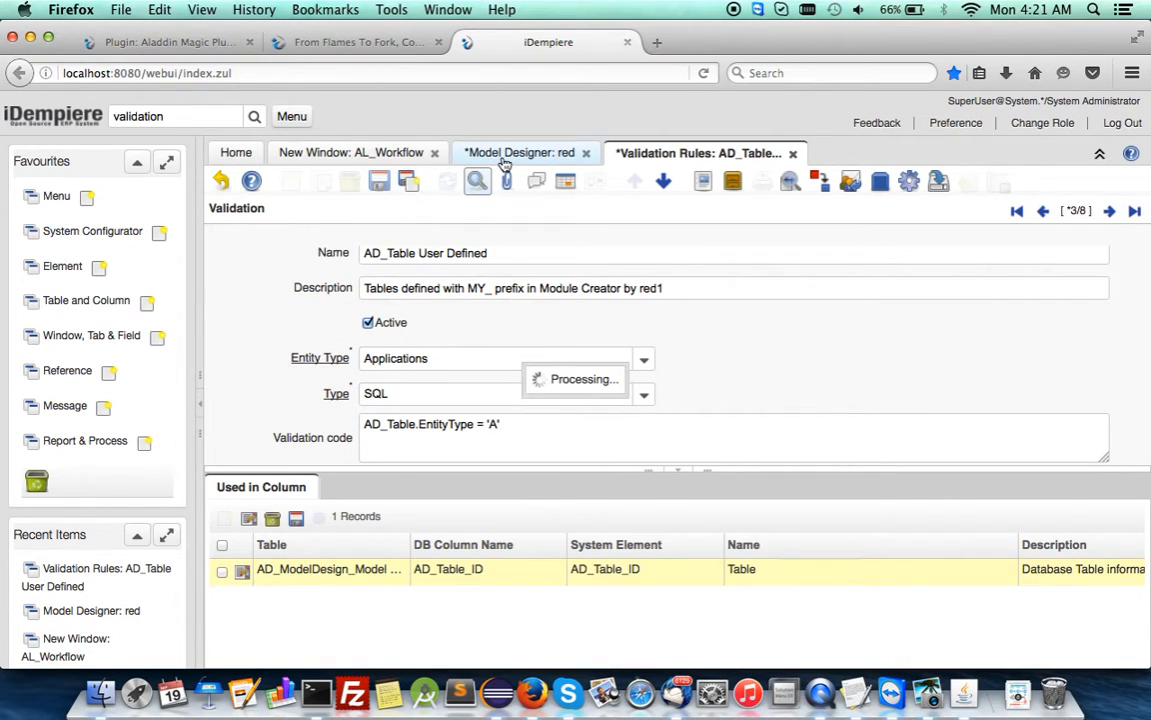
left_click(519, 152)
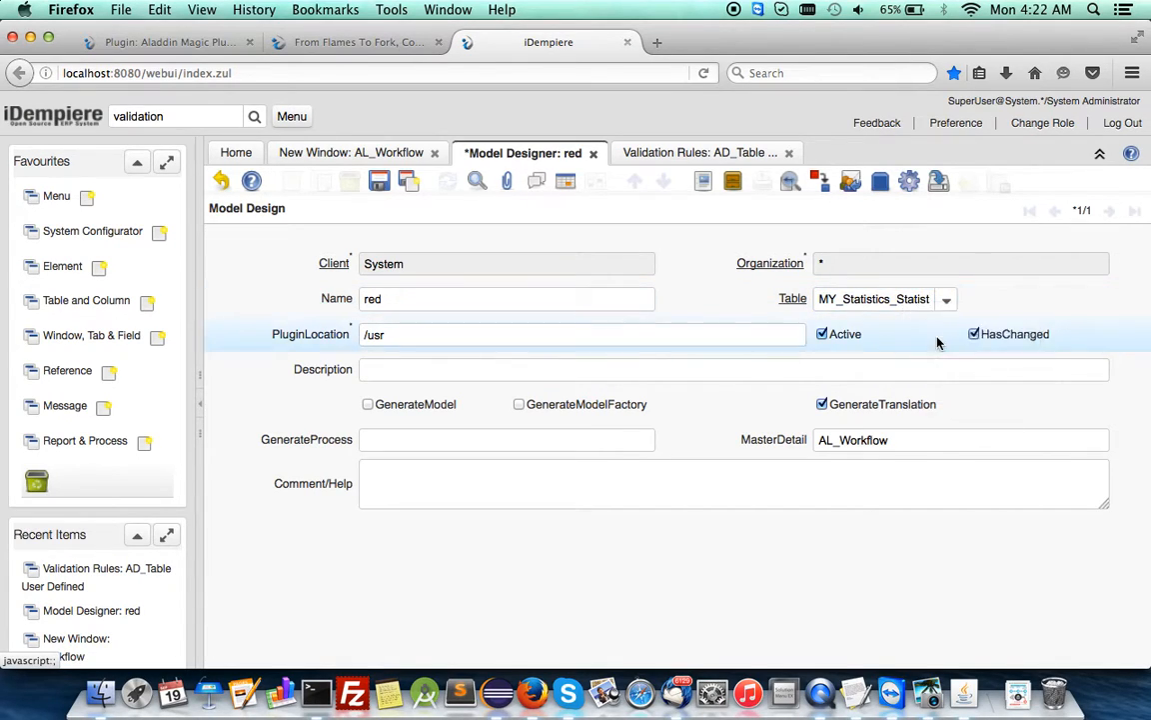
Requery the red design and its Table choices, then close the Model Designer window
left_click(946, 299)
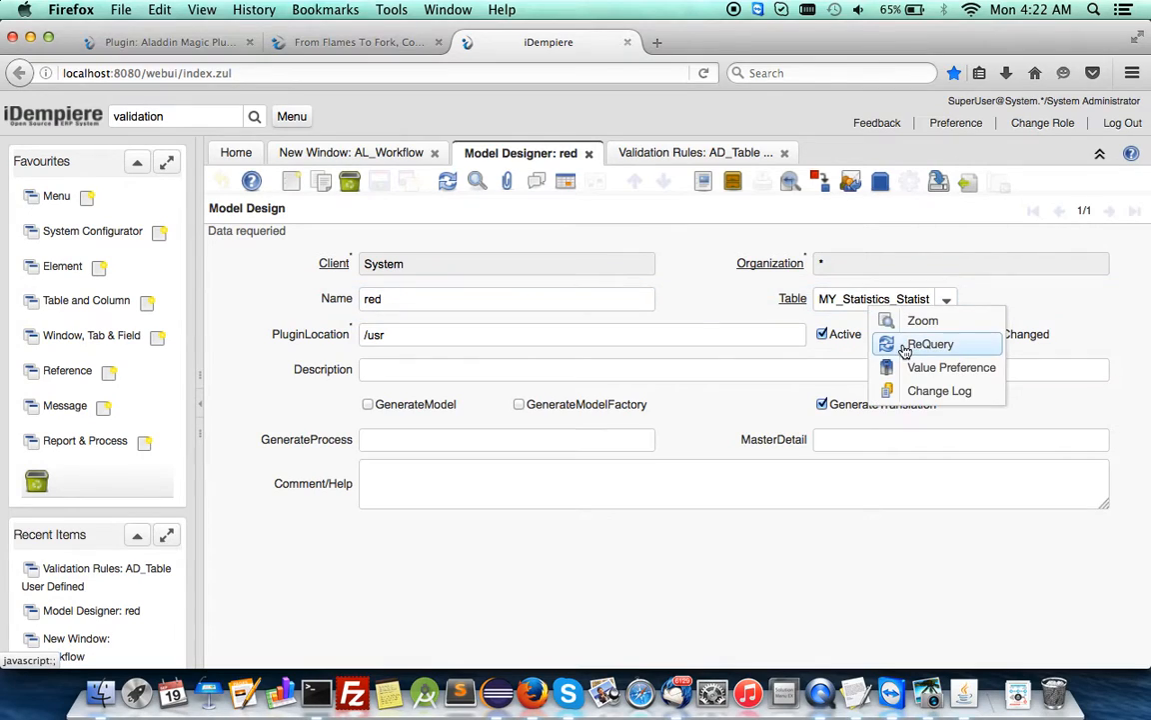
left_click(945, 299)
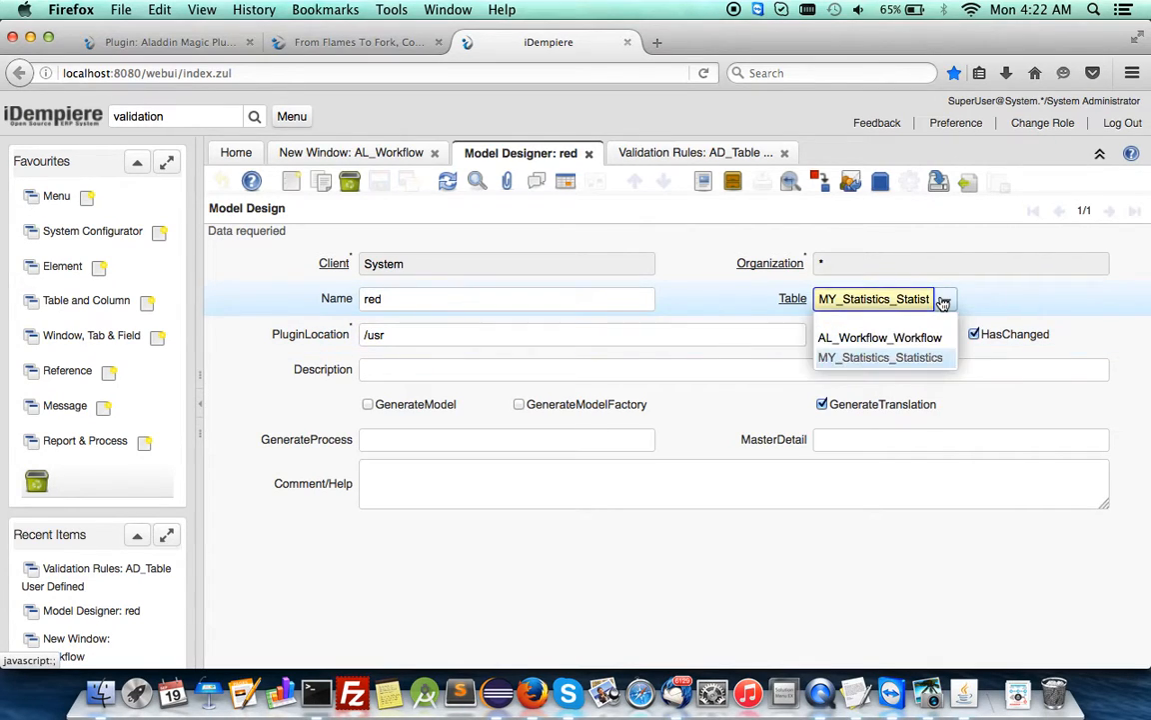
left_click(880, 356)
type("c")
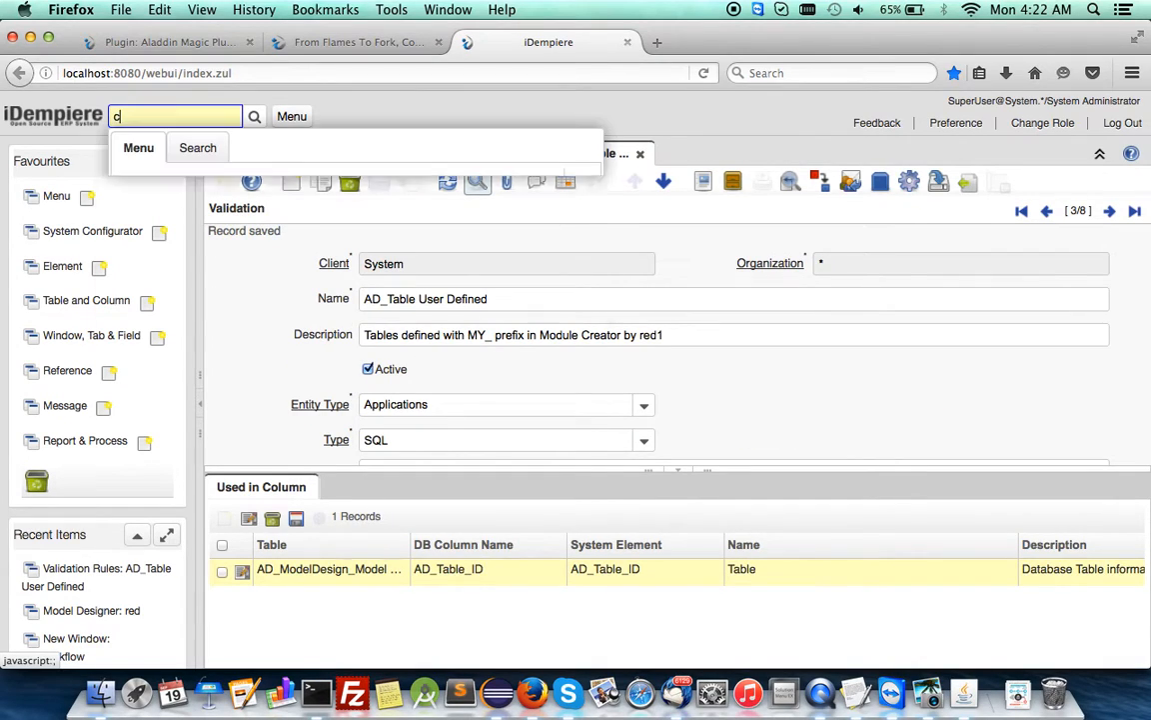
Run Cache Reset from the menu search, close its window, and reopen the menu tree
type("ache")
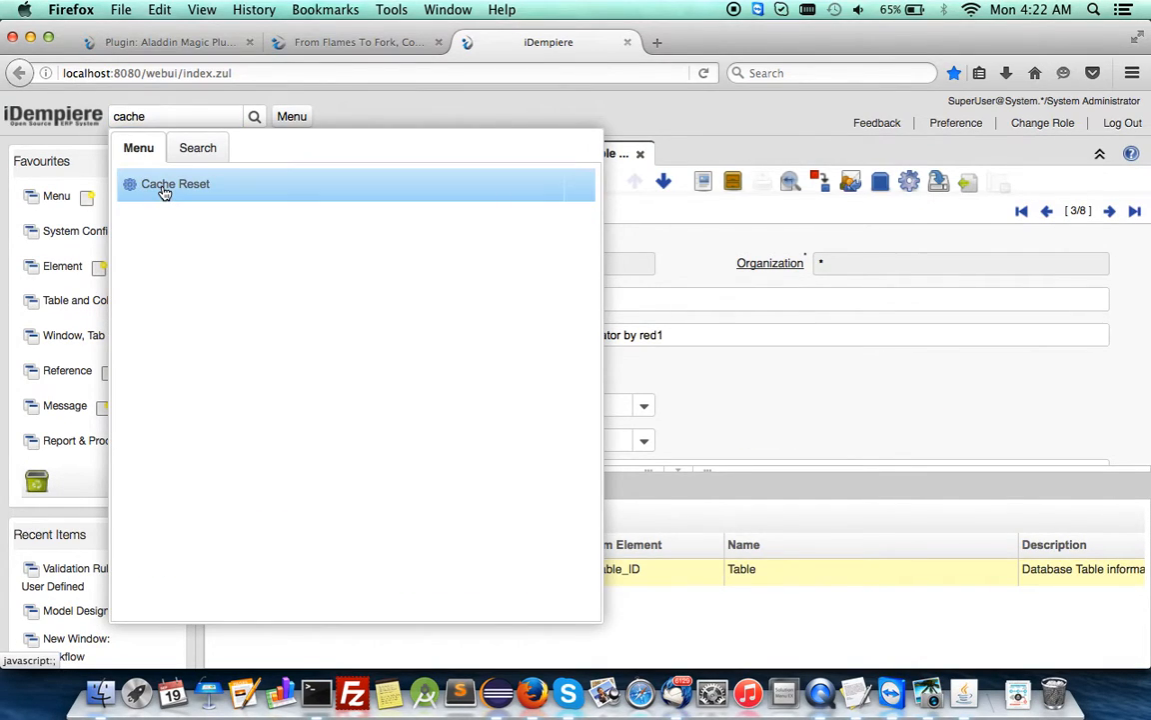
left_click(176, 184)
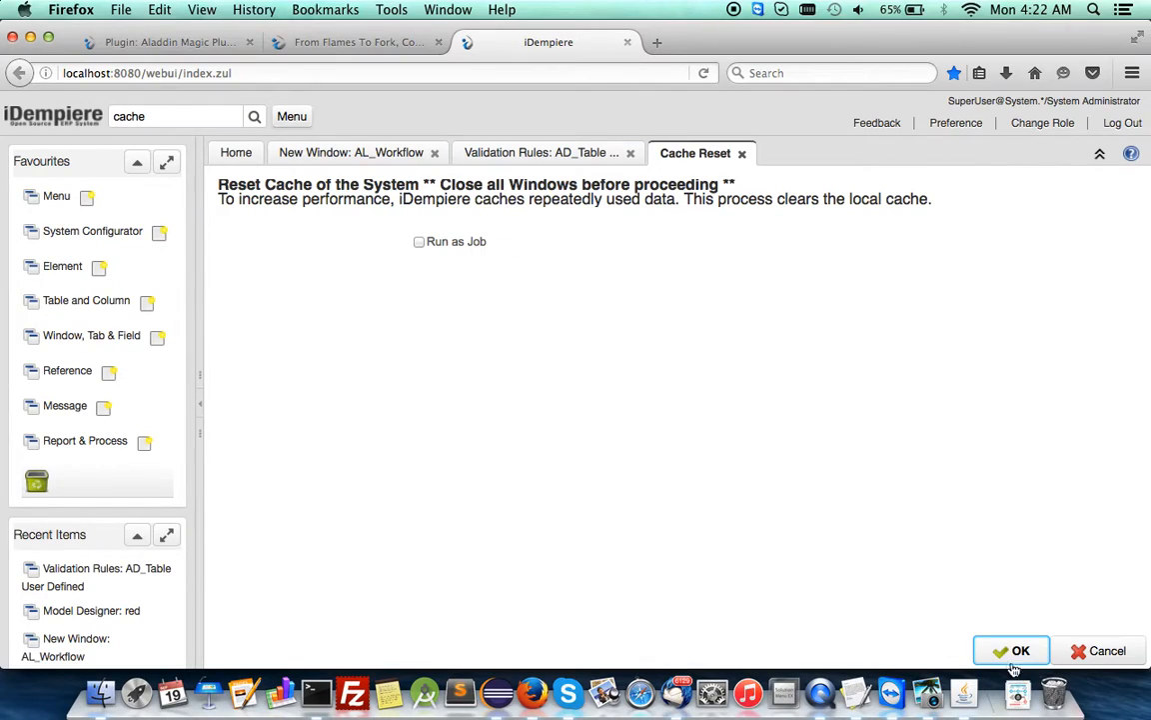
left_click(1011, 651)
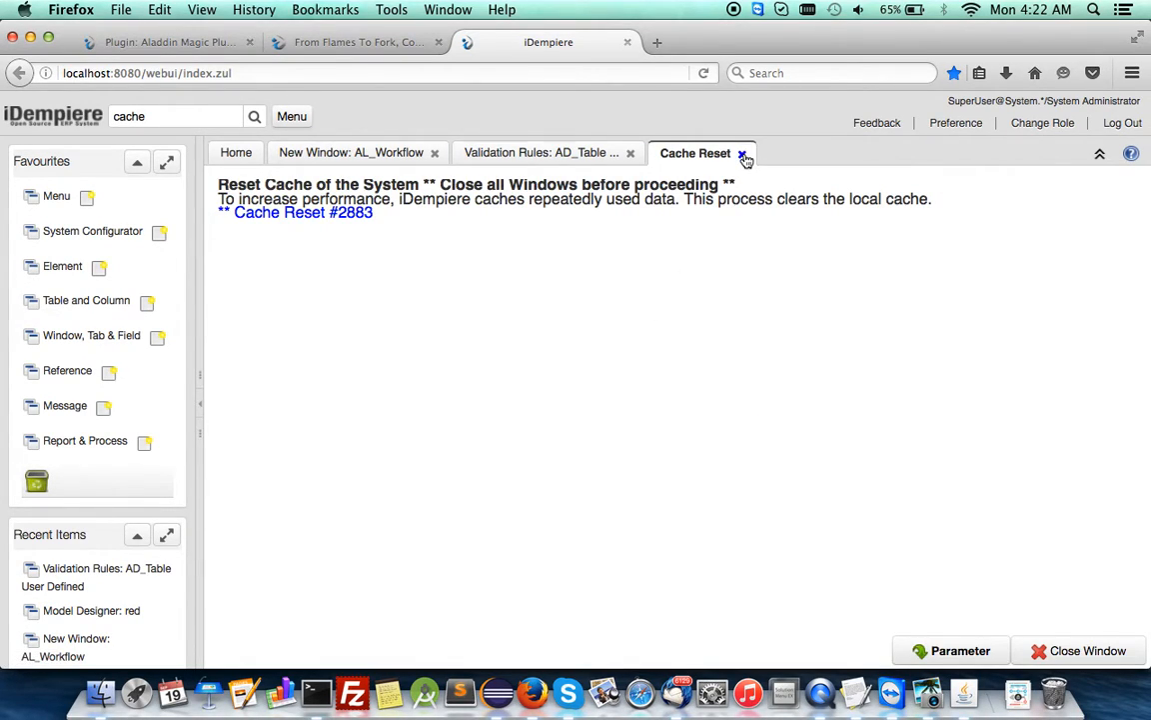
left_click(744, 160)
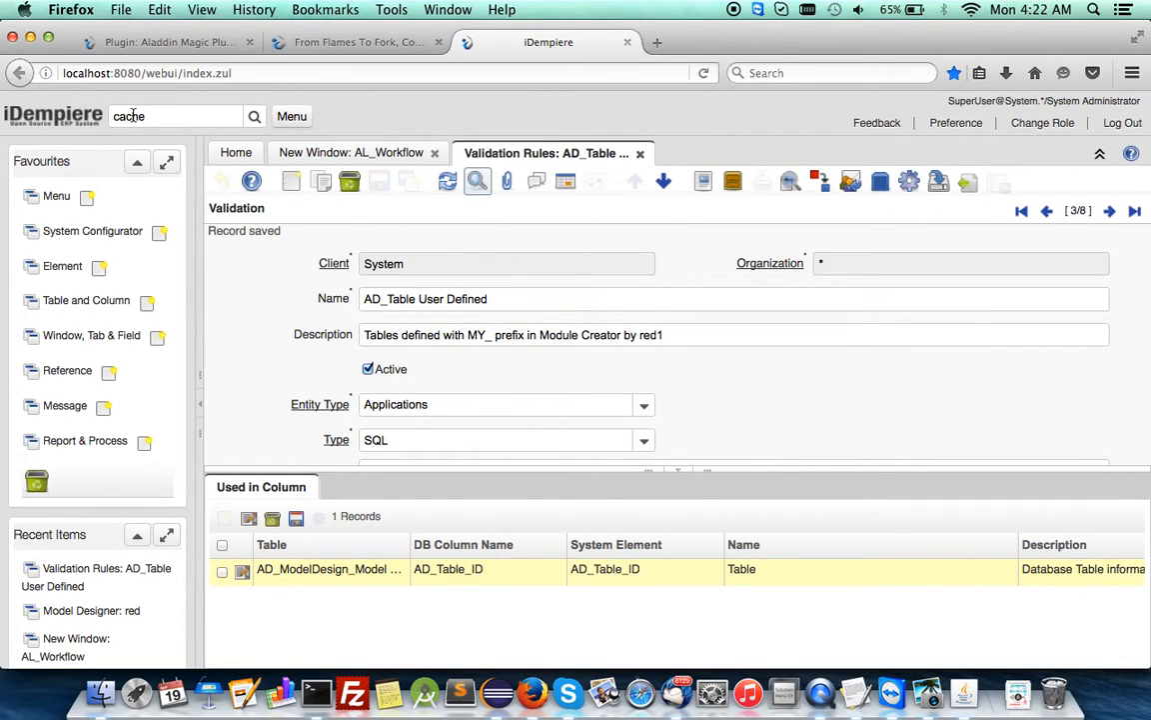
double_click(129, 116)
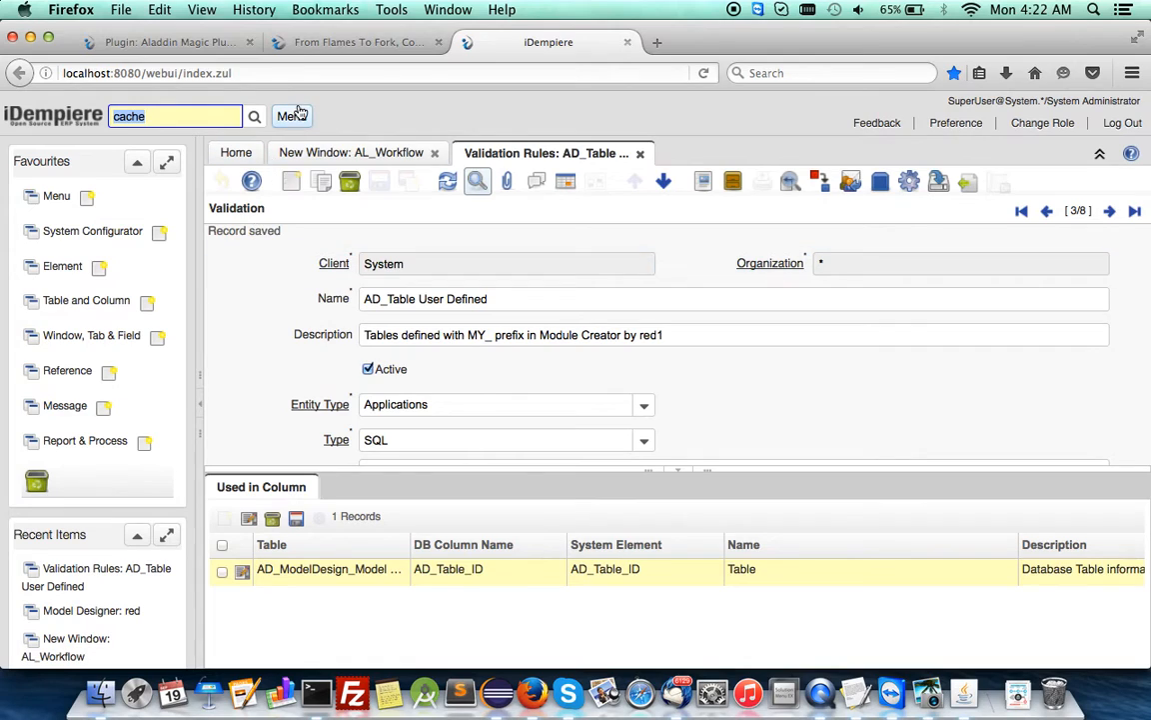
left_click(292, 116)
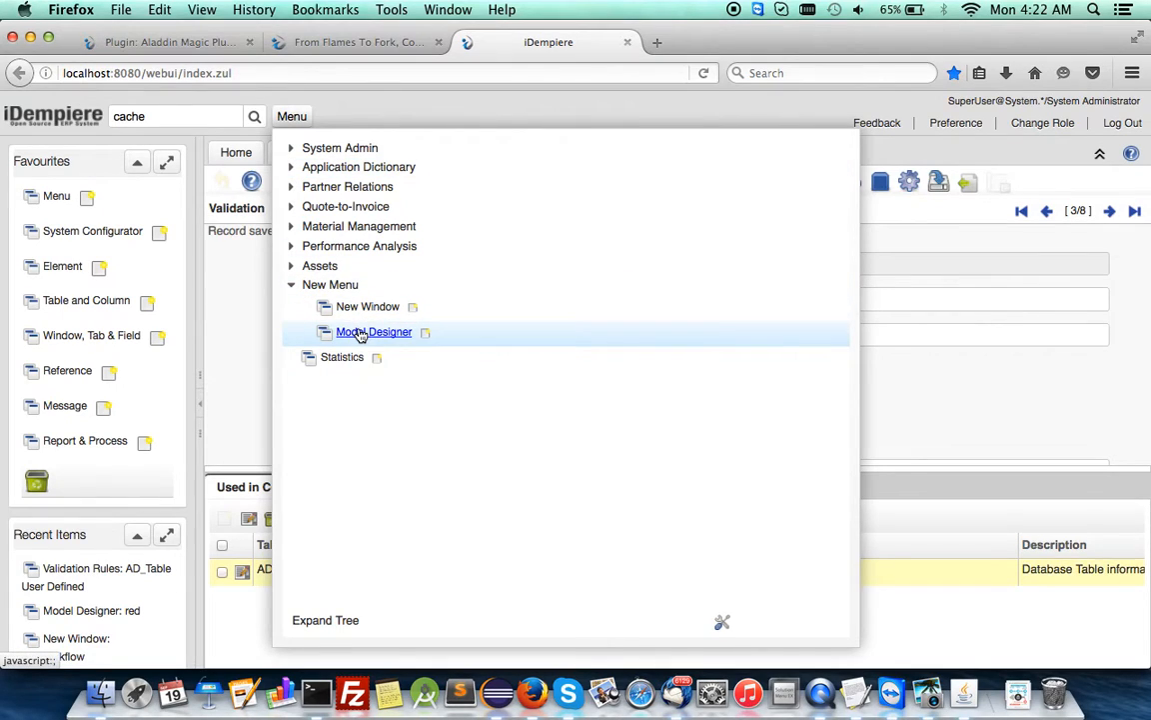
Add Model Designer to favourites and set record red's table to AD_New_New Table
left_click(373, 331)
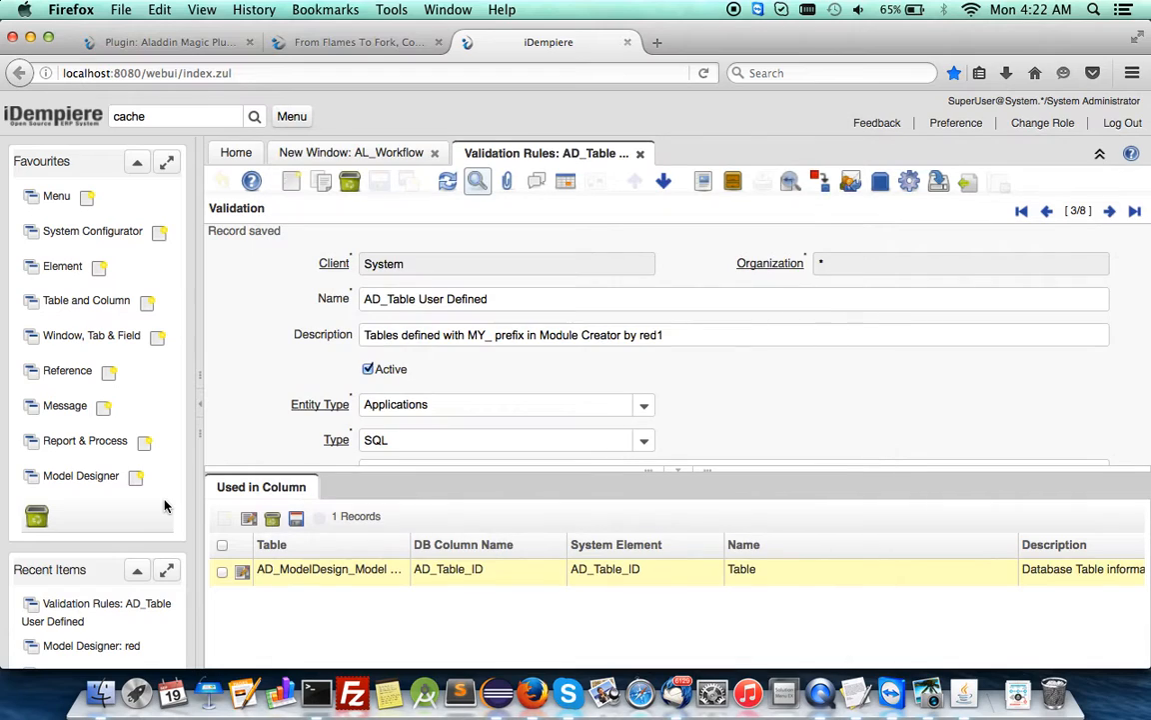
left_click(91, 645)
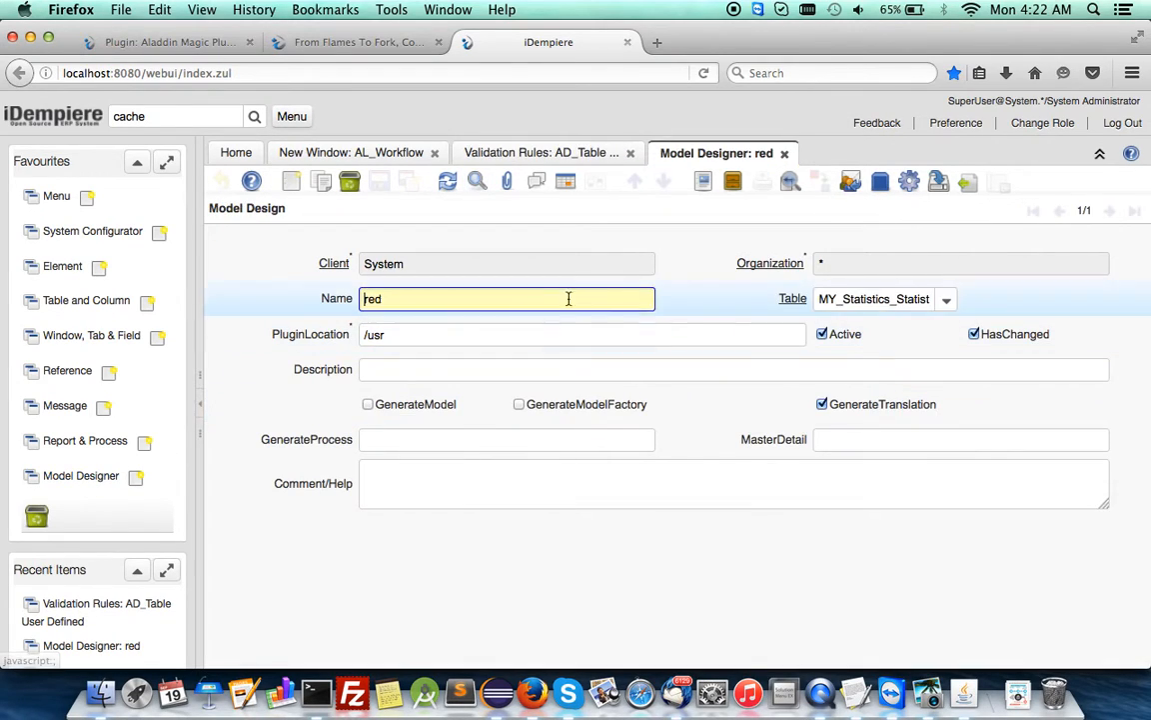
left_click(946, 299)
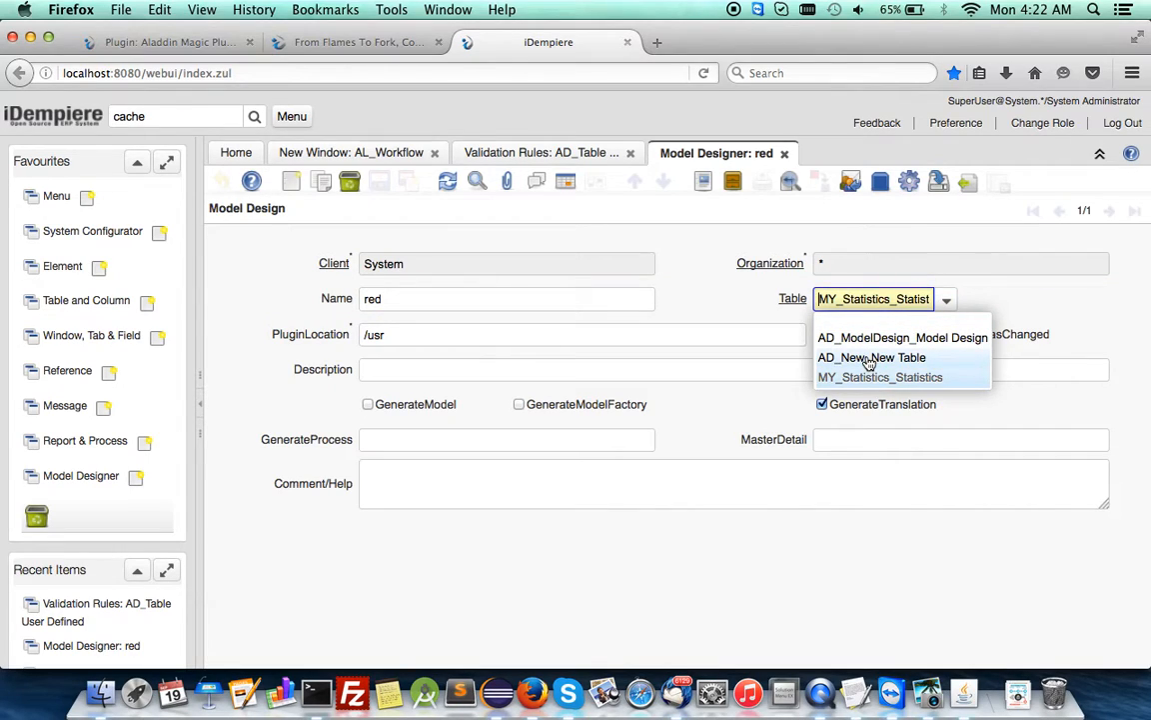
left_click(870, 357)
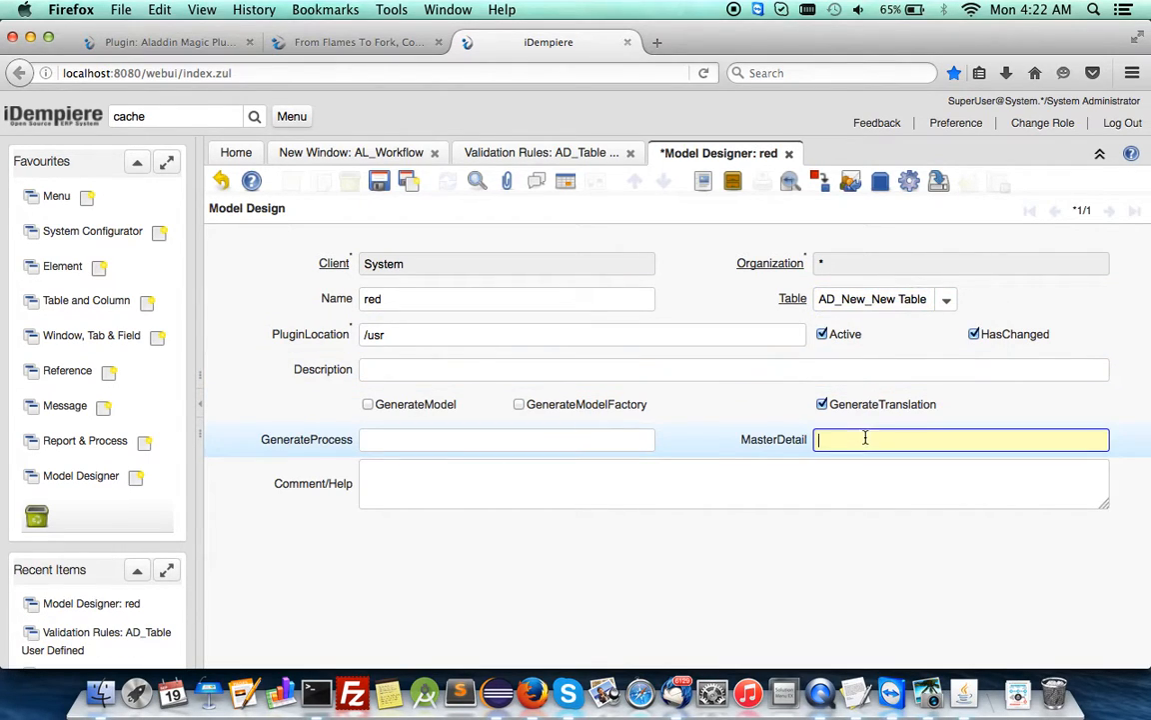
Enter AL_Workflow as MasterDetail and save, which fails with 'Table's Window ID not found'
type("AL_Workflow")
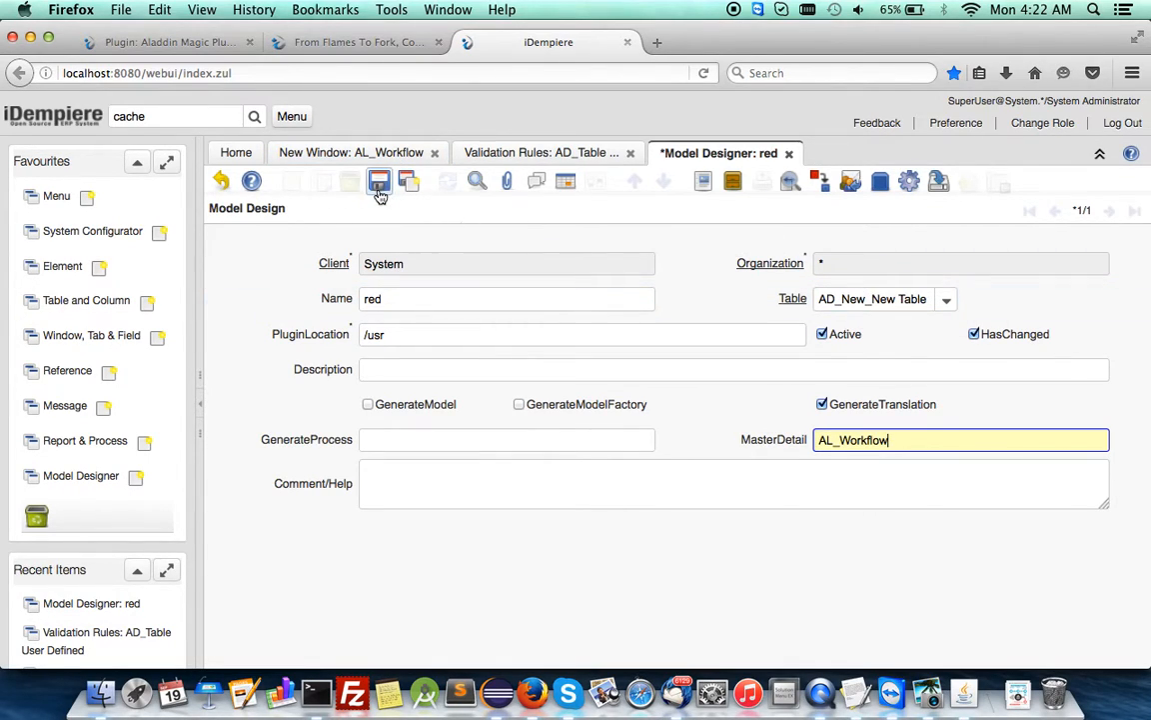
left_click(379, 181)
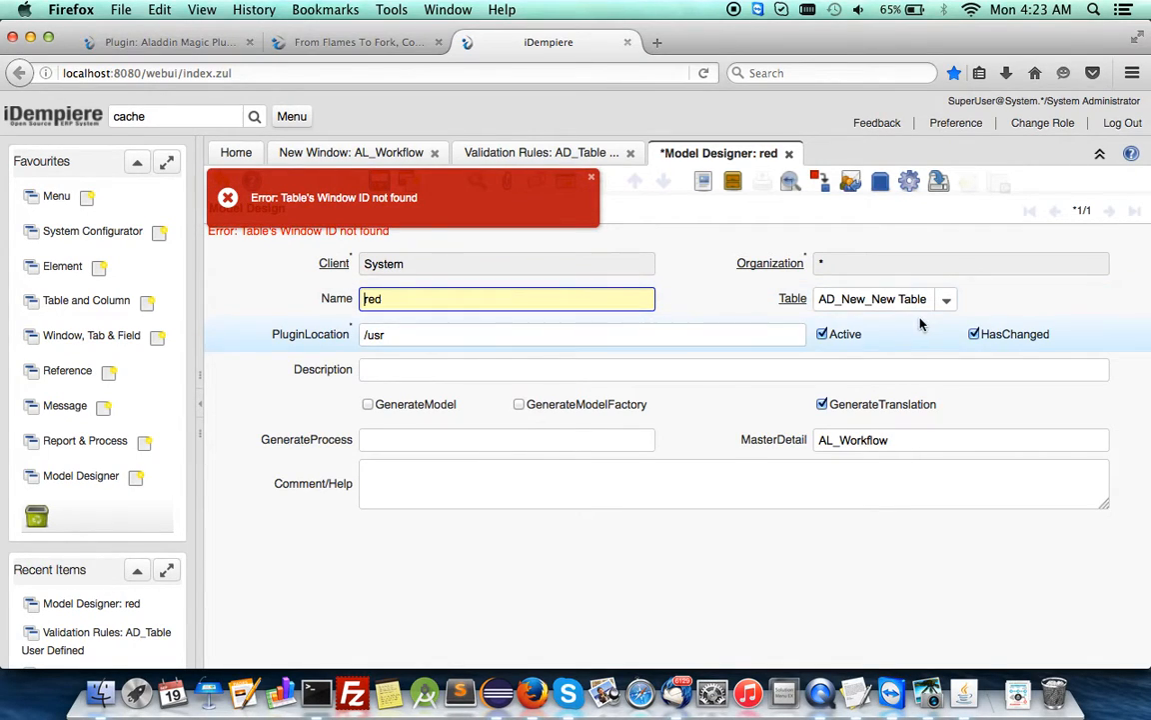
left_click(944, 299)
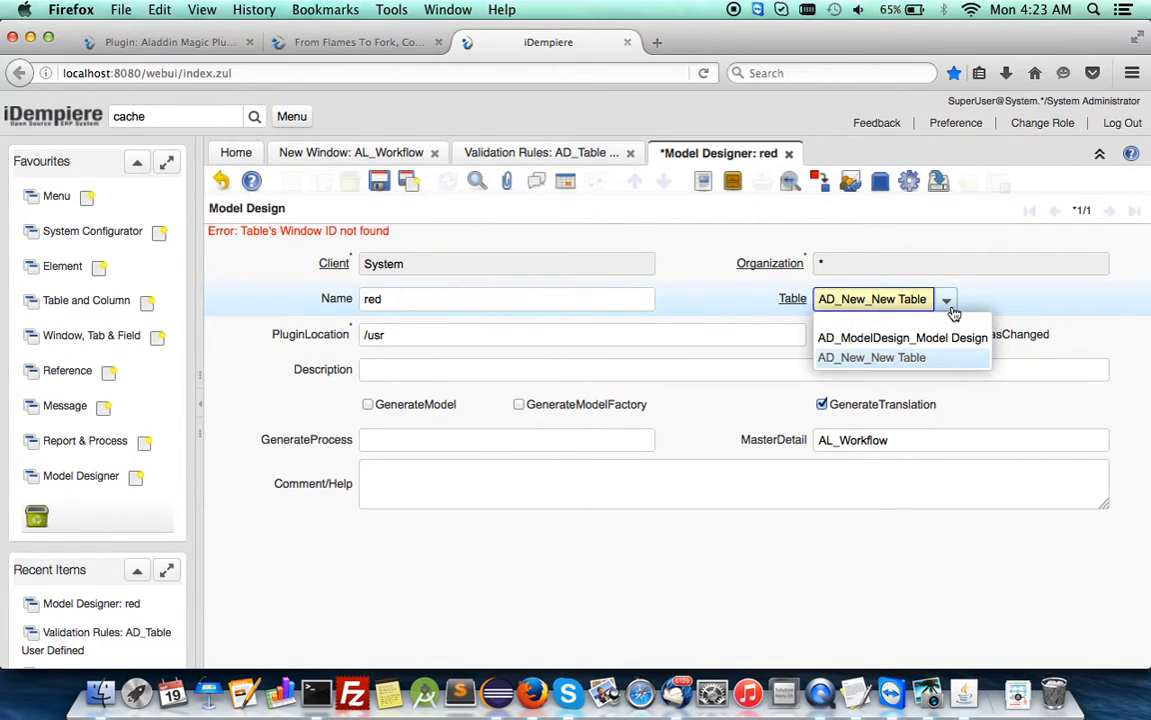